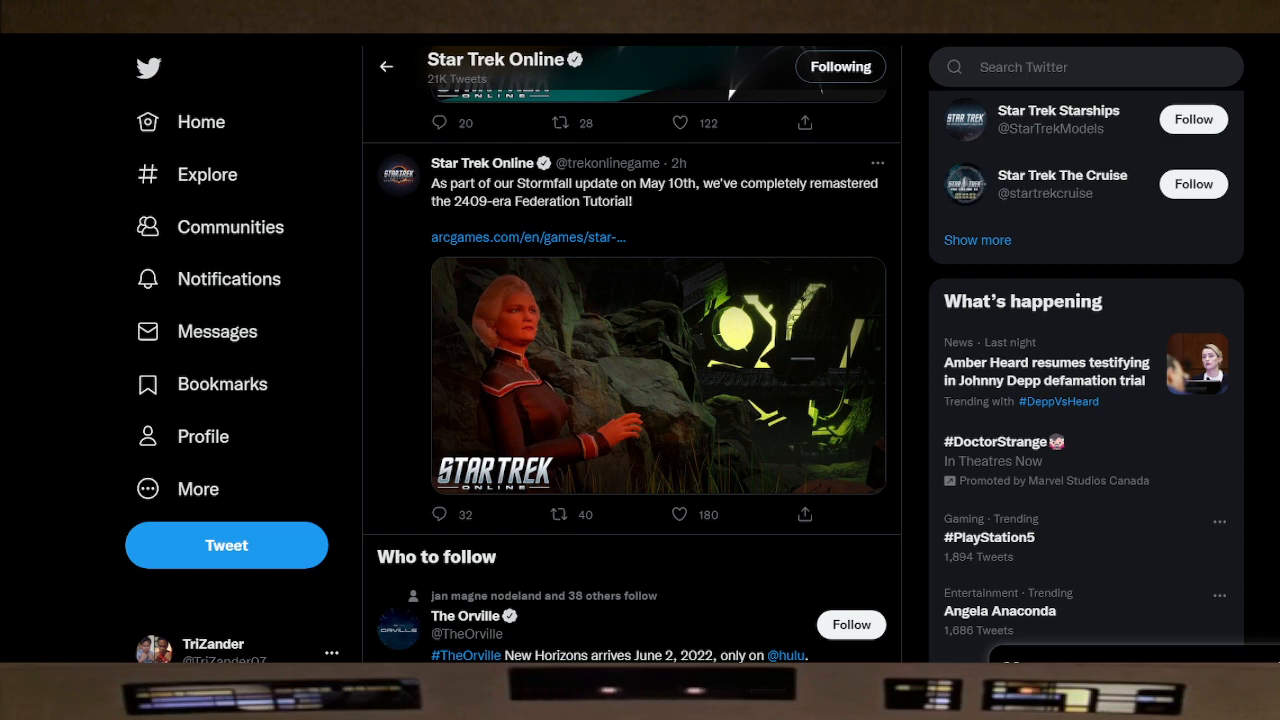
- Follow the tweet's arcgames.com link to the article and scroll to its tutorial rework intro
{"action": "left_click", "coordinate": [528, 236]}
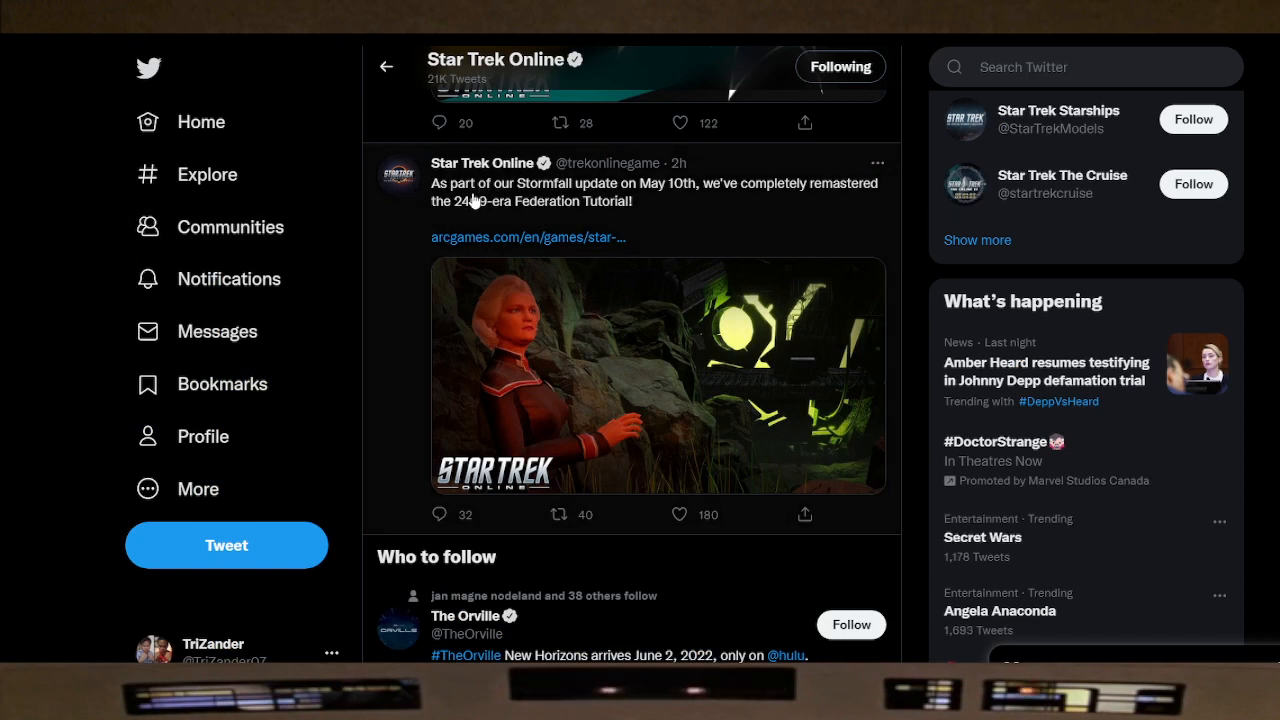
{"action": "mouse_move", "coordinate": [616, 200]}
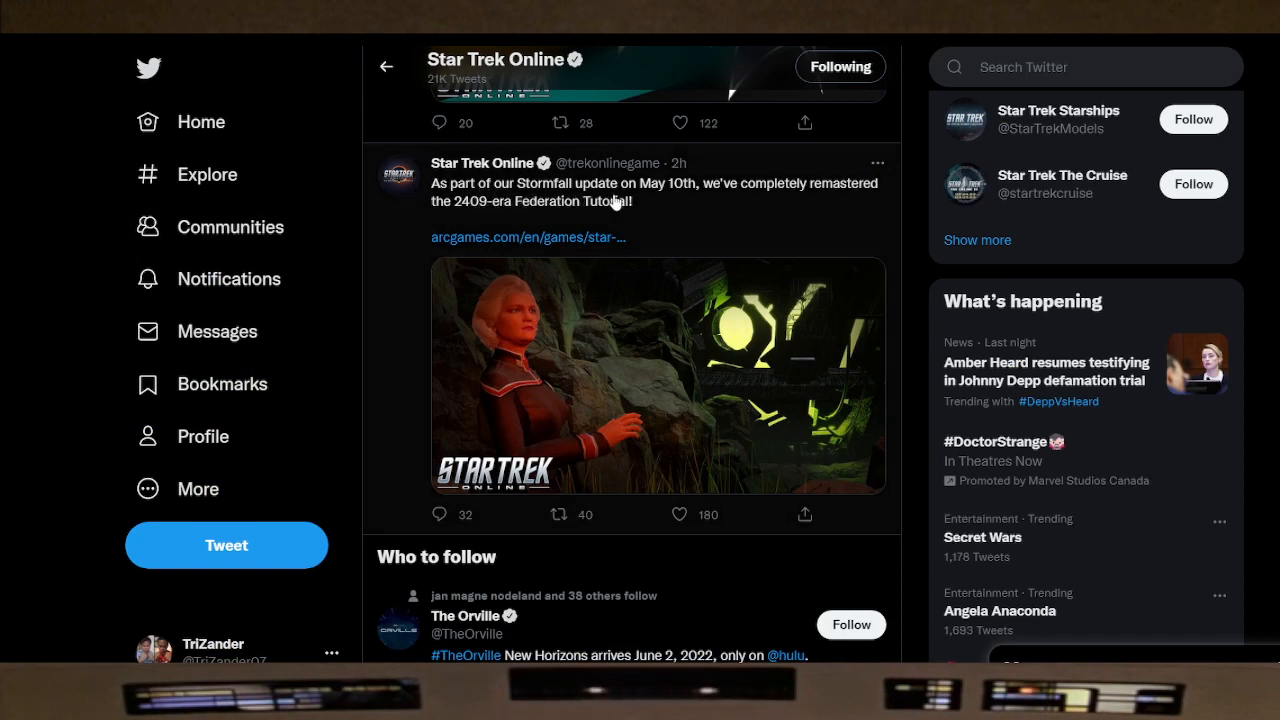
{"action": "mouse_move", "coordinate": [744, 204]}
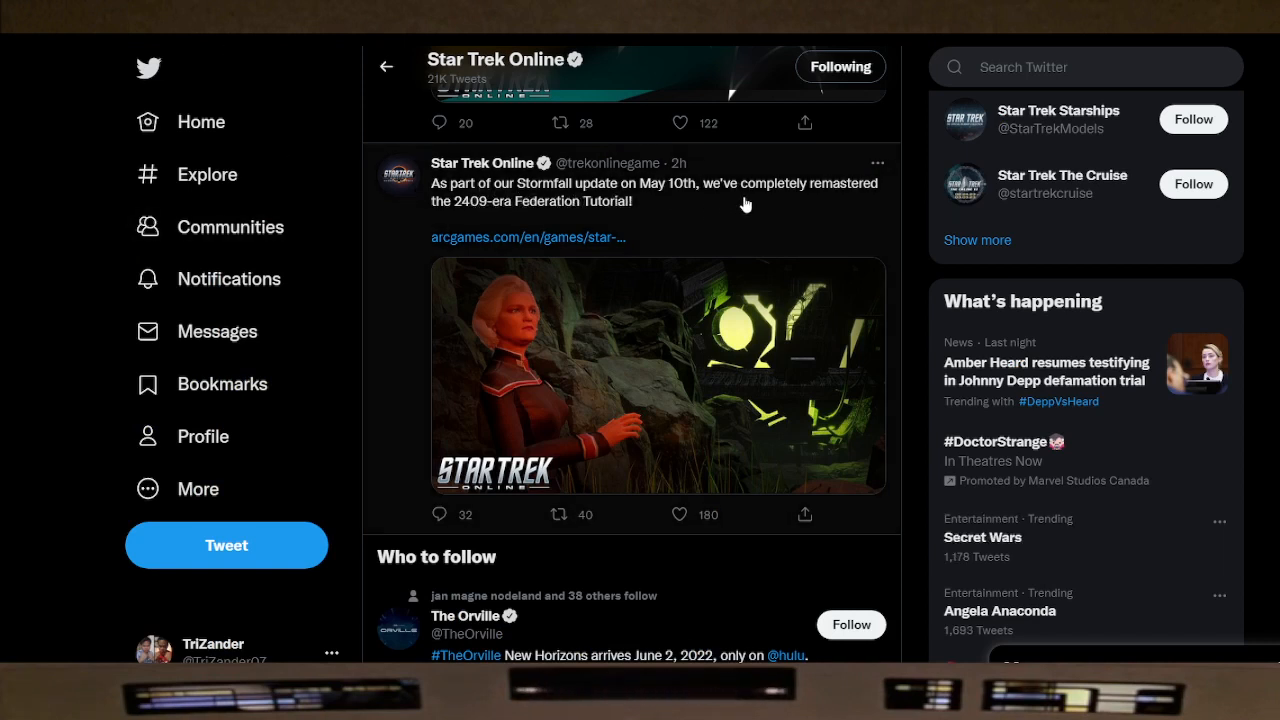
{"action": "mouse_move", "coordinate": [488, 228]}
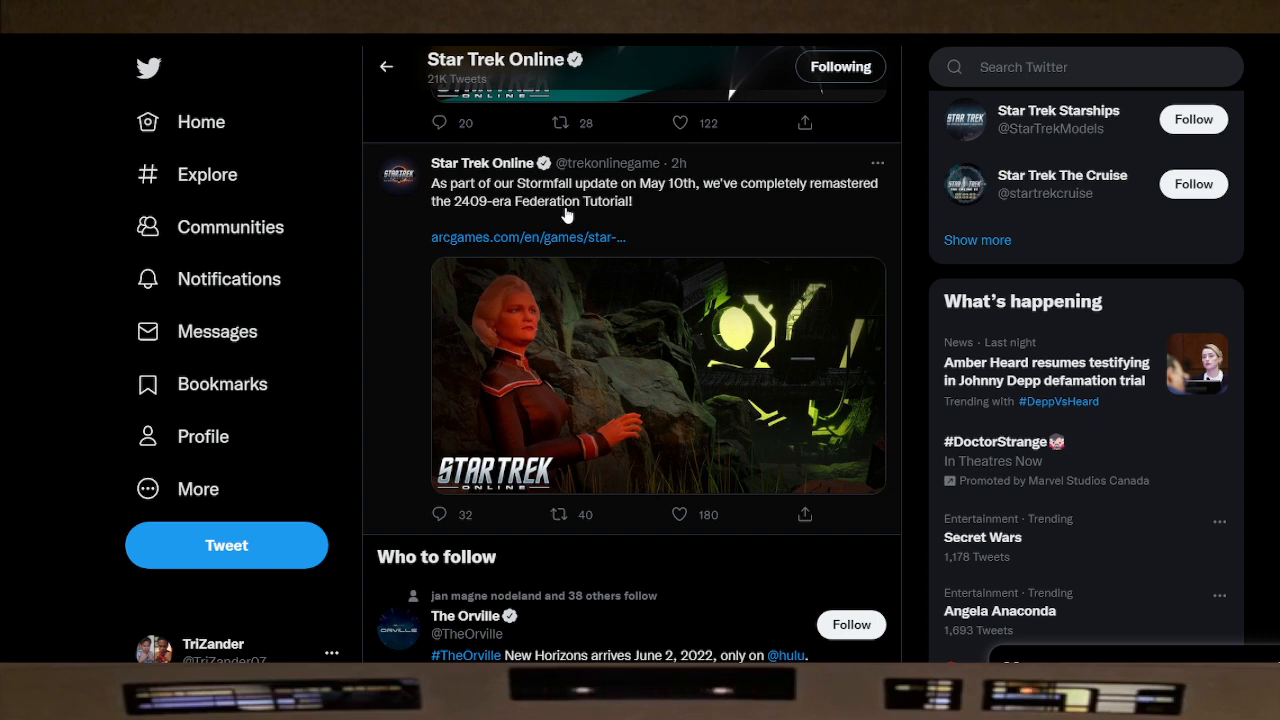
{"action": "mouse_move", "coordinate": [510, 178]}
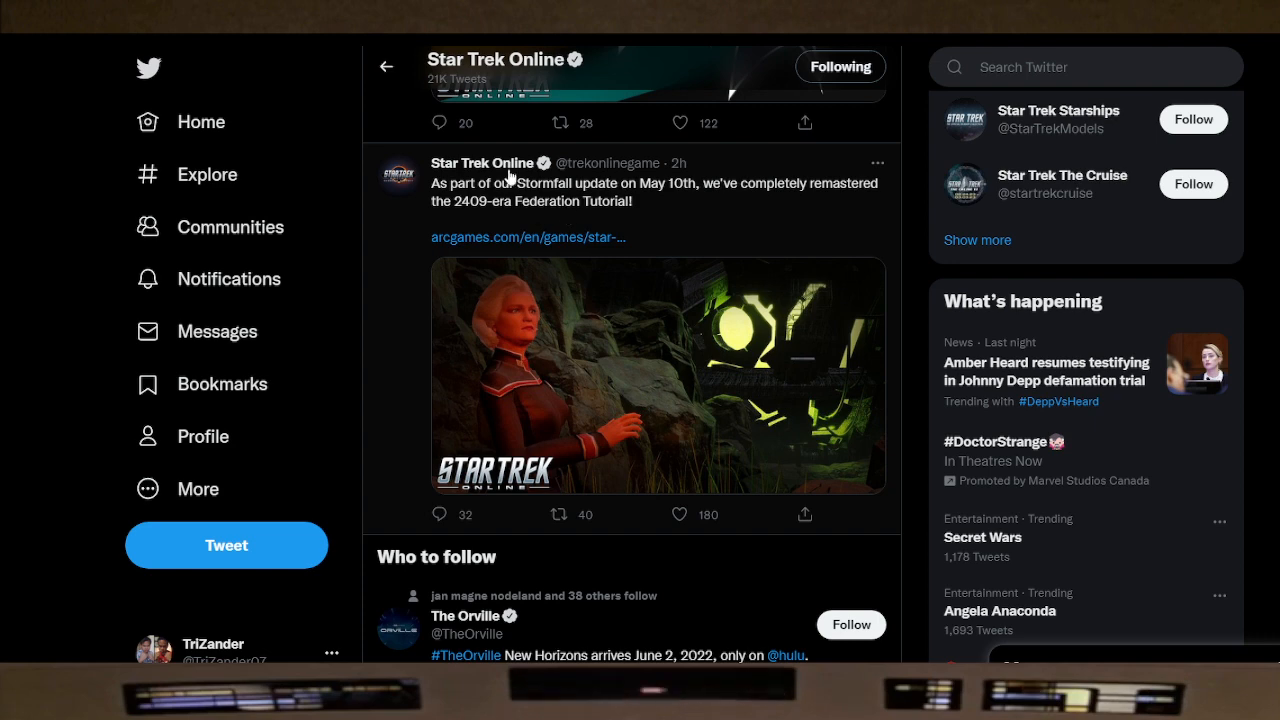
{"action": "left_click", "coordinate": [528, 236]}
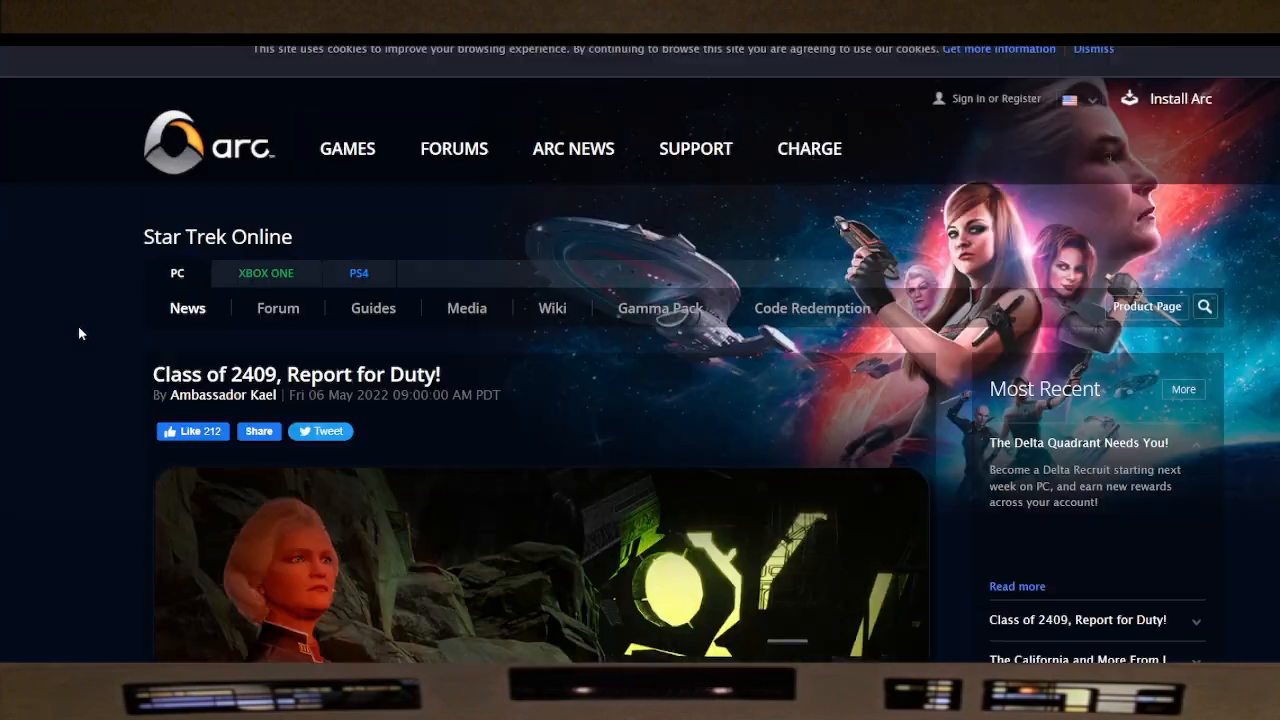
{"action": "scroll", "scroll_direction": "down", "scroll_amount": 3}
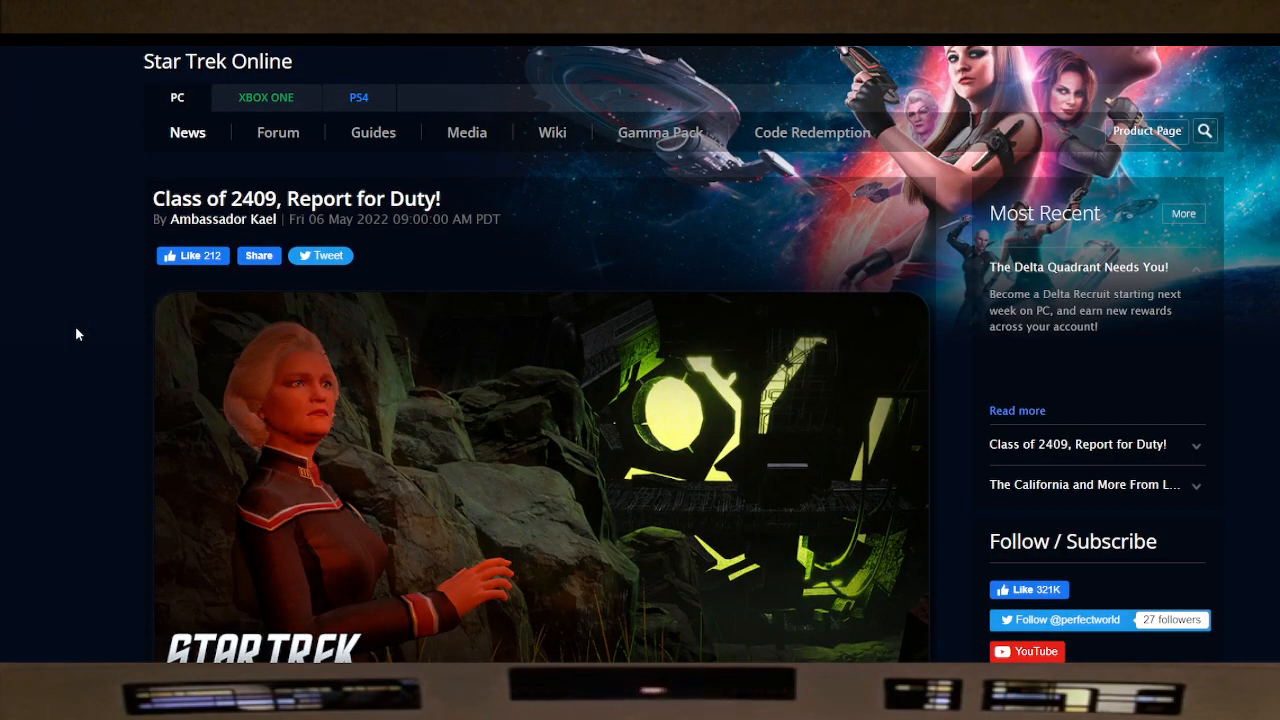
{"action": "scroll", "scroll_direction": "down", "scroll_amount": 3}
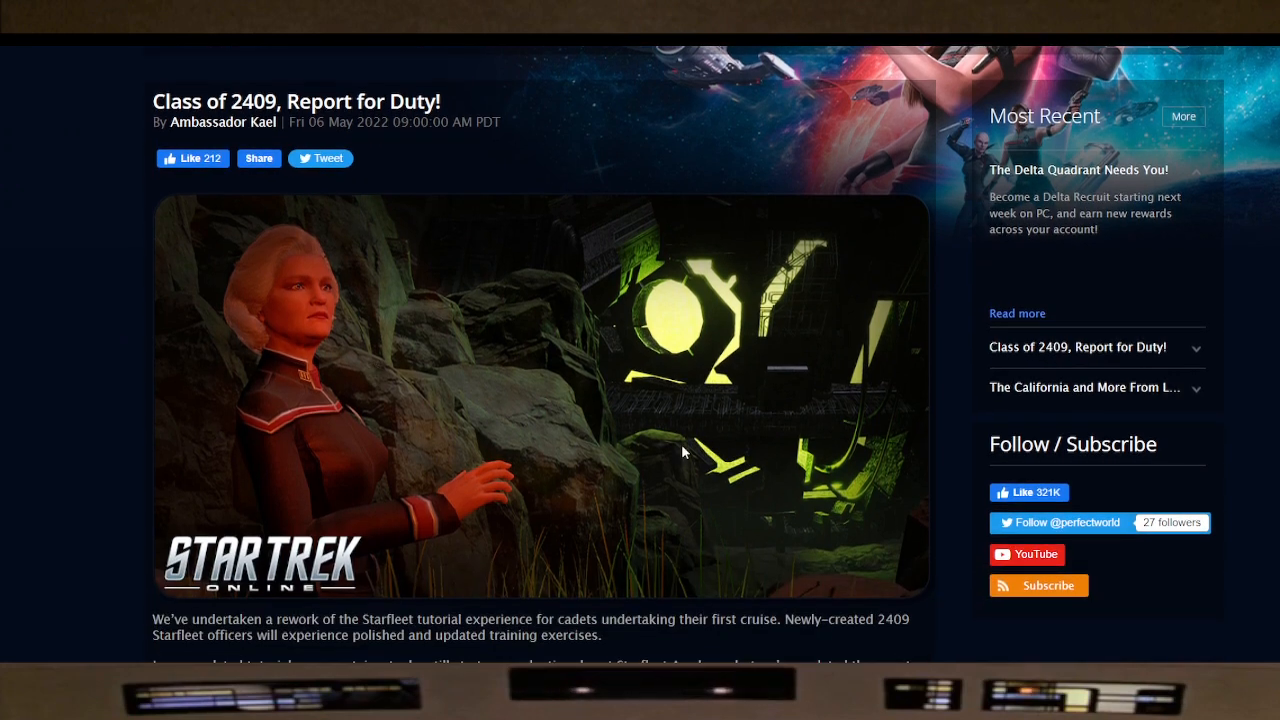
{"action": "mouse_move", "coordinate": [184, 436]}
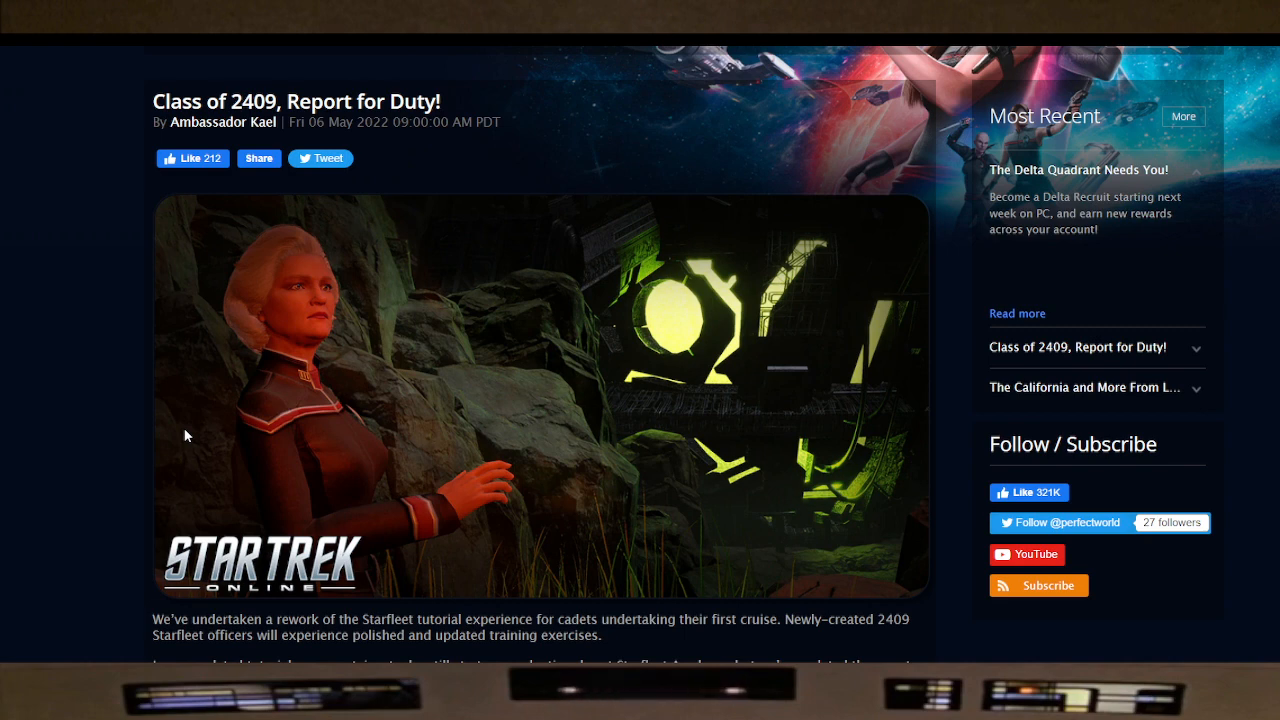
{"action": "mouse_move", "coordinate": [108, 356]}
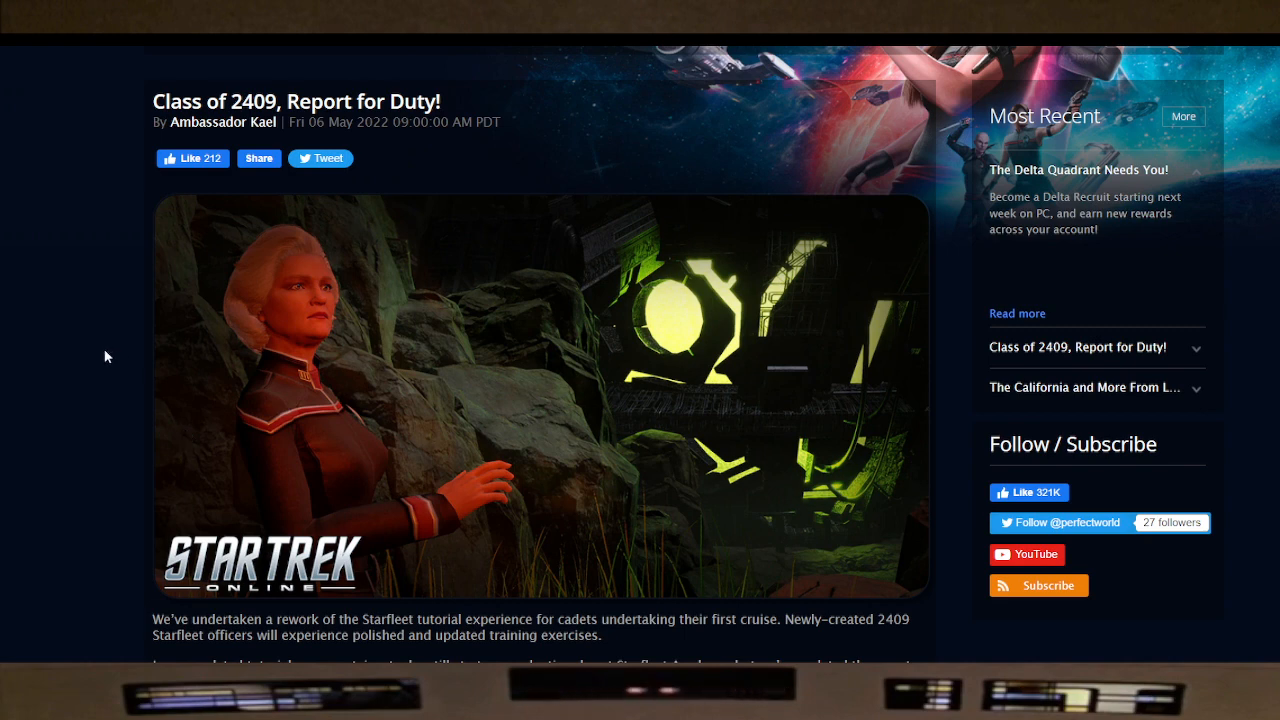
{"action": "mouse_move", "coordinate": [240, 316]}
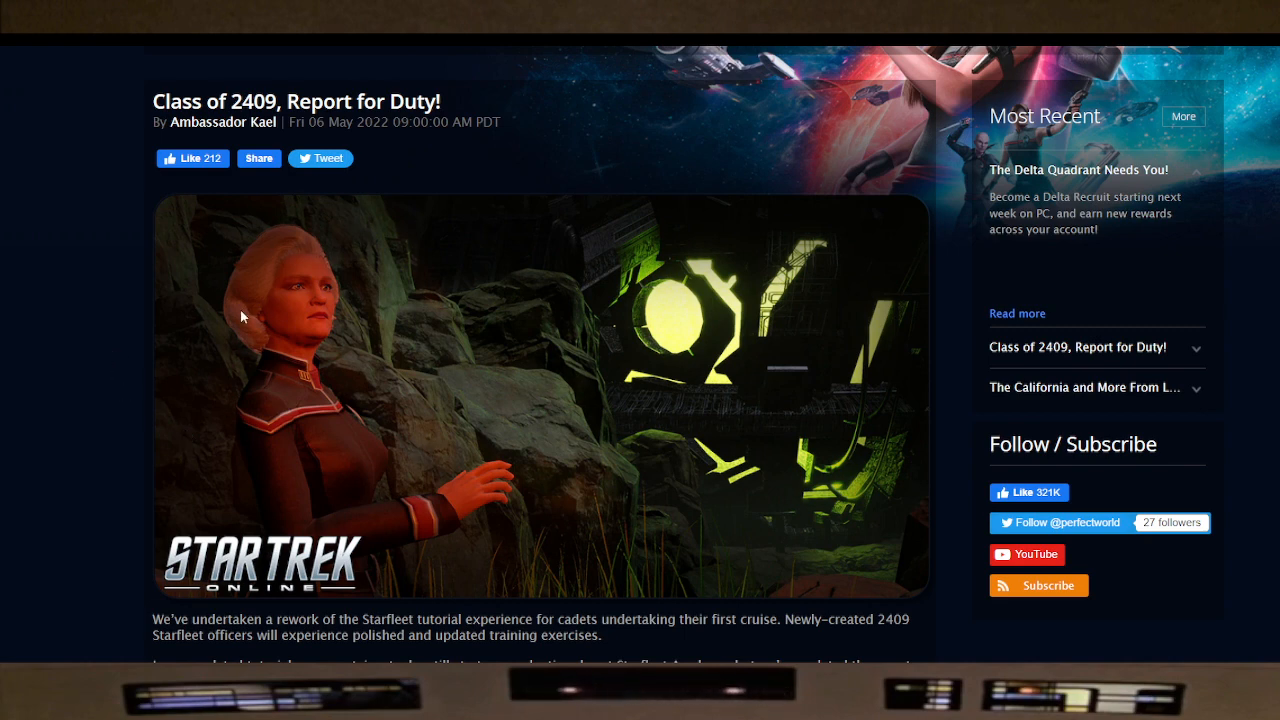
{"action": "mouse_move", "coordinate": [208, 316]}
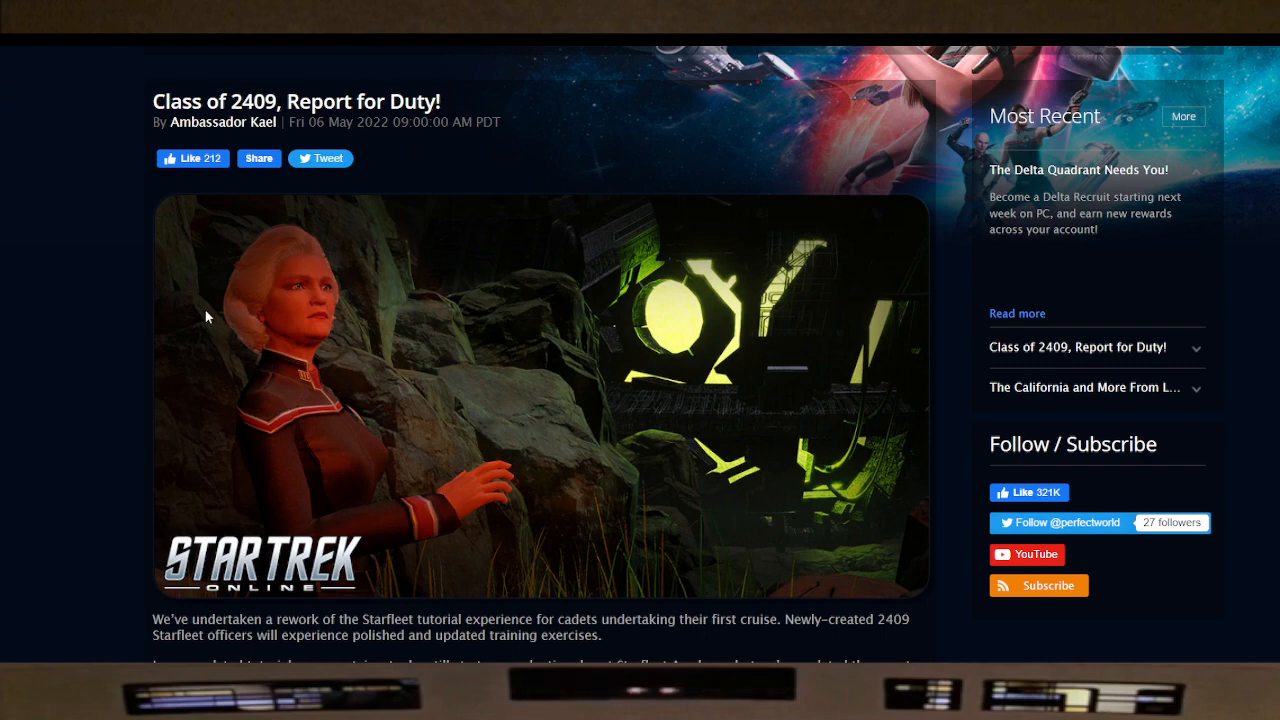
{"action": "mouse_move", "coordinate": [80, 334]}
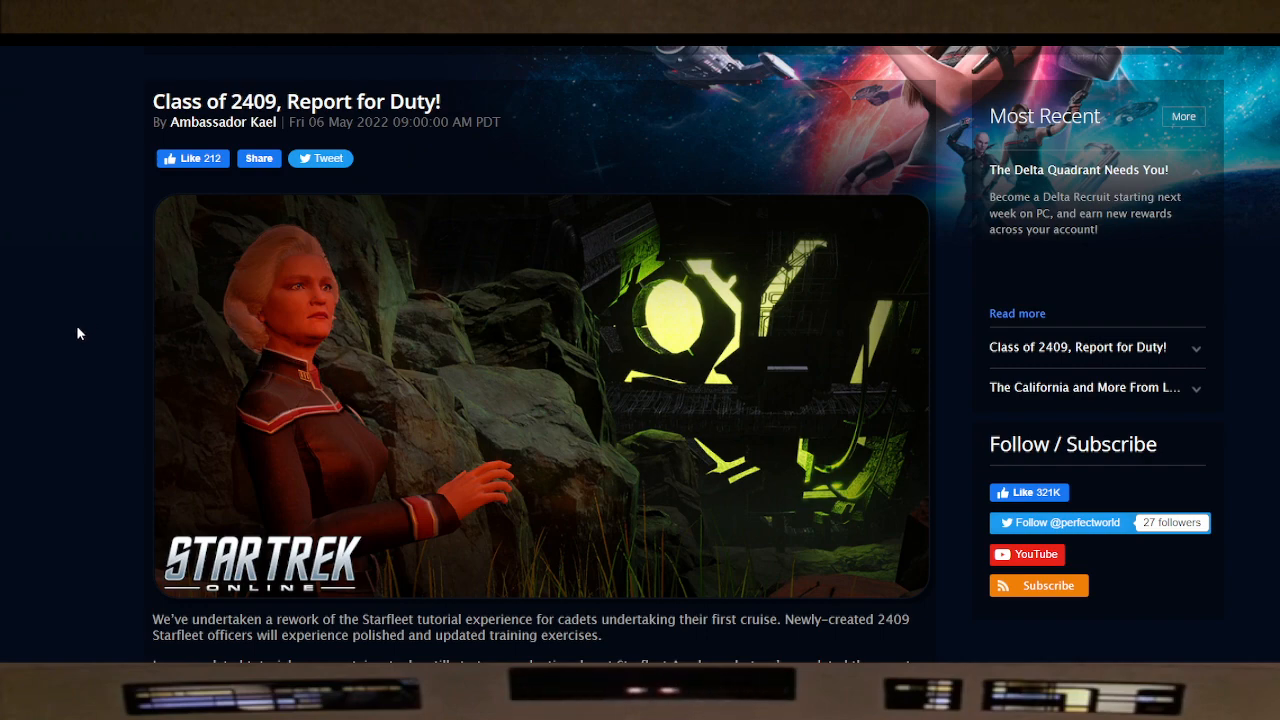
{"action": "scroll", "scroll_direction": "down", "scroll_amount": 3}
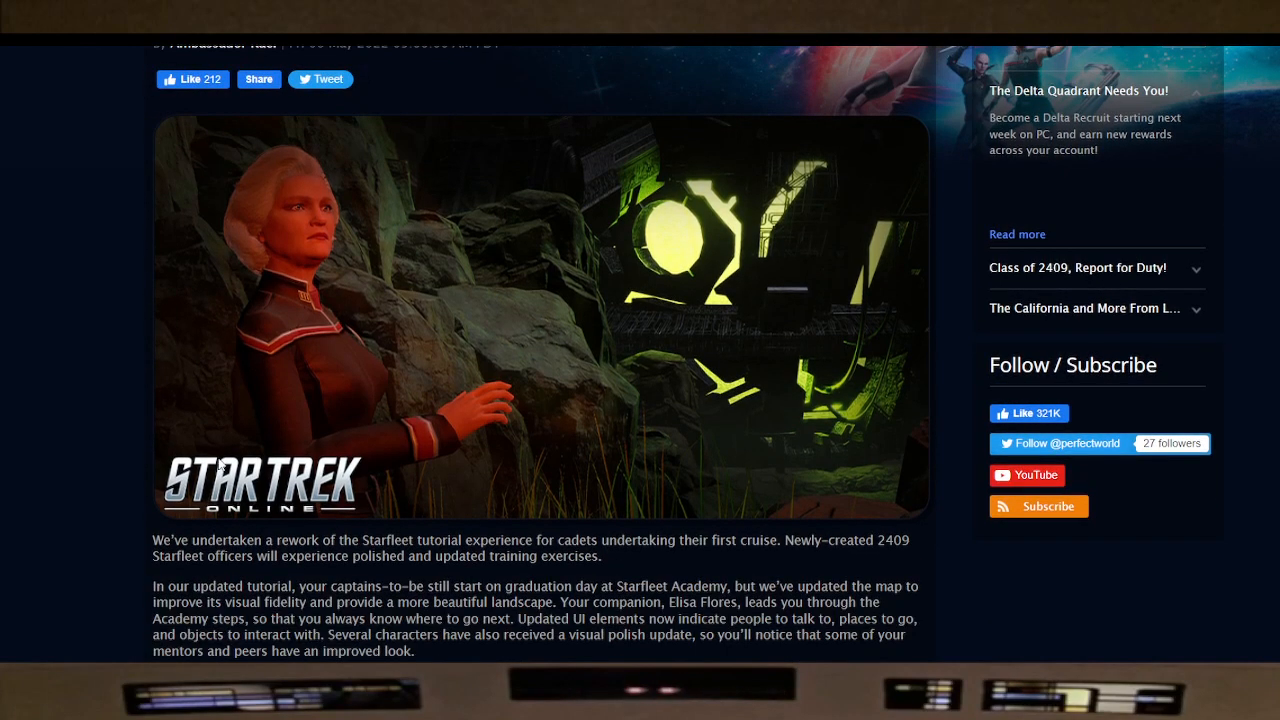
- Scroll down through the article's paragraphs on the Borg storyline and redone cutscenes
{"action": "scroll", "scroll_direction": "down", "scroll_amount": 3}
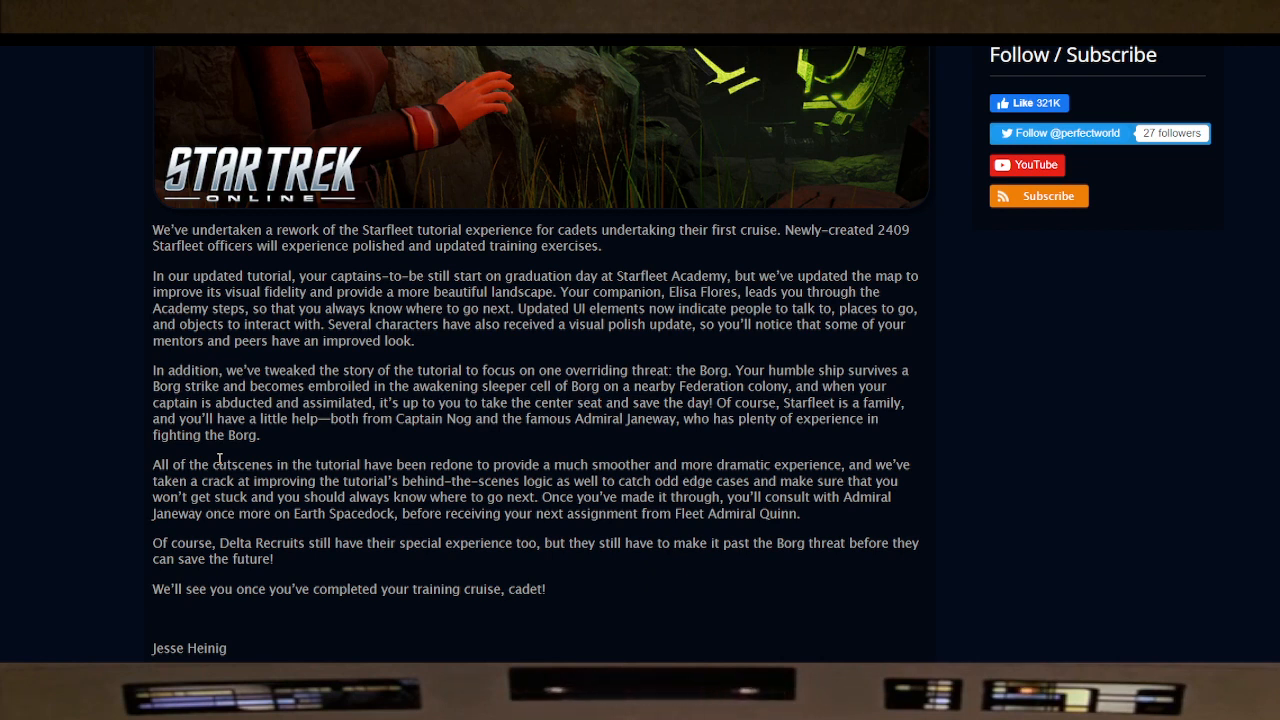
{"action": "mouse_move", "coordinate": [224, 452]}
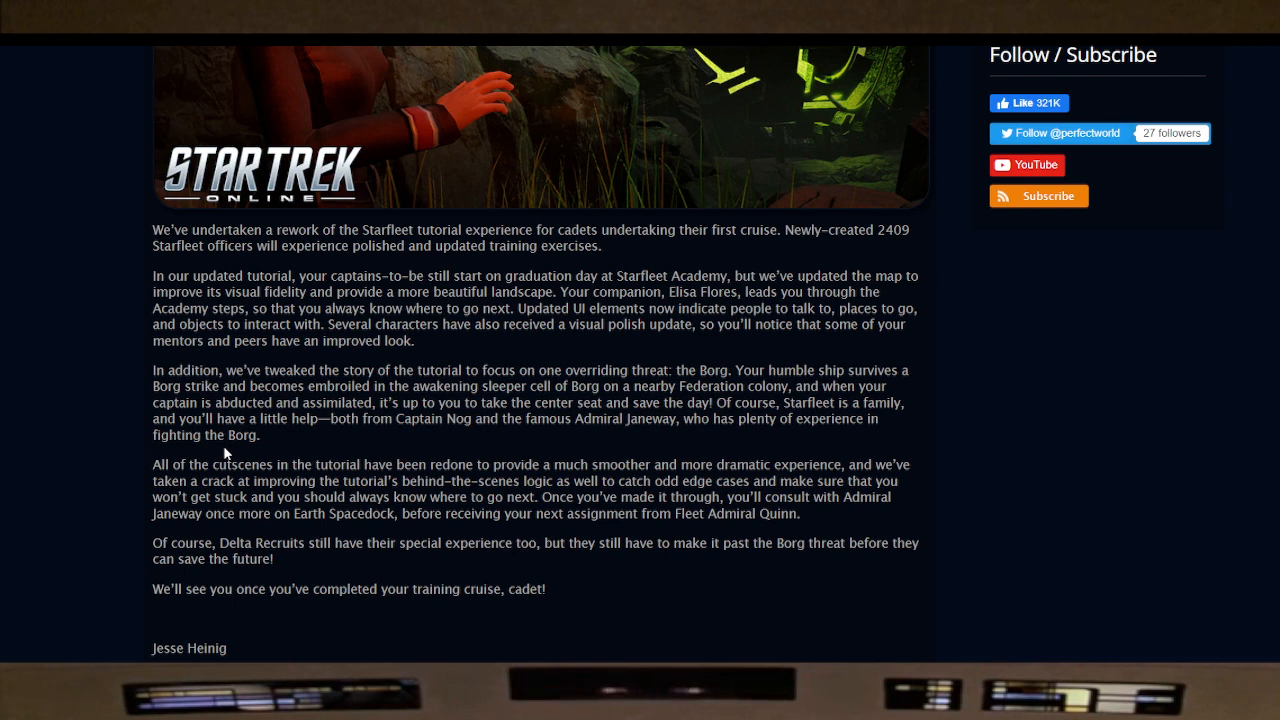
{"action": "mouse_move", "coordinate": [238, 396]}
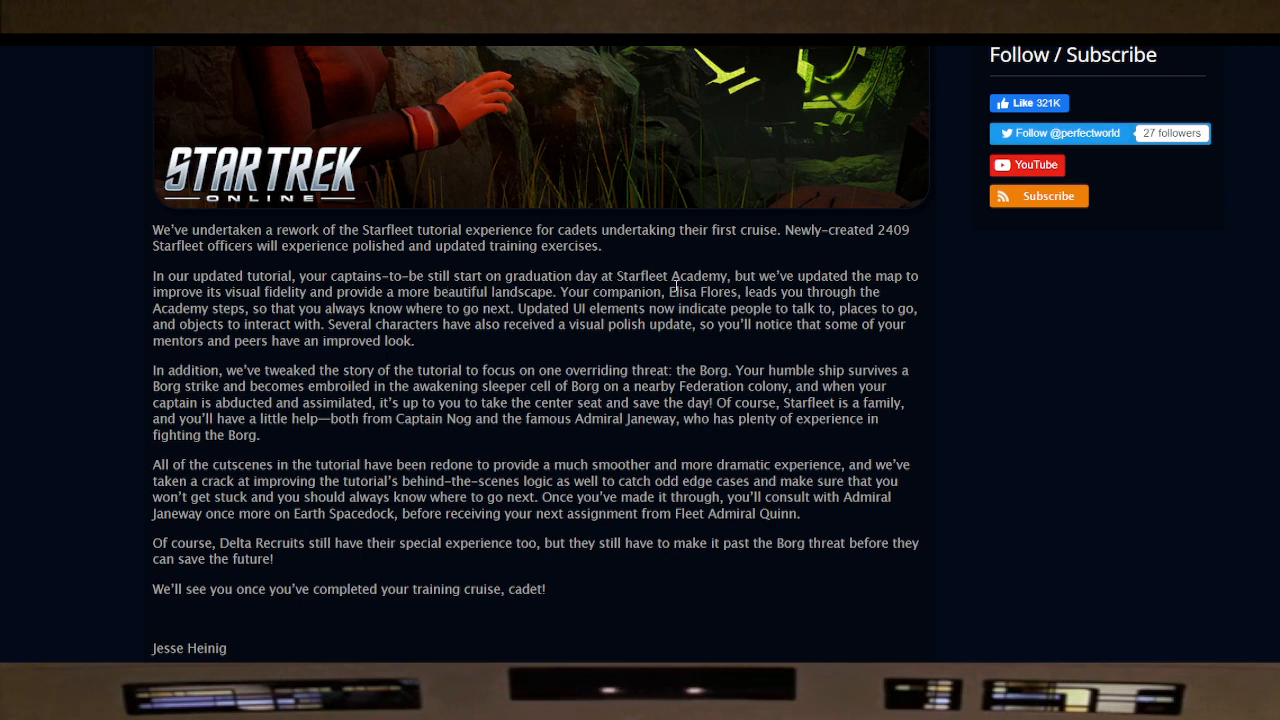
{"action": "mouse_move", "coordinate": [236, 324]}
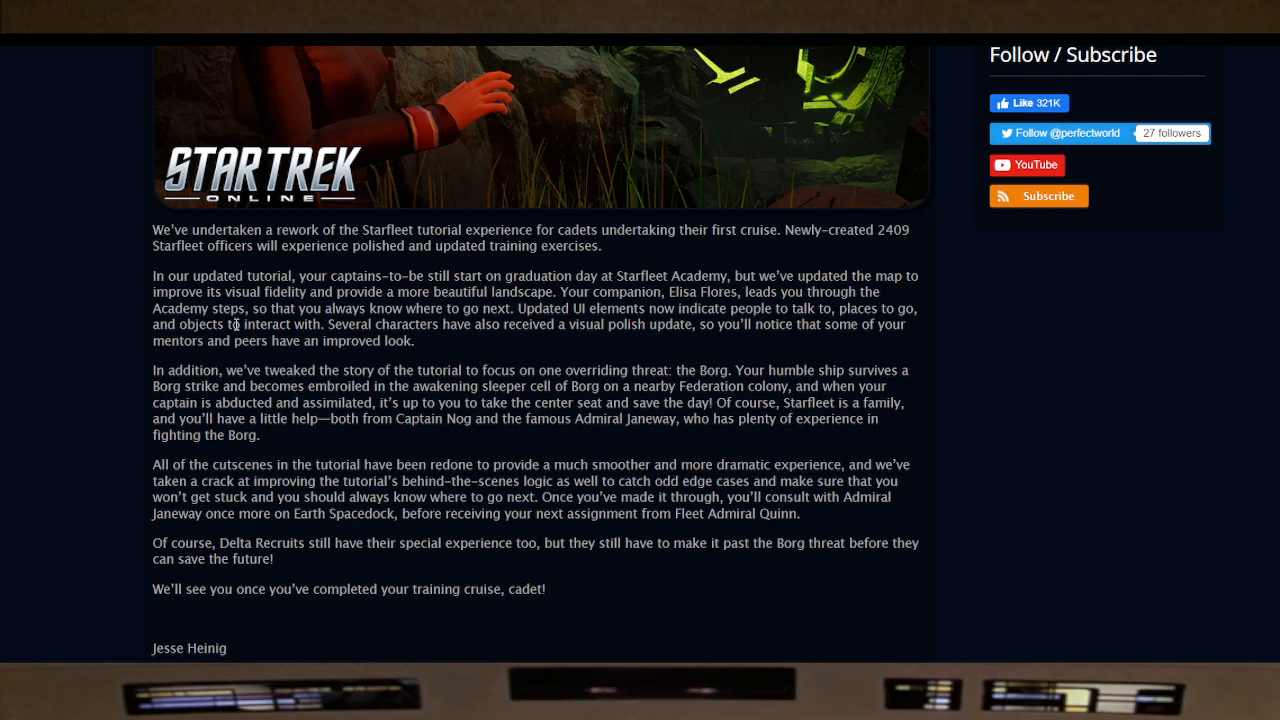
{"action": "mouse_move", "coordinate": [354, 300]}
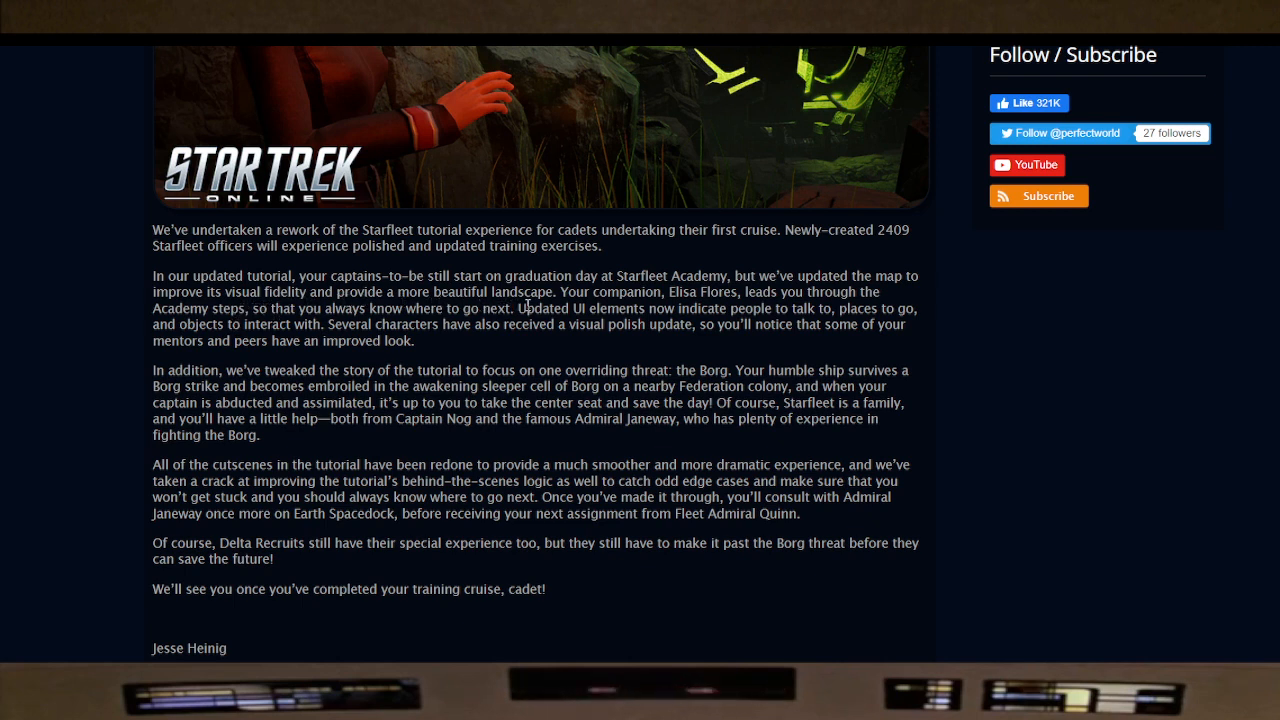
{"action": "mouse_move", "coordinate": [678, 312]}
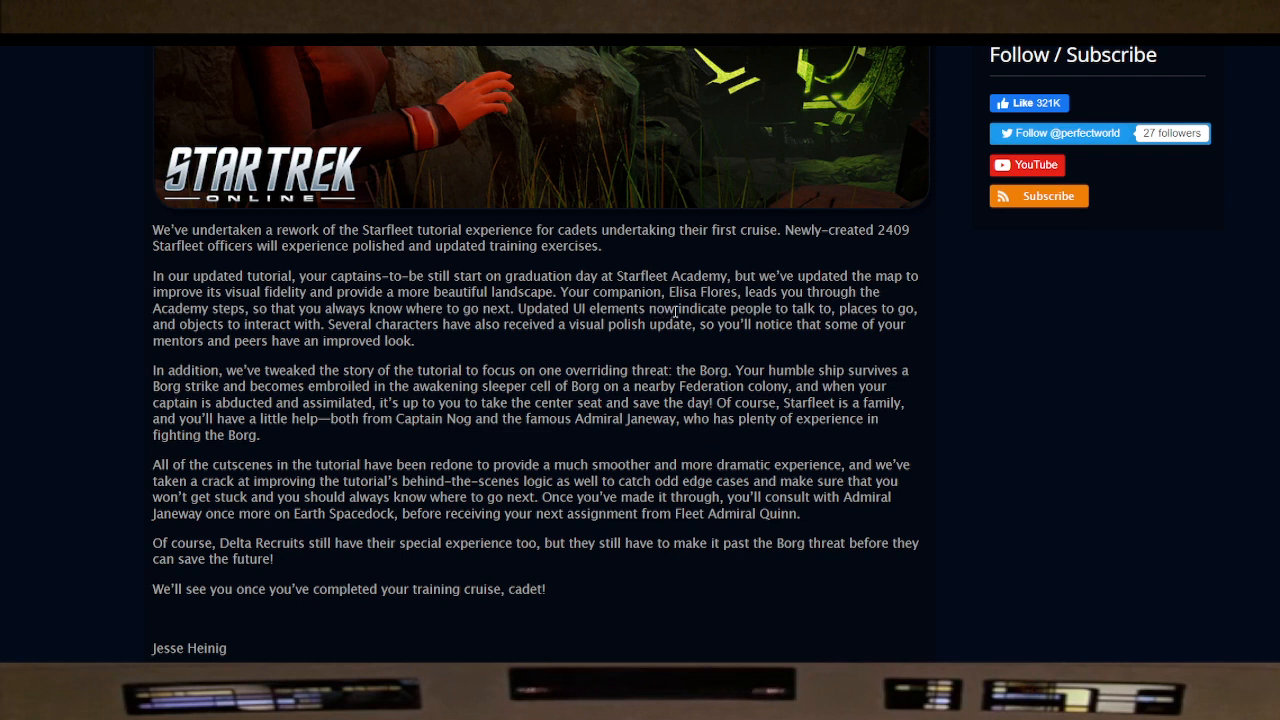
{"action": "mouse_move", "coordinate": [708, 332]}
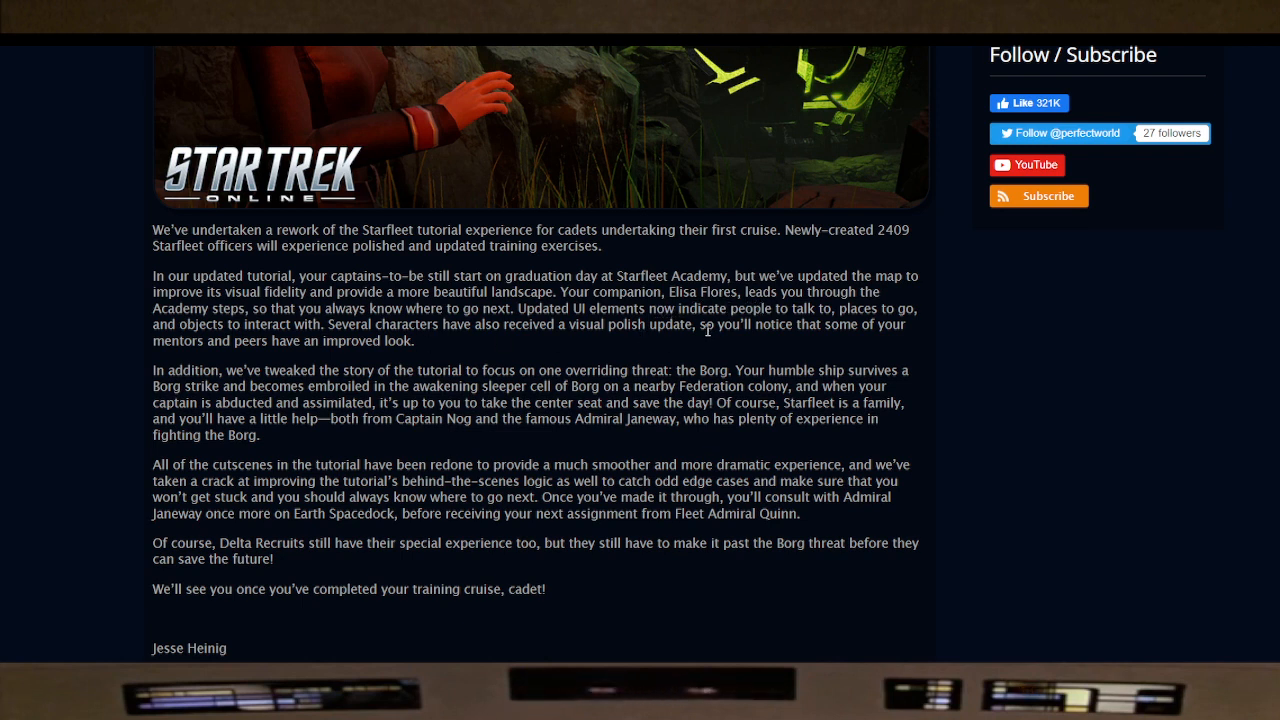
{"action": "mouse_move", "coordinate": [696, 288]}
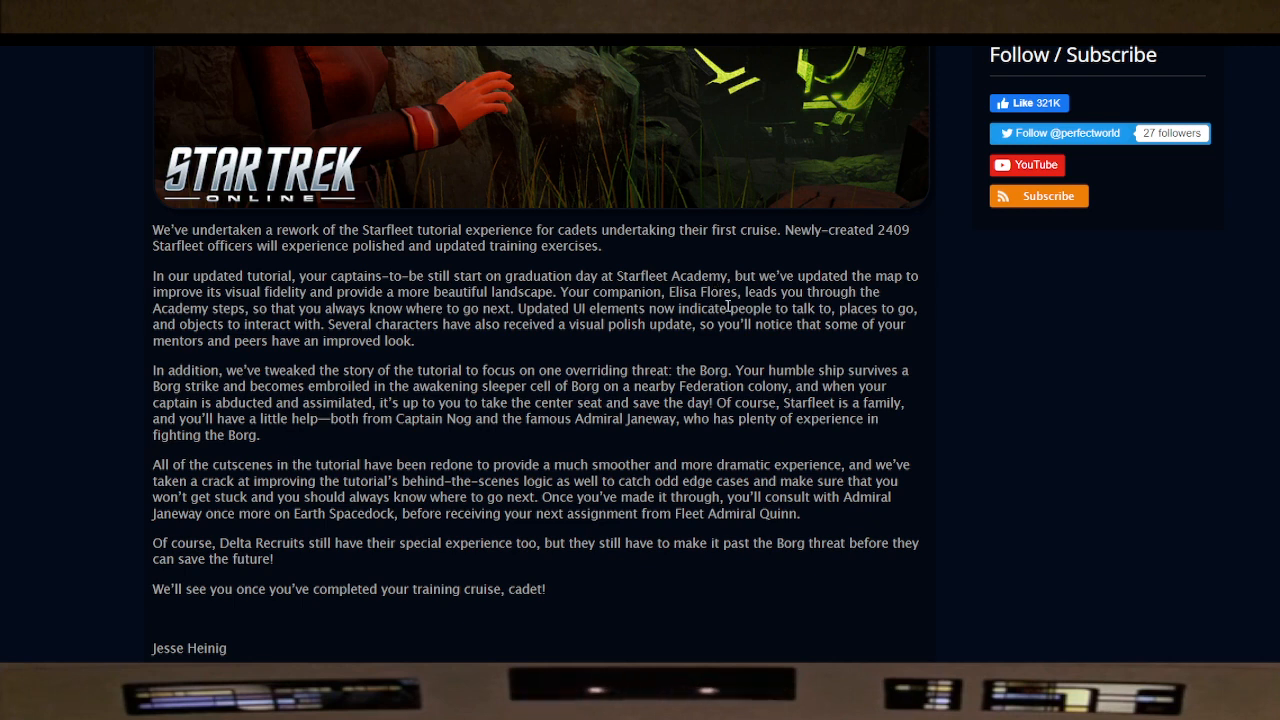
{"action": "mouse_move", "coordinate": [756, 342]}
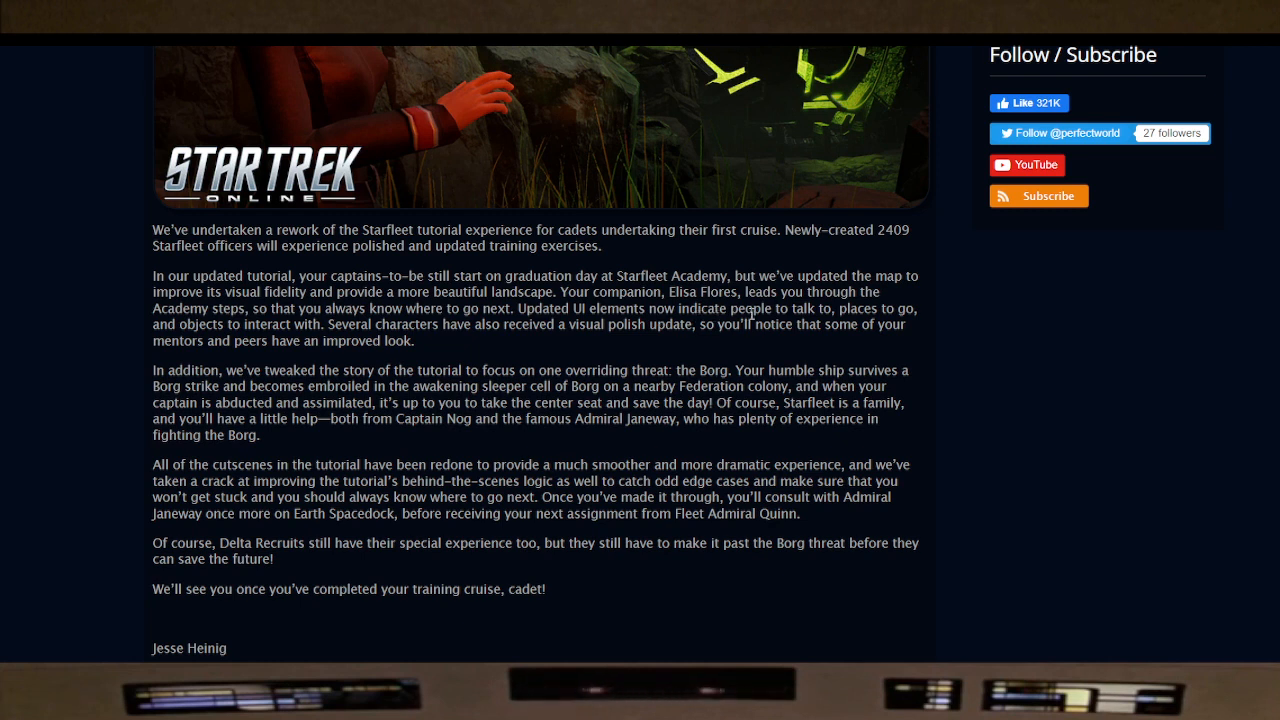
{"action": "mouse_move", "coordinate": [240, 362]}
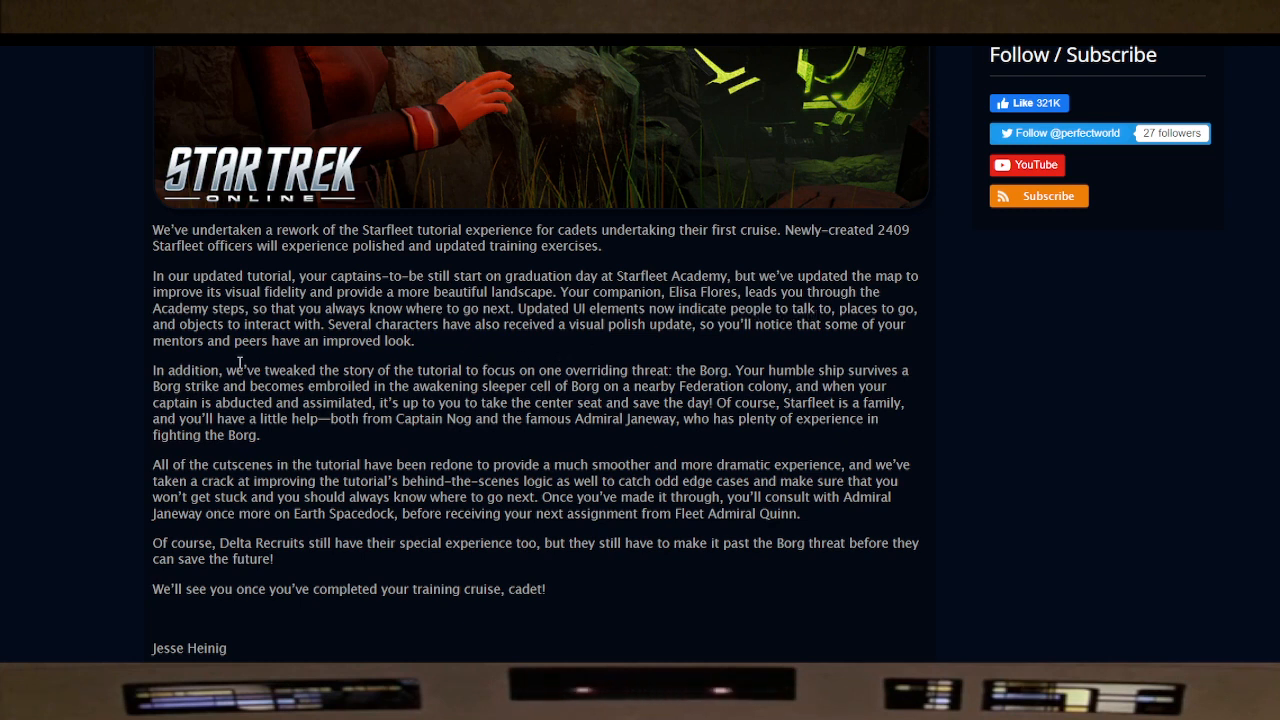
{"action": "mouse_move", "coordinate": [412, 352]}
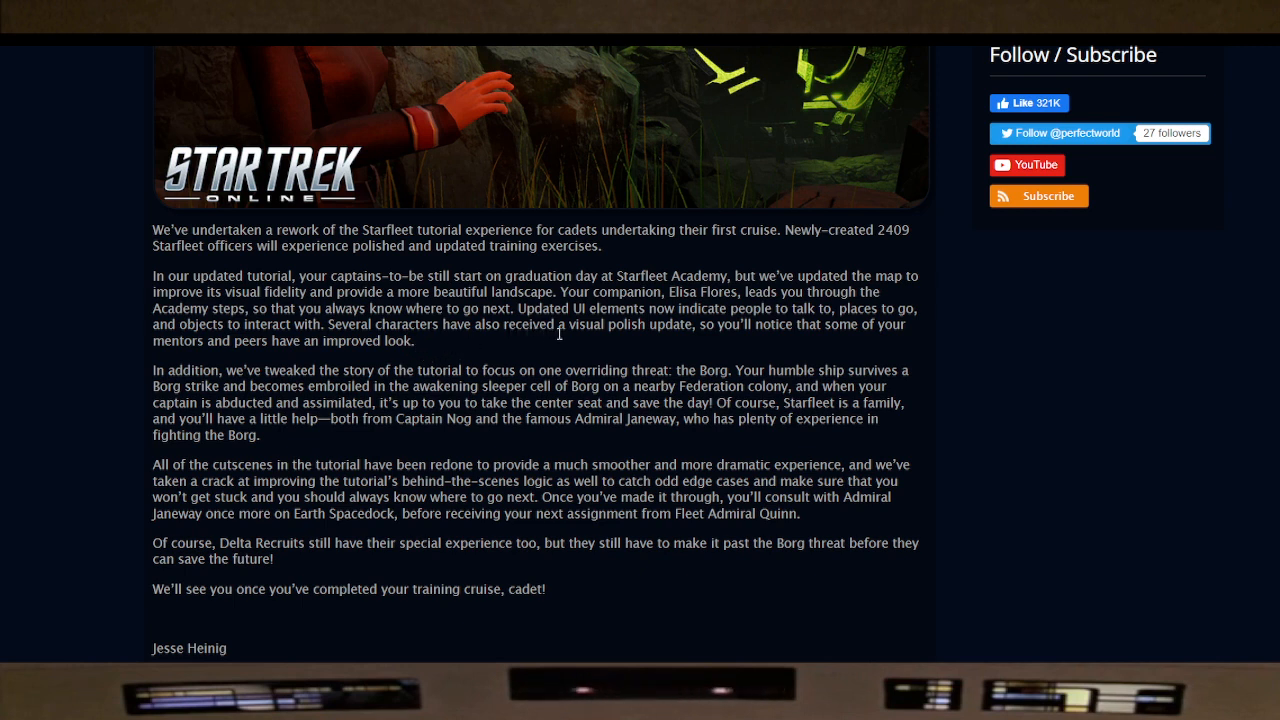
{"action": "mouse_move", "coordinate": [676, 340]}
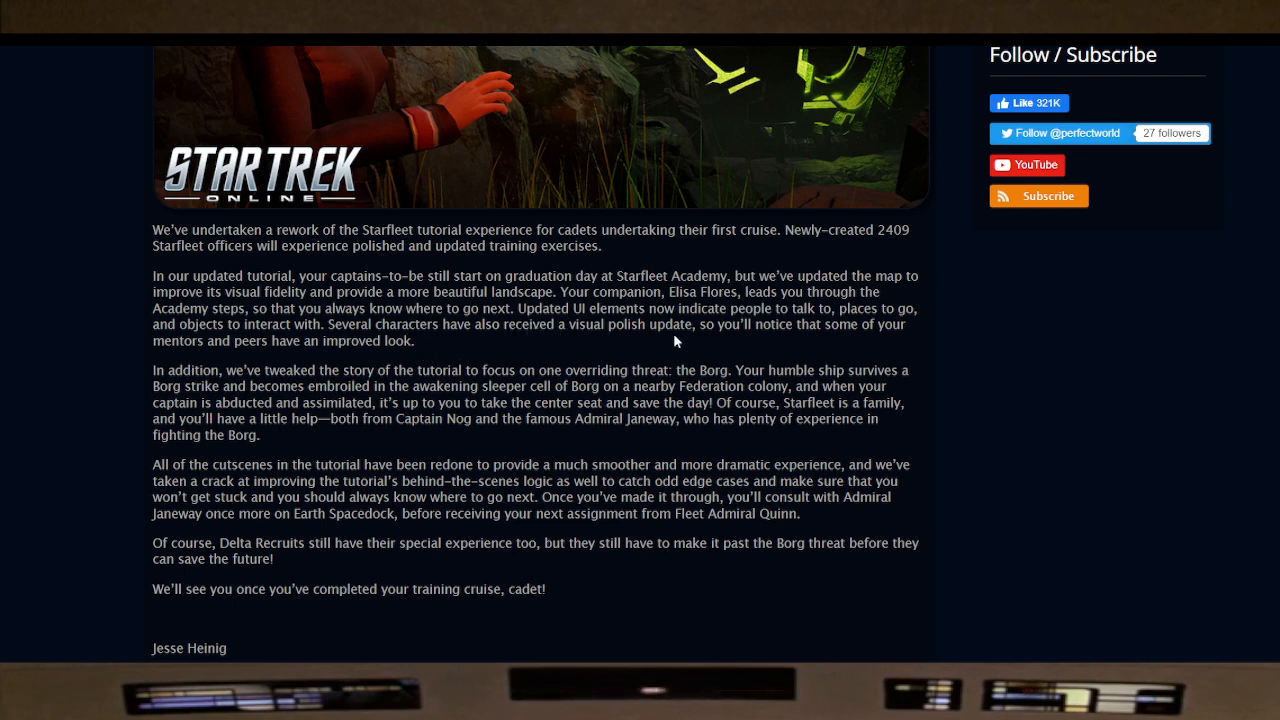
{"action": "mouse_move", "coordinate": [690, 410]}
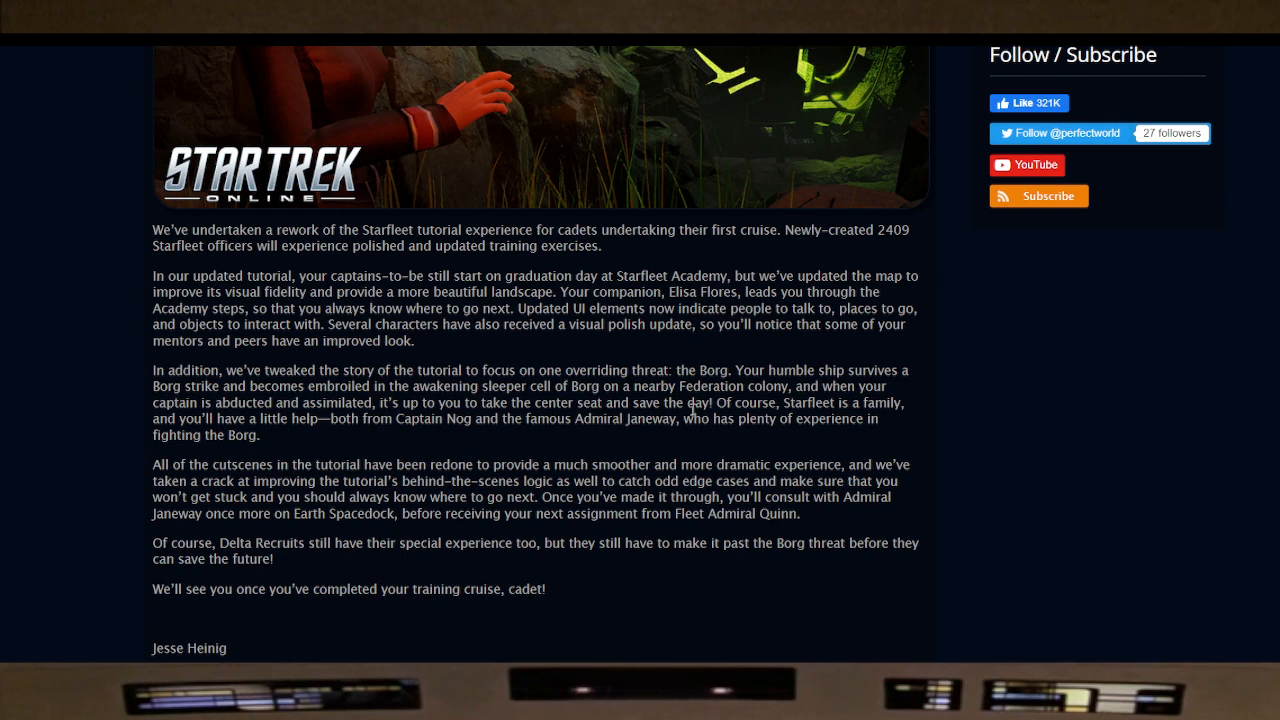
{"action": "mouse_move", "coordinate": [788, 344]}
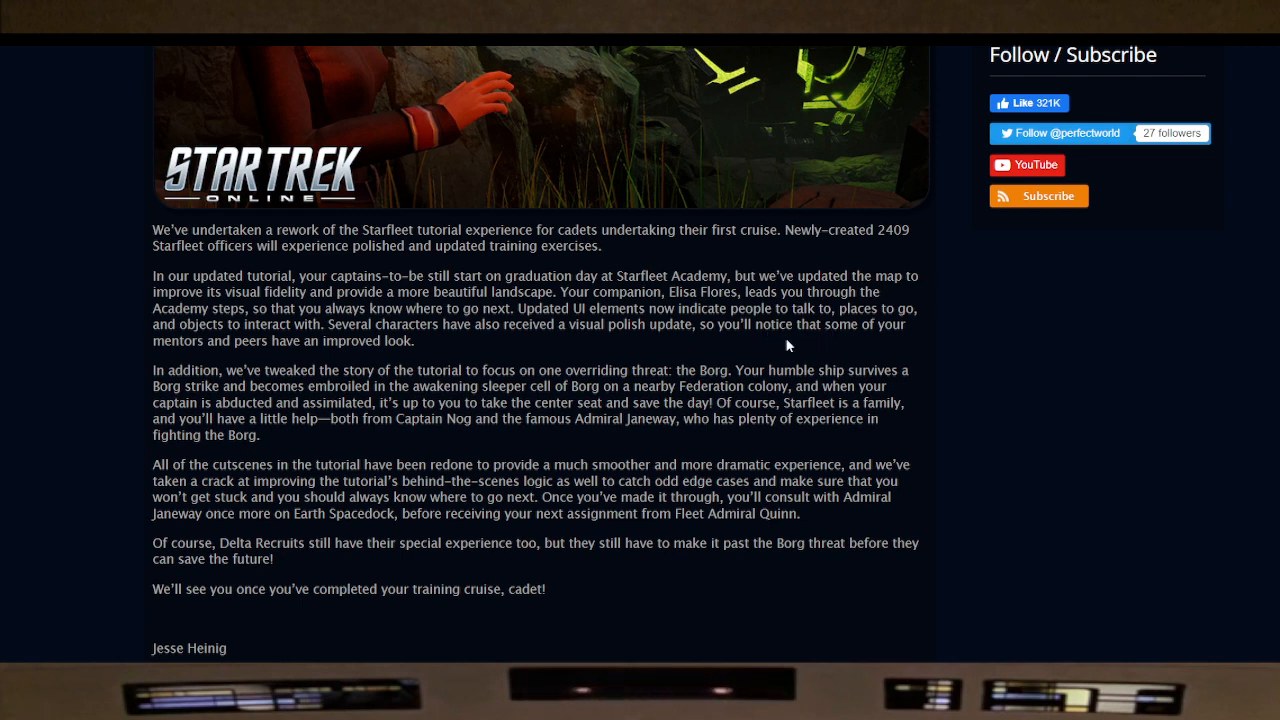
{"action": "mouse_move", "coordinate": [318, 358]}
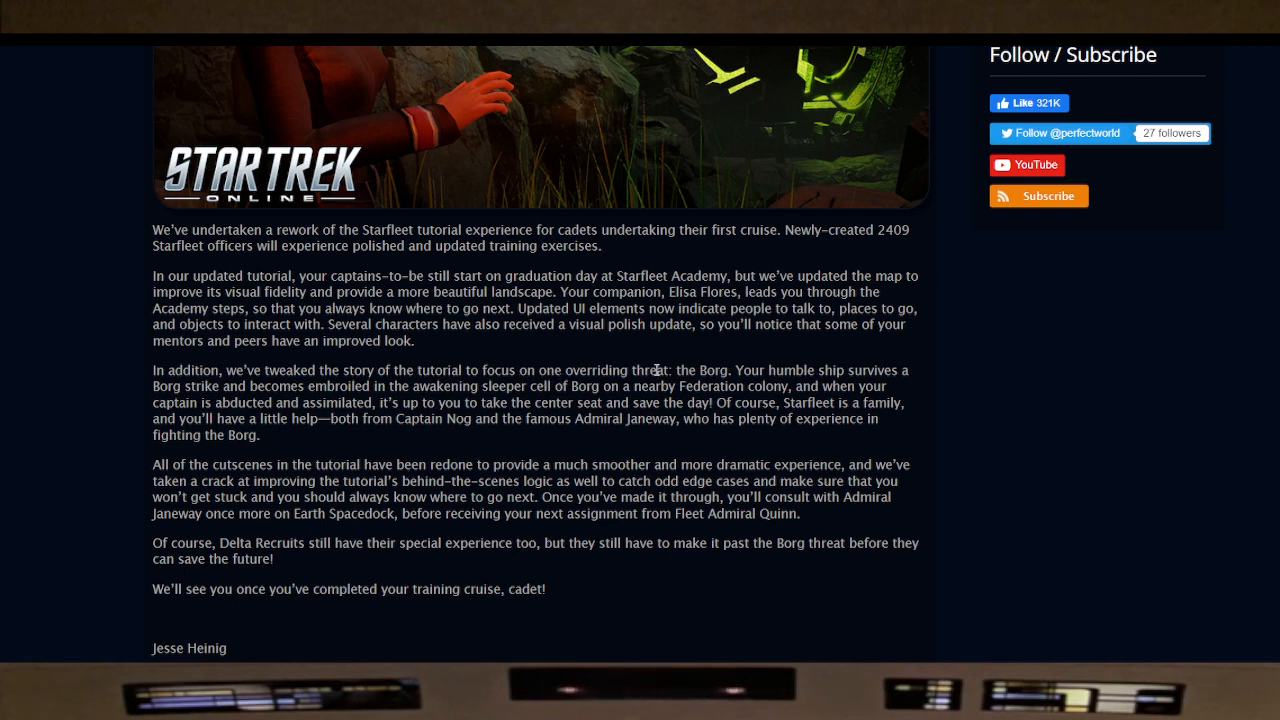
{"action": "mouse_move", "coordinate": [736, 370]}
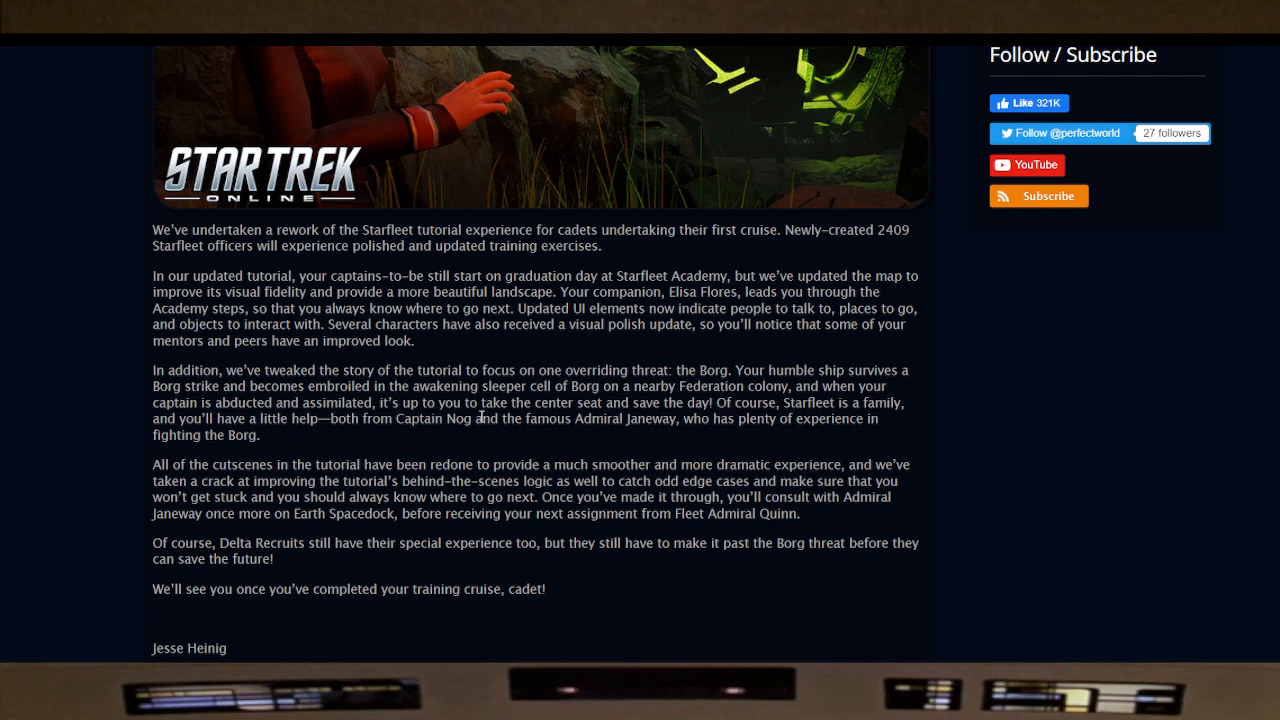
{"action": "mouse_move", "coordinate": [684, 420]}
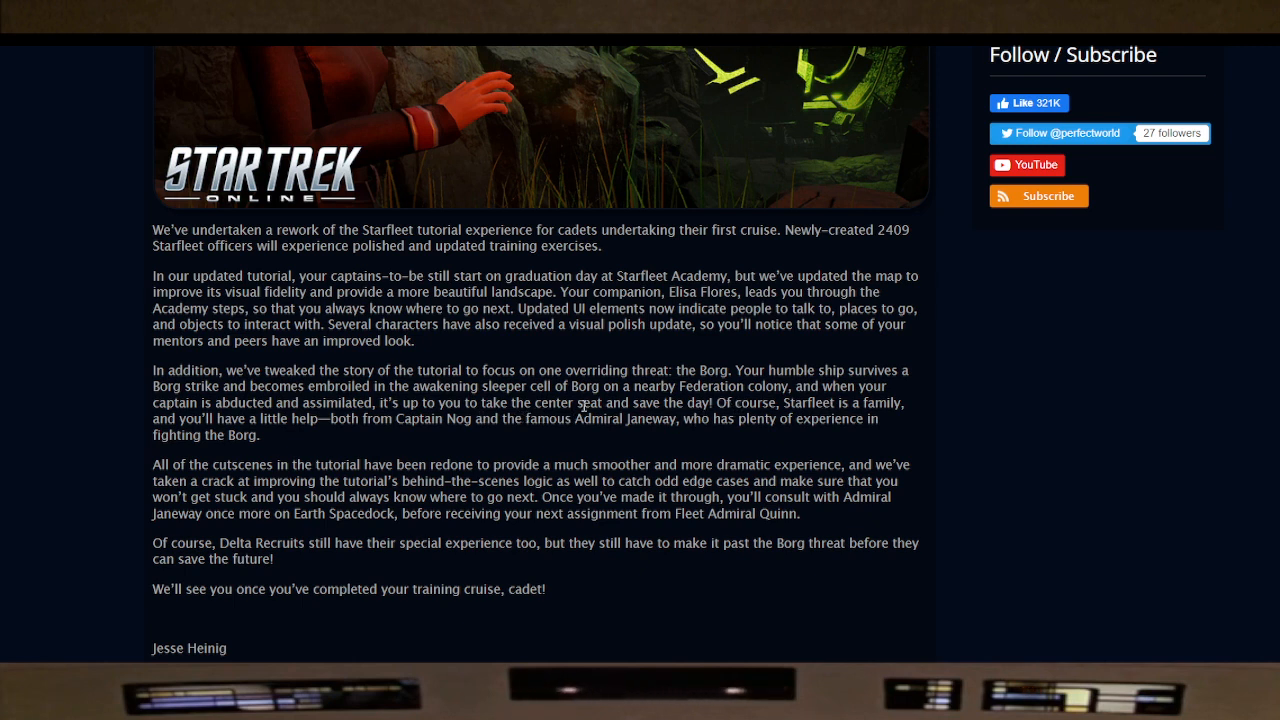
{"action": "mouse_move", "coordinate": [356, 440]}
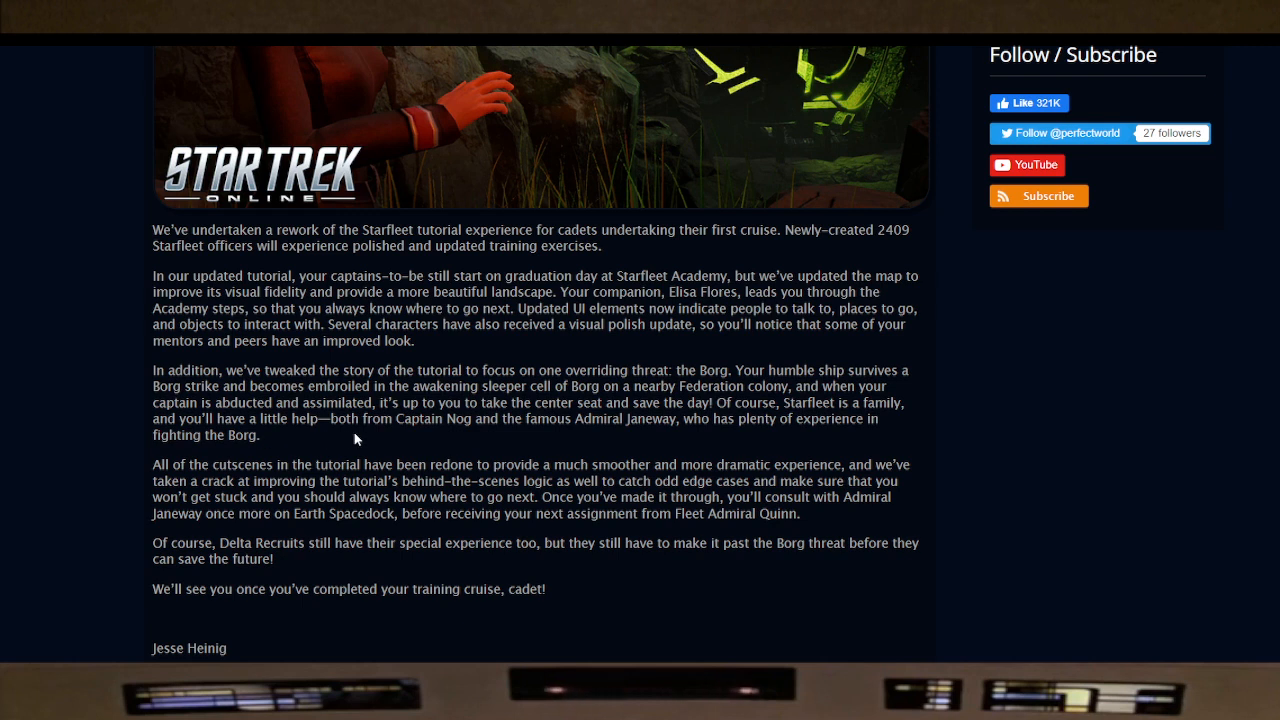
{"action": "mouse_move", "coordinate": [464, 436]}
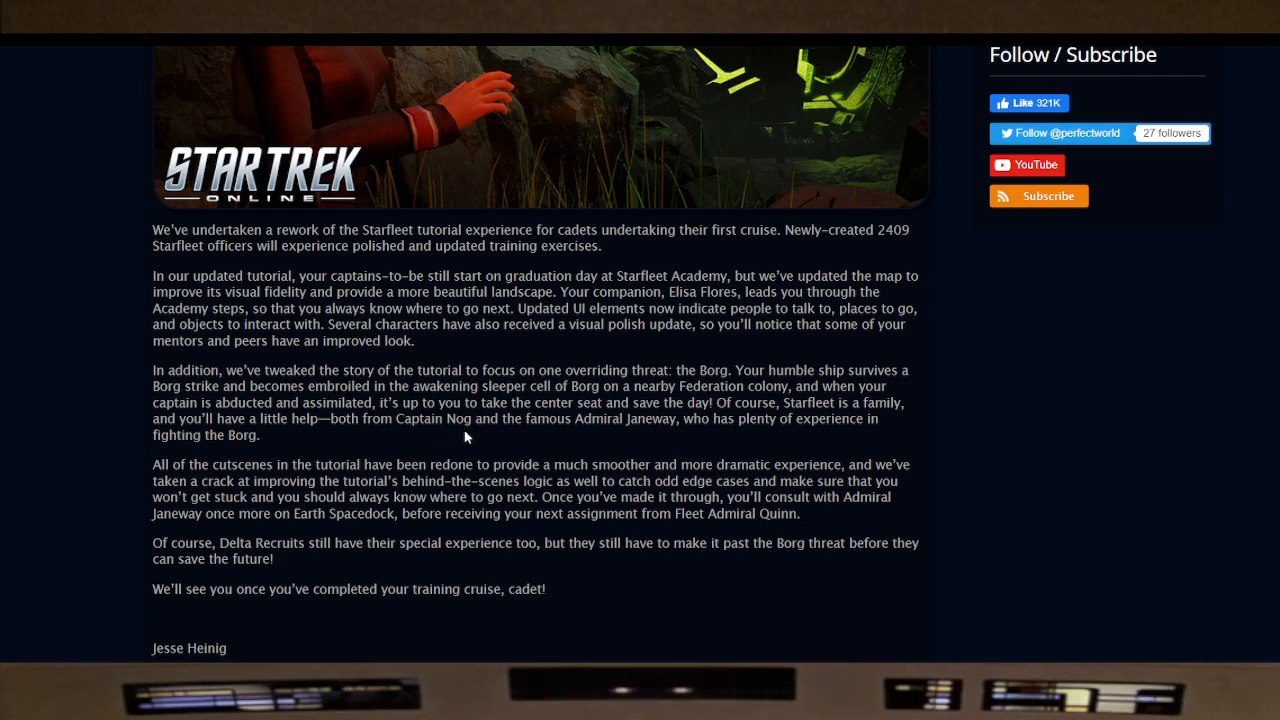
{"action": "mouse_move", "coordinate": [592, 424]}
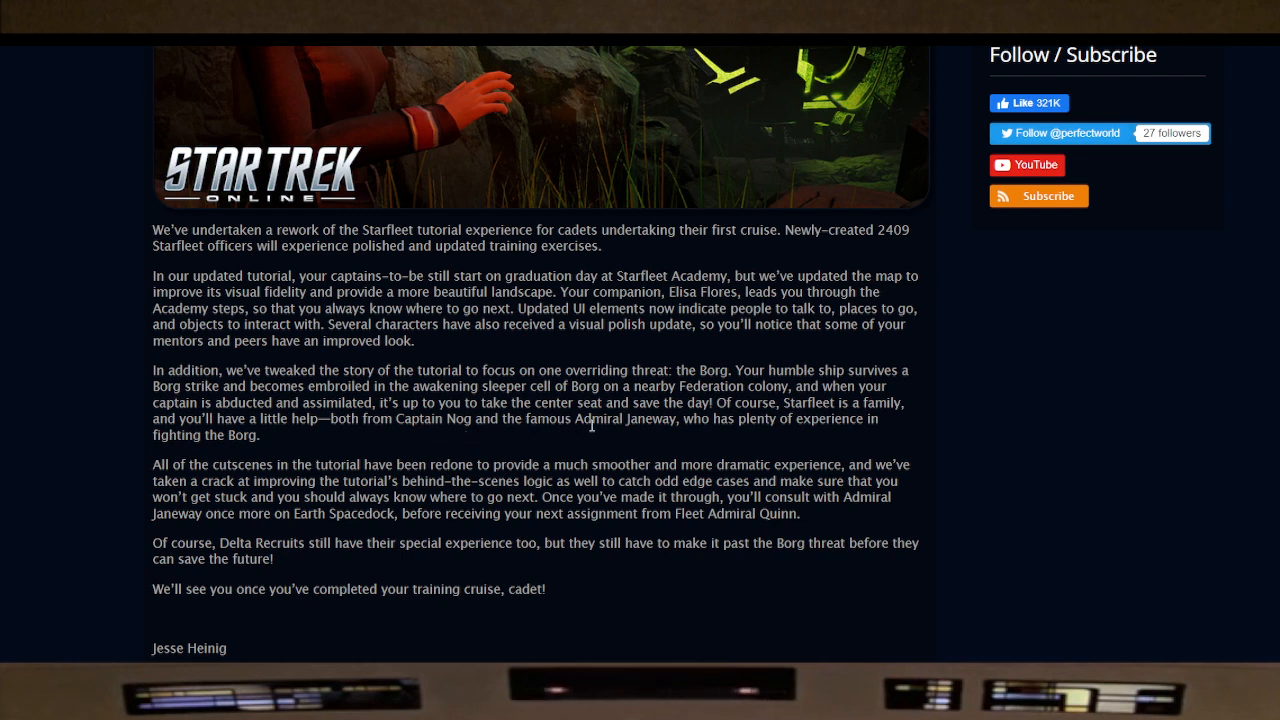
{"action": "mouse_move", "coordinate": [624, 430]}
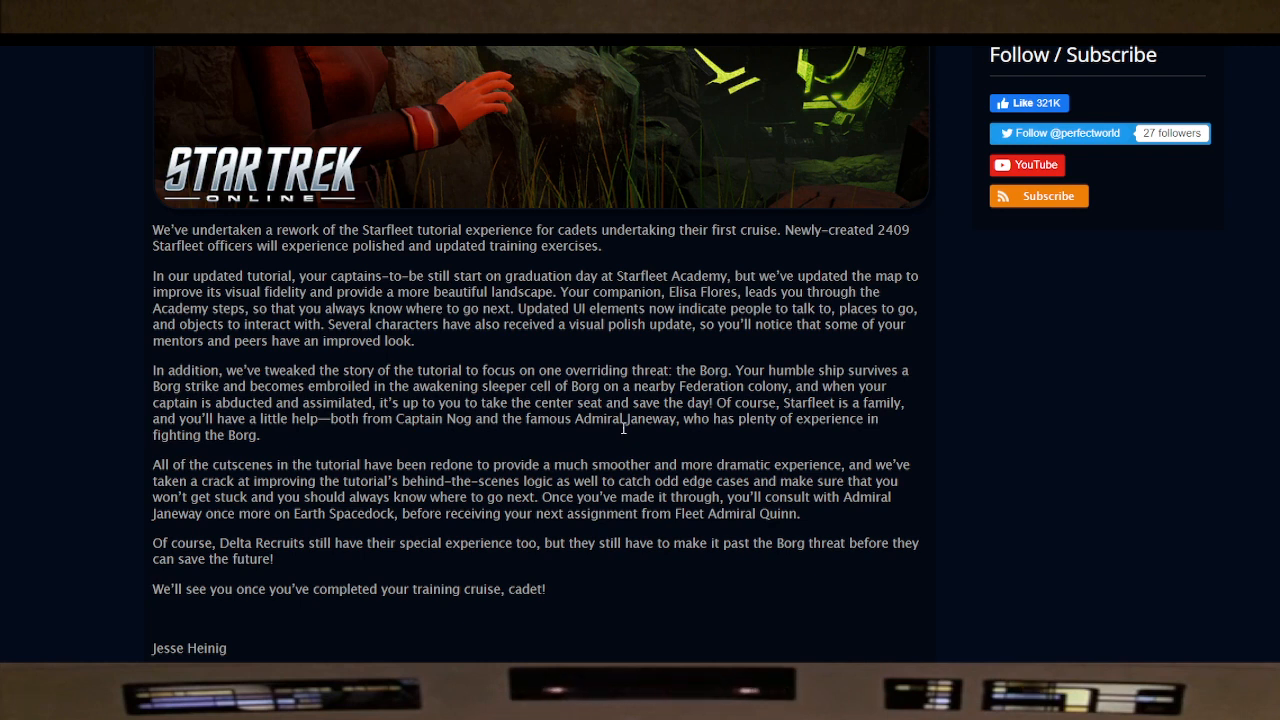
{"action": "mouse_move", "coordinate": [384, 448]}
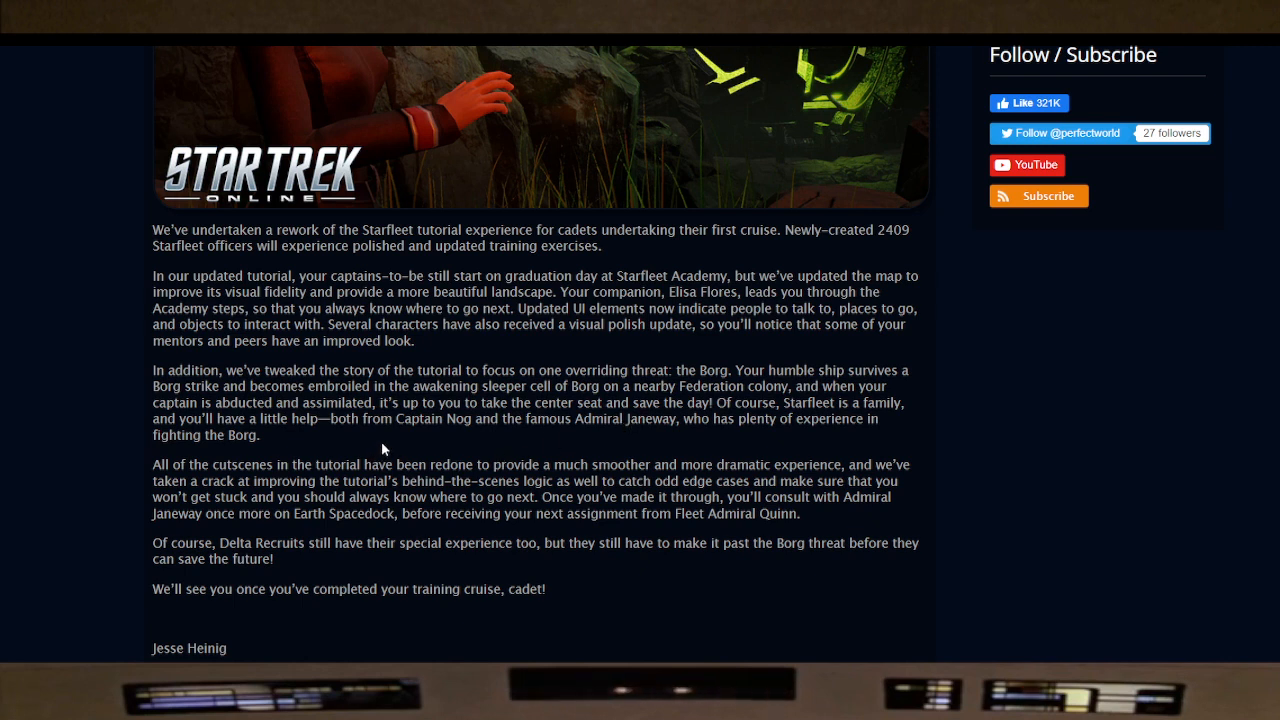
{"action": "mouse_move", "coordinate": [476, 420]}
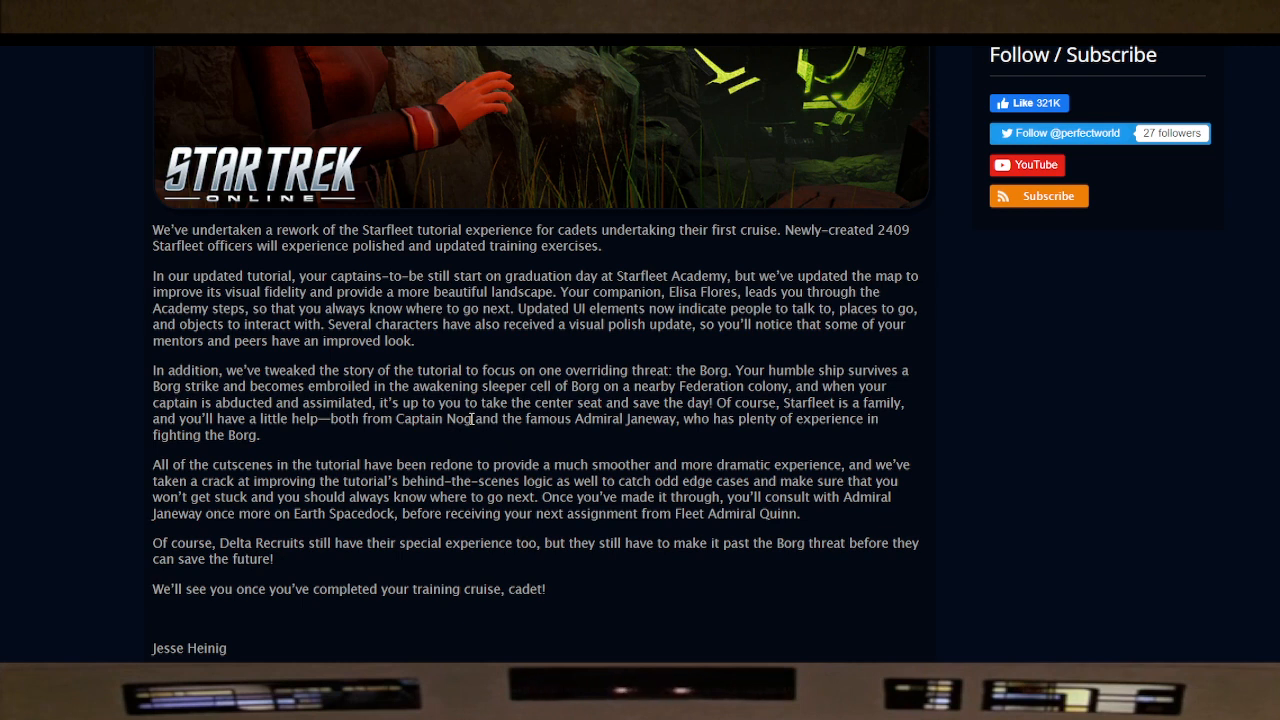
- Select the name 'Captain Nog' in the Borg storyline paragraph
{"action": "double_click", "coordinate": [432, 420]}
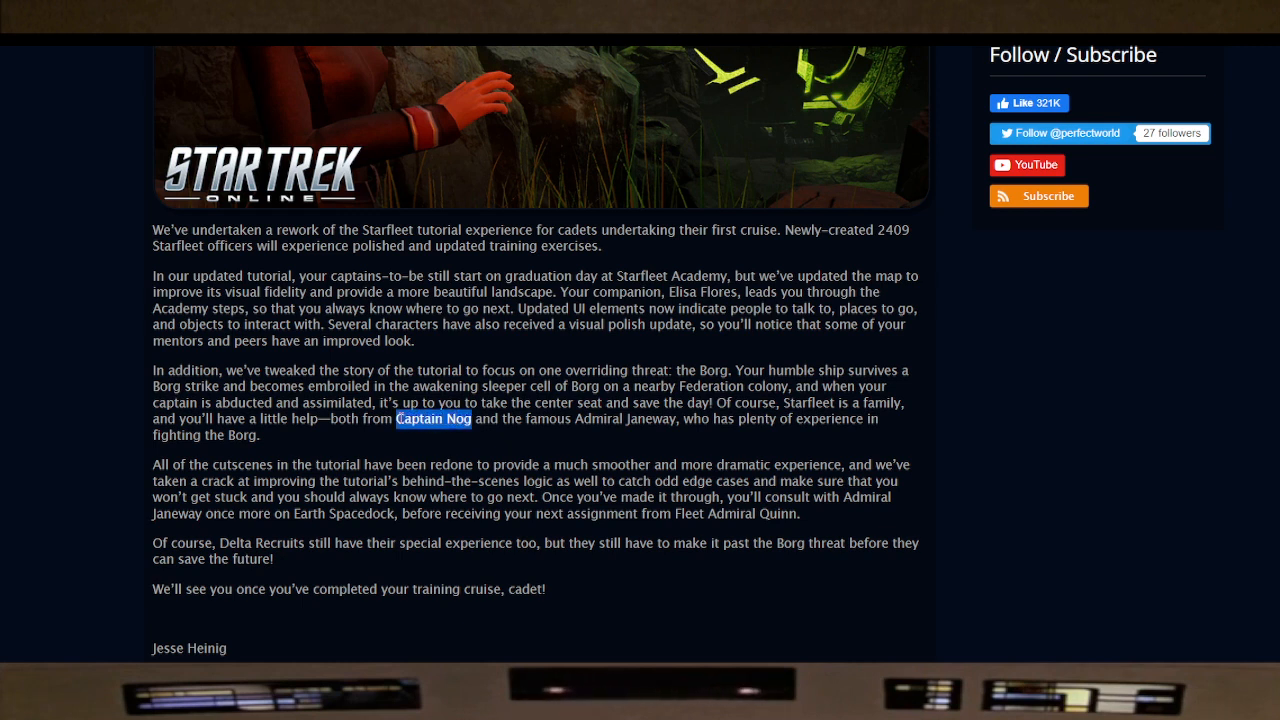
{"action": "mouse_move", "coordinate": [450, 440]}
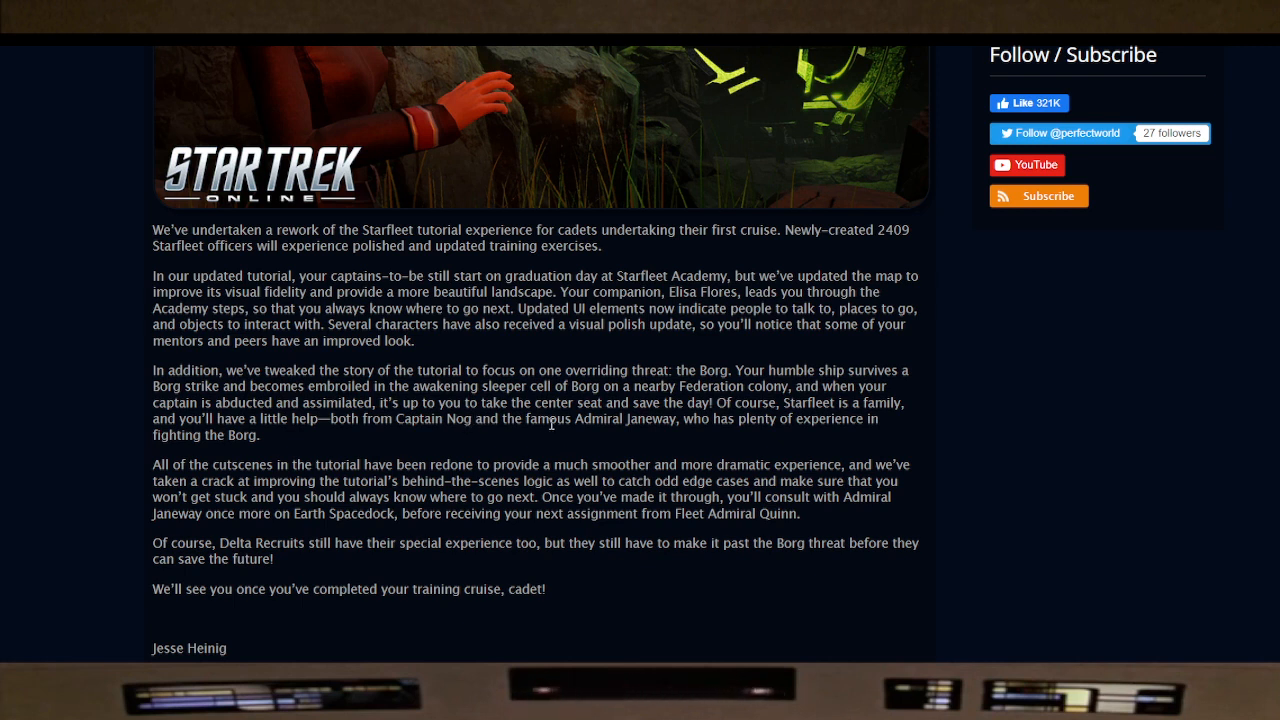
{"action": "mouse_move", "coordinate": [536, 428]}
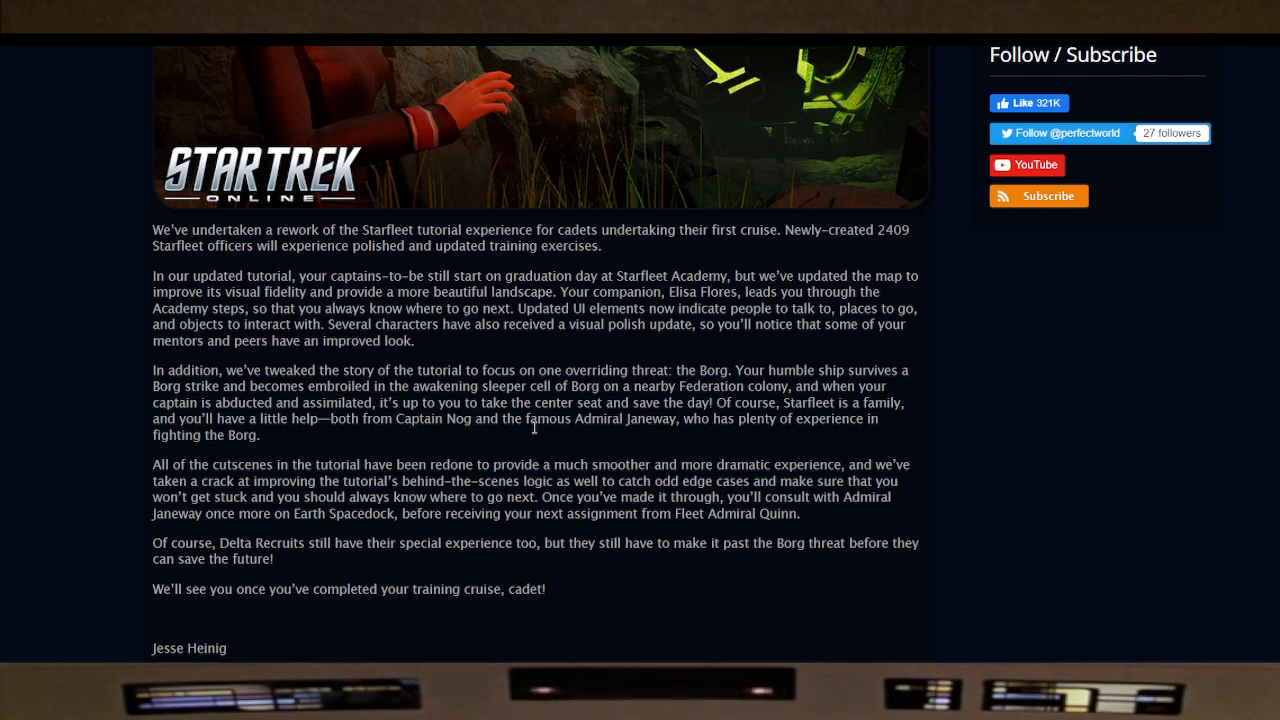
{"action": "mouse_move", "coordinate": [688, 448]}
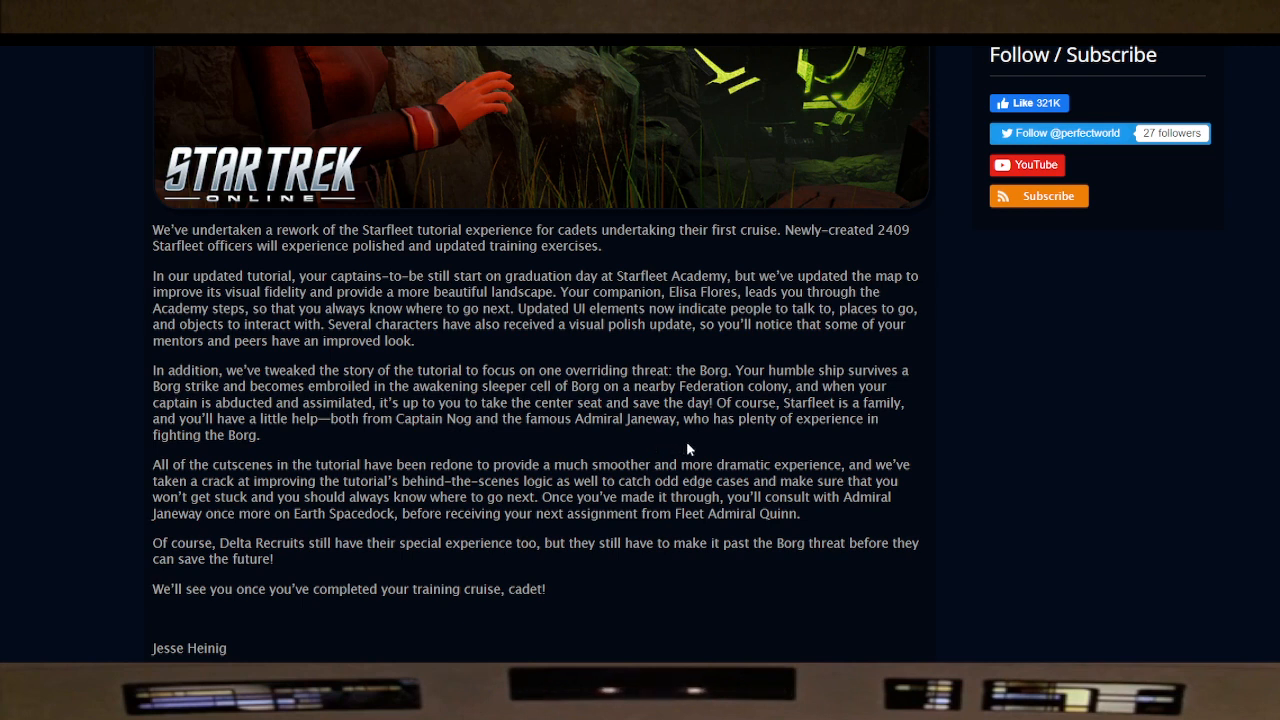
{"action": "mouse_move", "coordinate": [316, 532]}
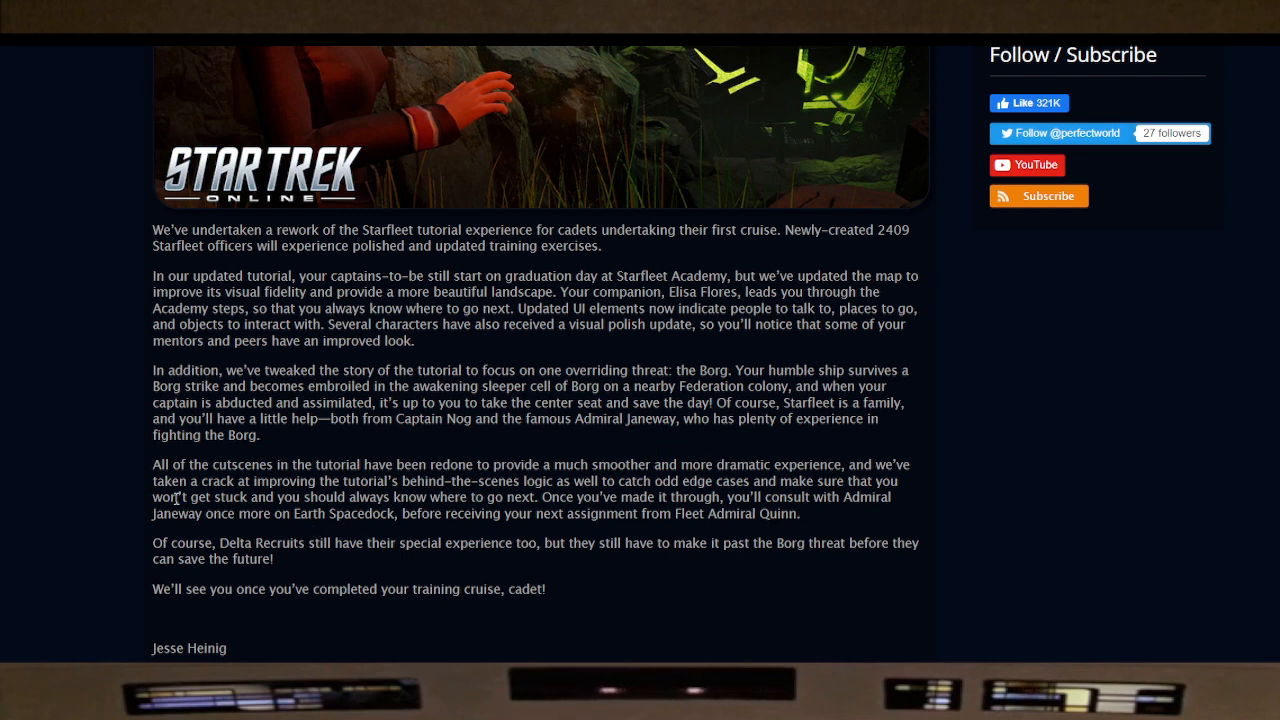
{"action": "mouse_move", "coordinate": [416, 480]}
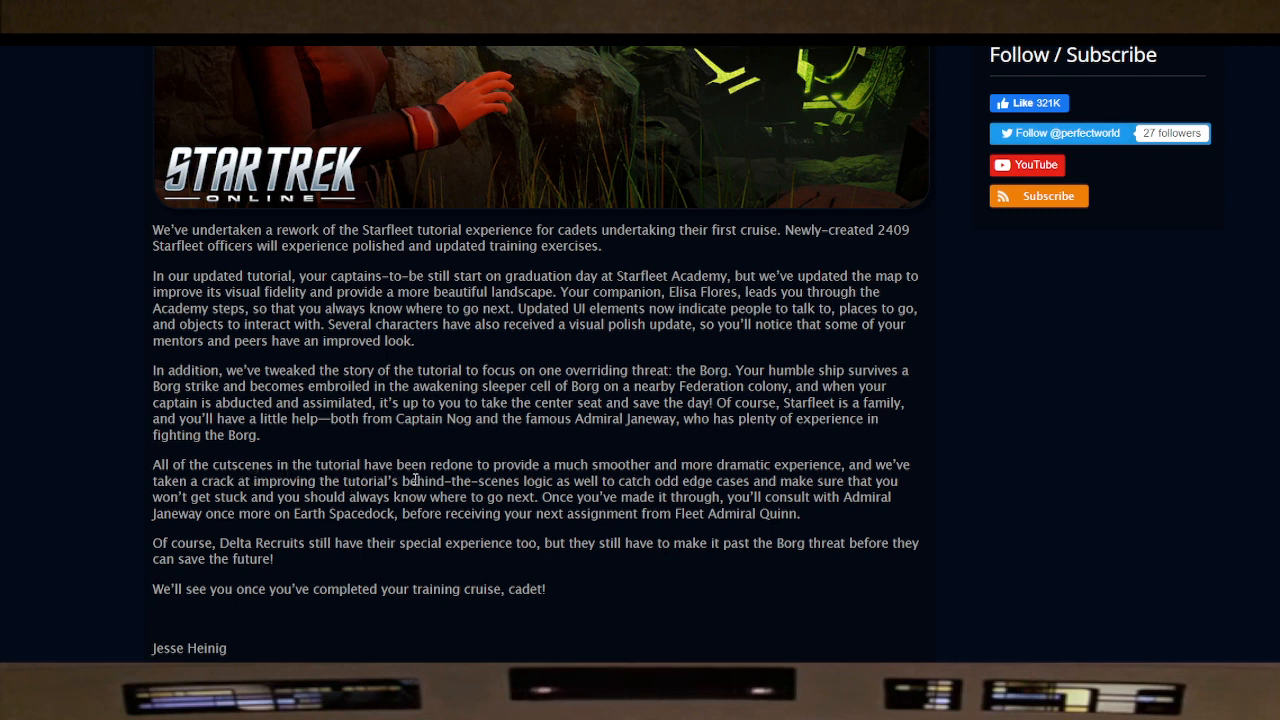
{"action": "mouse_move", "coordinate": [650, 472]}
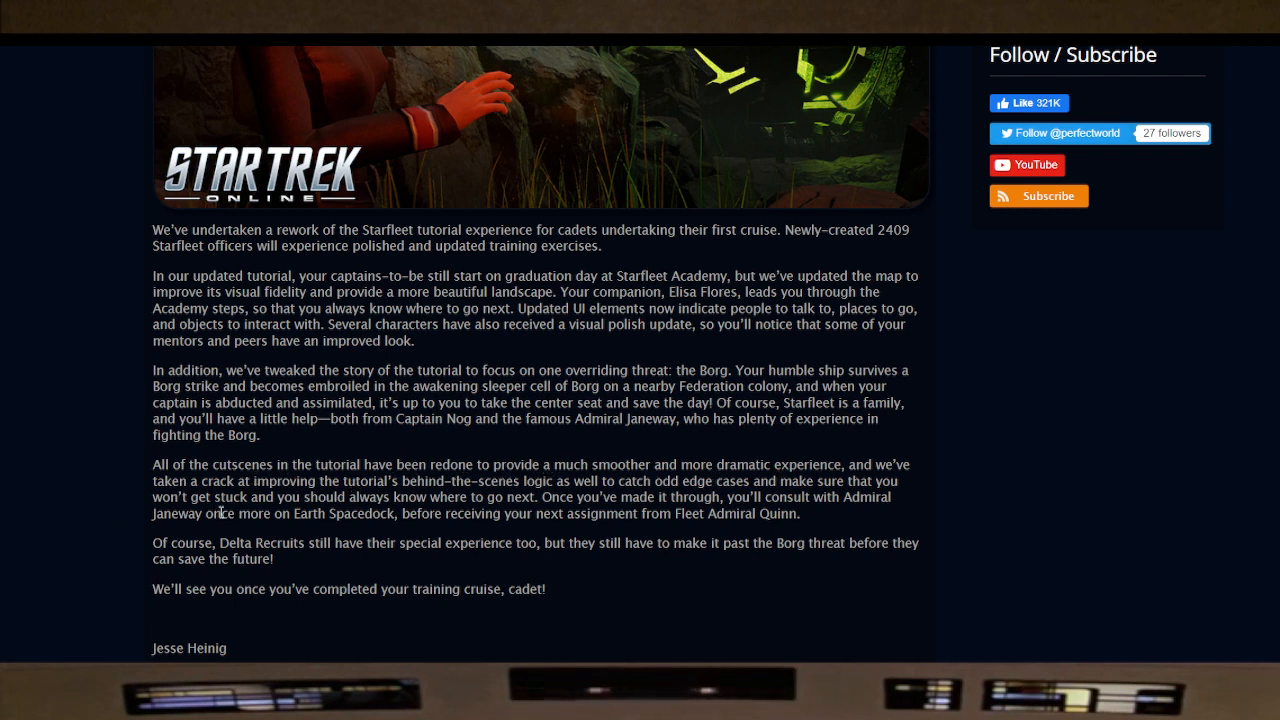
{"action": "mouse_move", "coordinate": [440, 488]}
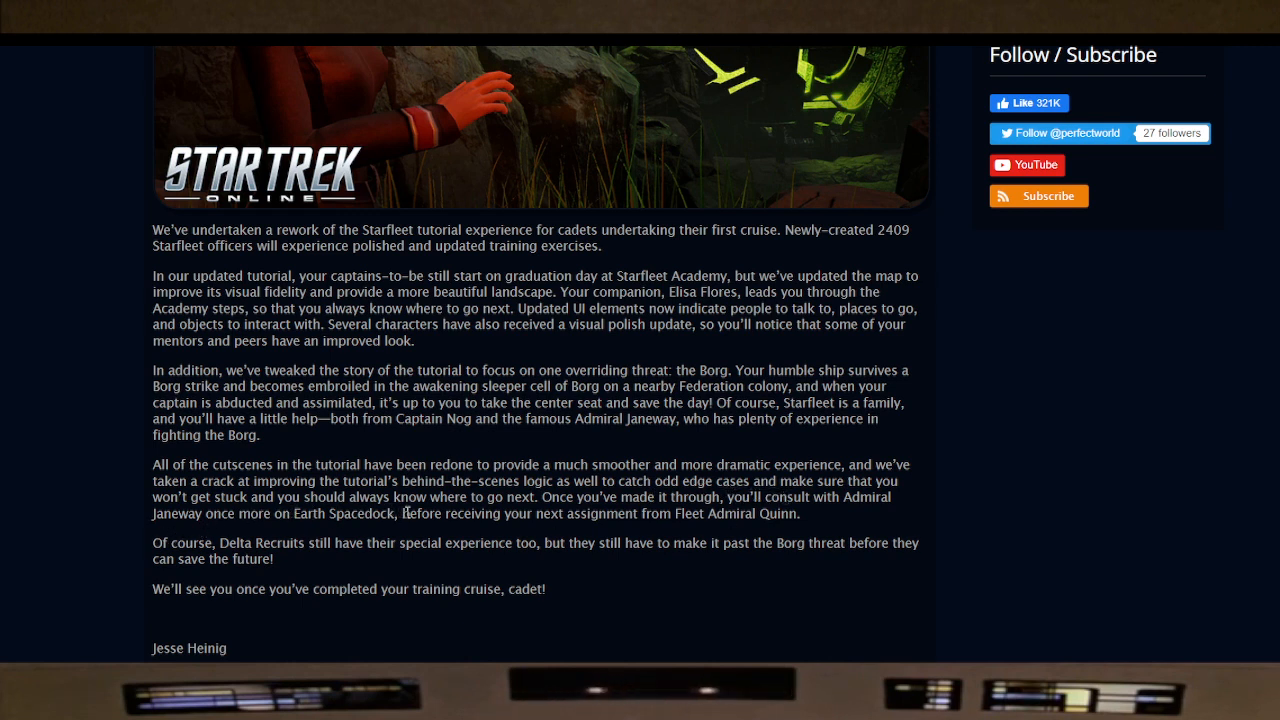
{"action": "mouse_move", "coordinate": [532, 470]}
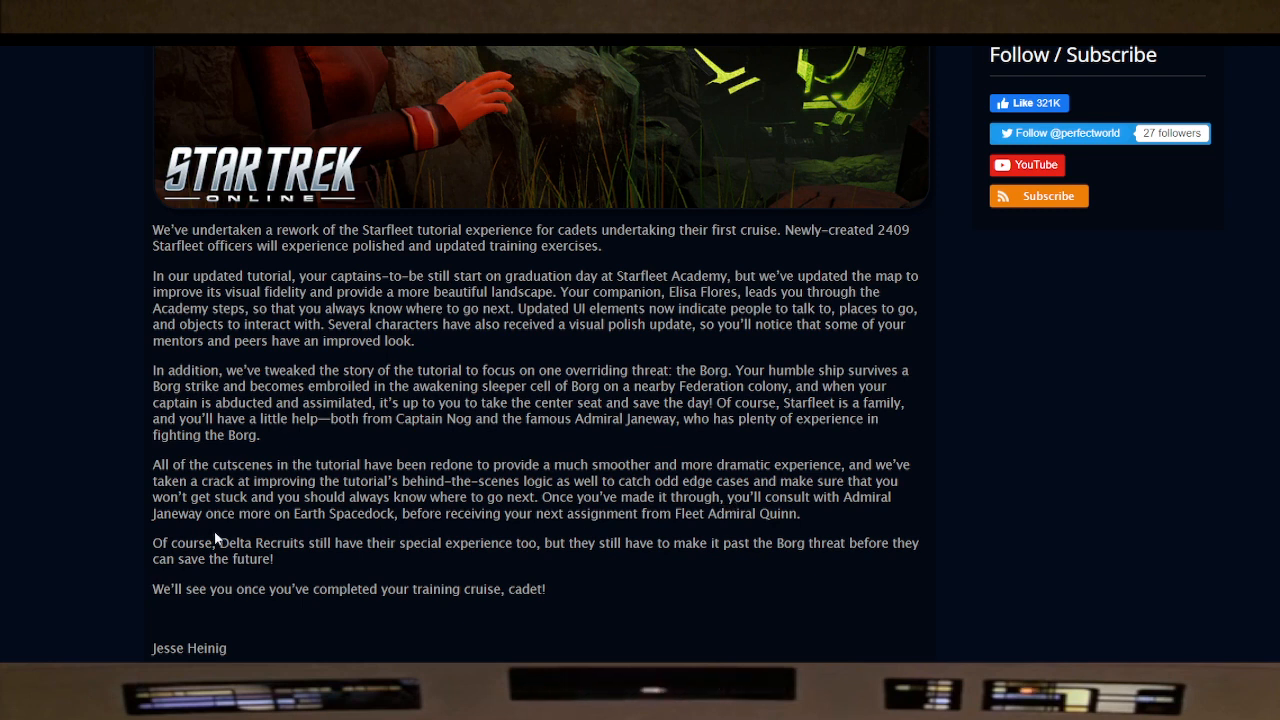
{"action": "mouse_move", "coordinate": [378, 534]}
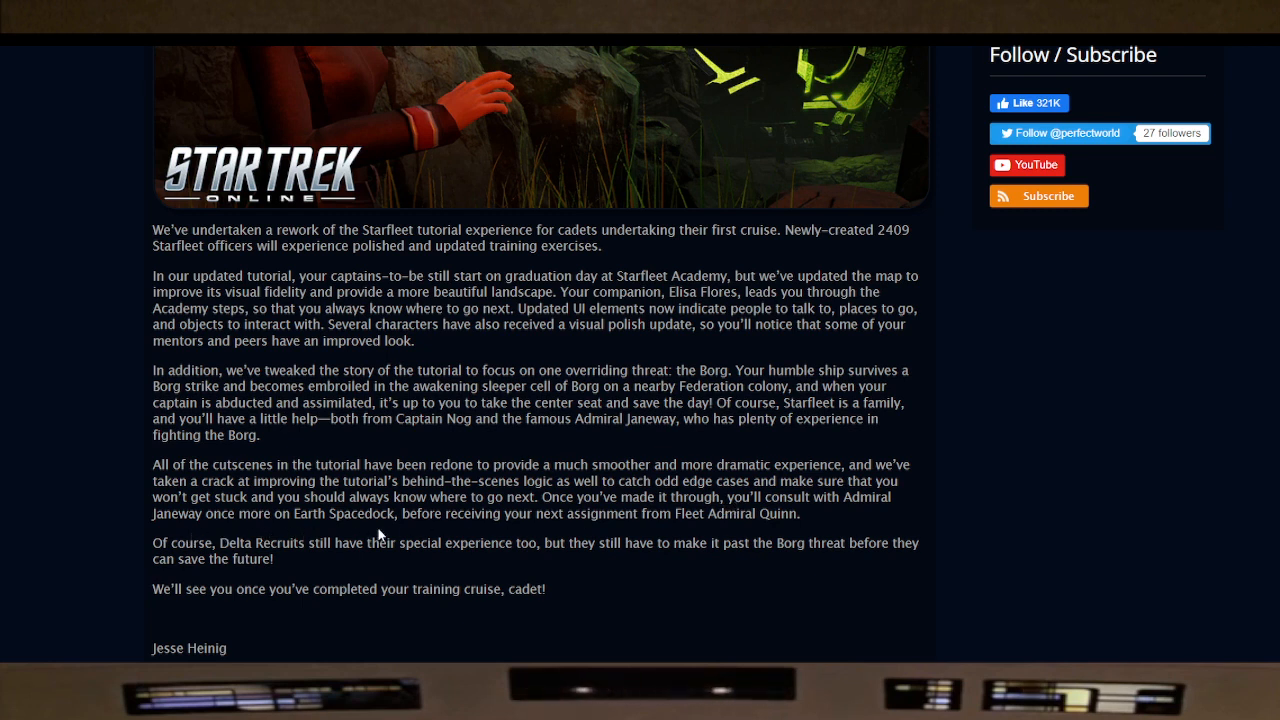
{"action": "mouse_move", "coordinate": [570, 536]}
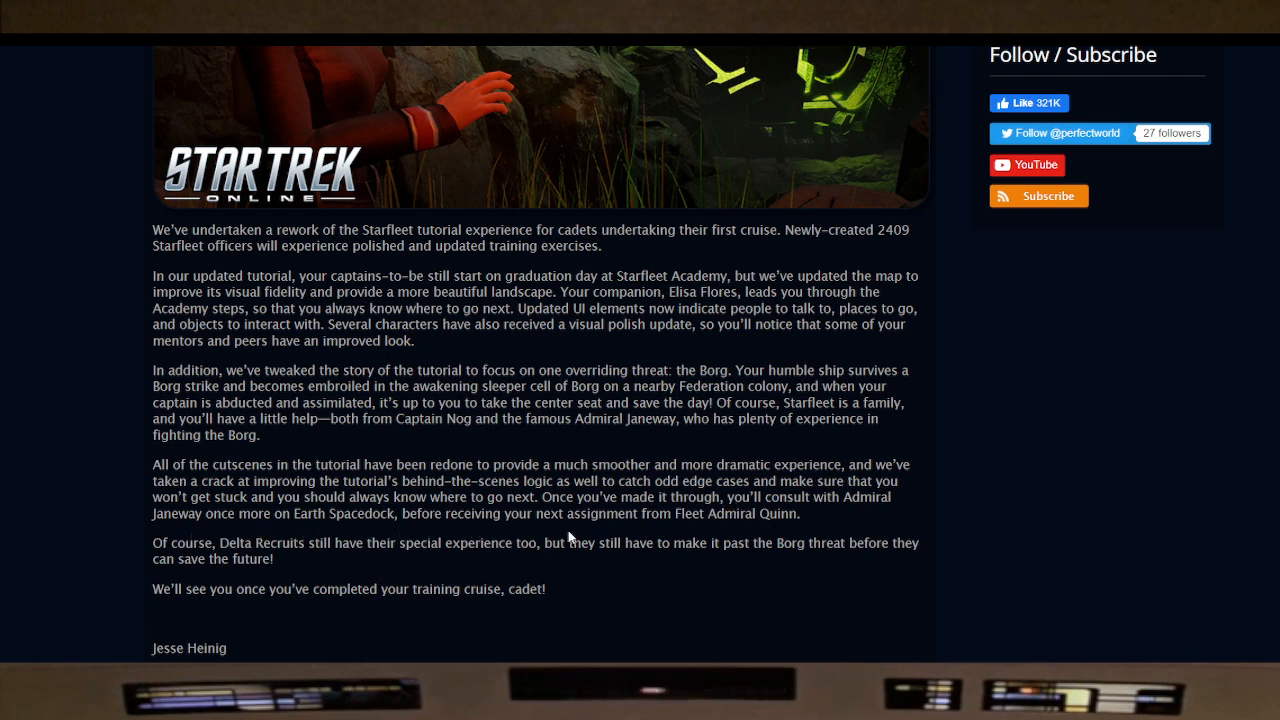
{"action": "mouse_move", "coordinate": [464, 508]}
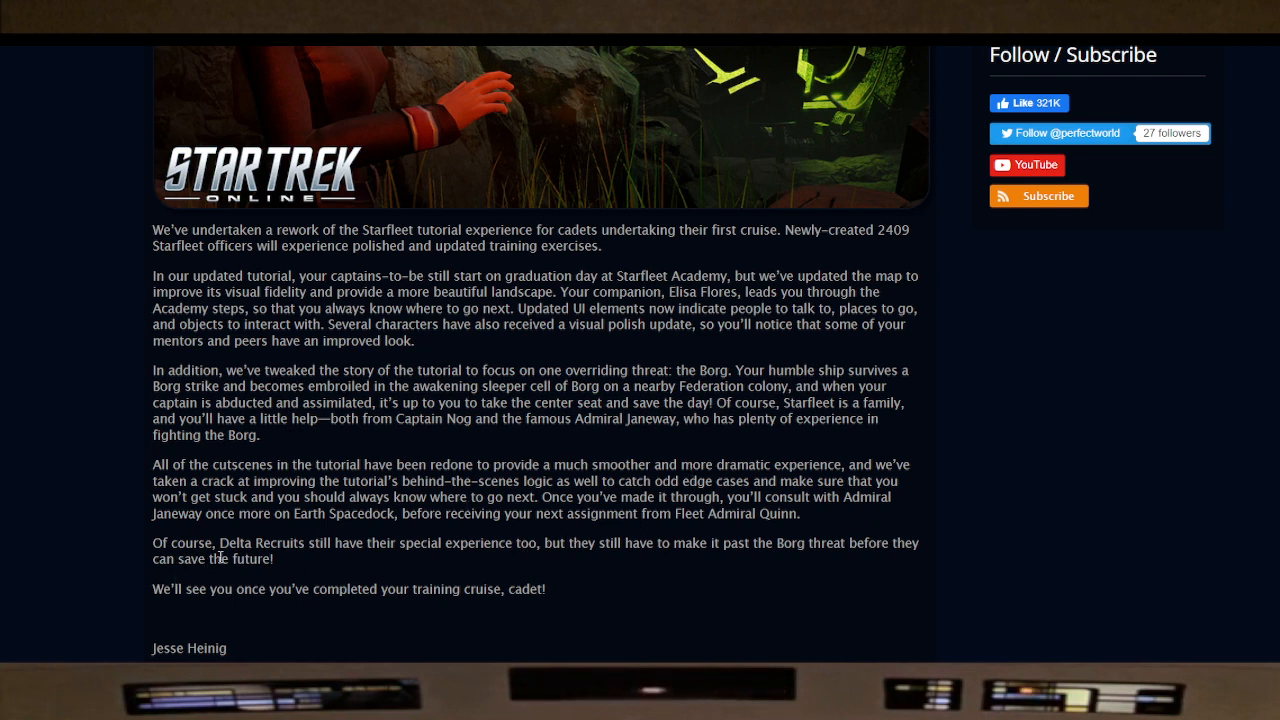
{"action": "mouse_move", "coordinate": [484, 568]}
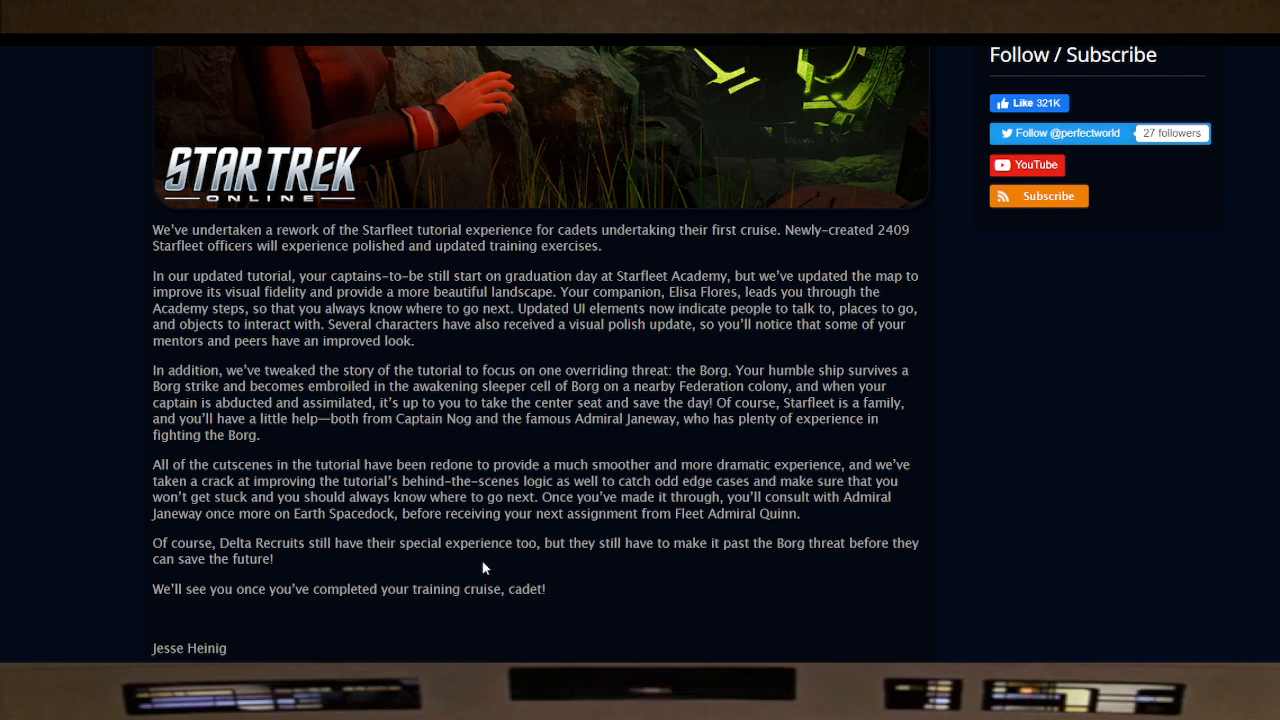
{"action": "mouse_move", "coordinate": [660, 572]}
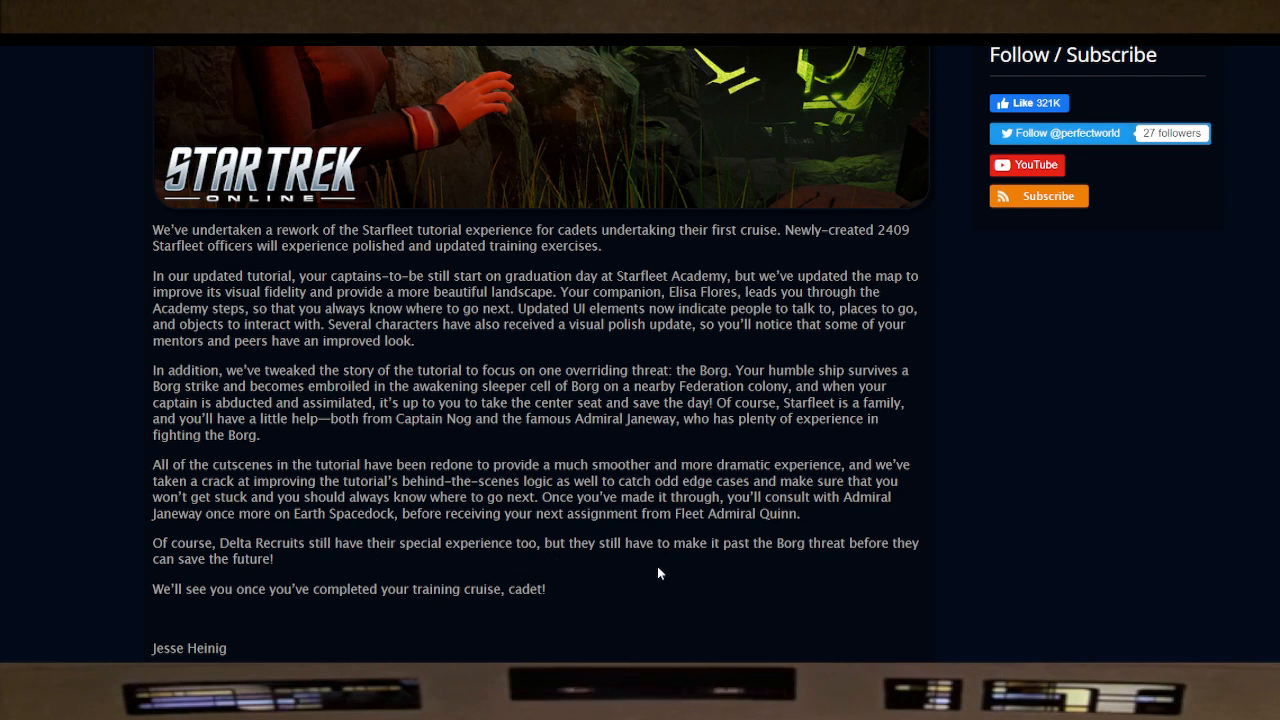
{"action": "mouse_move", "coordinate": [462, 584]}
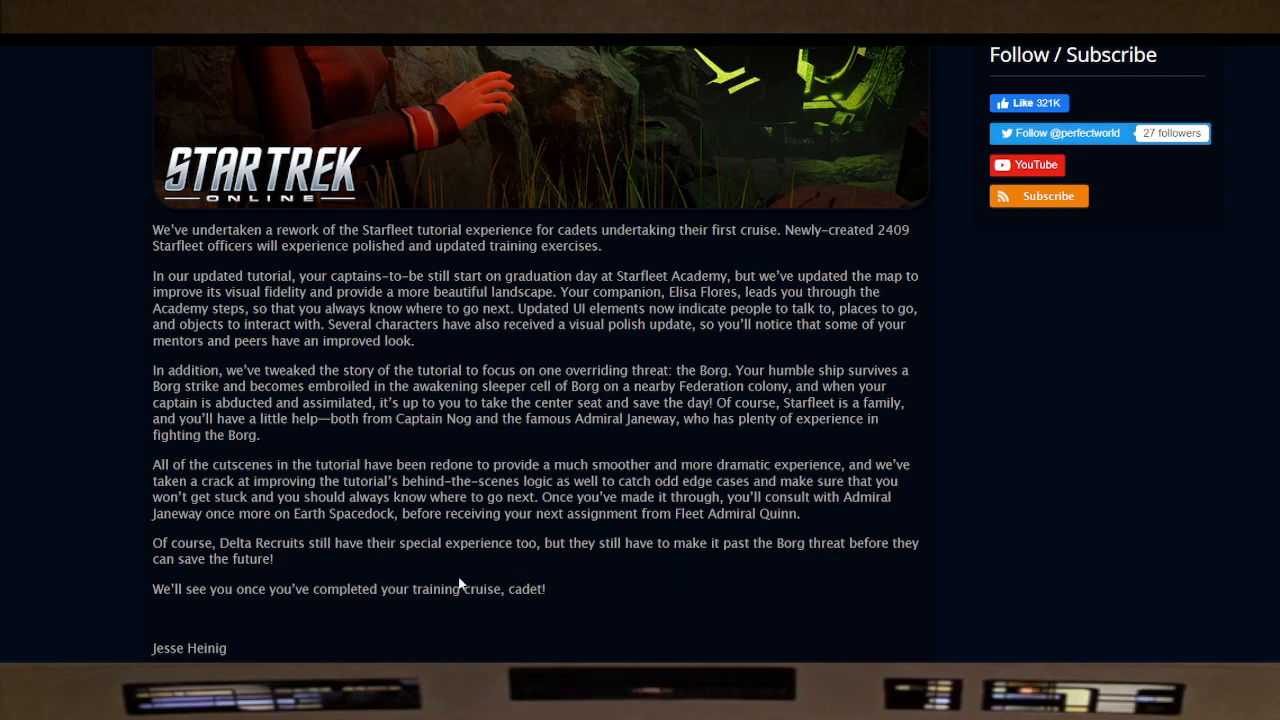
{"action": "scroll", "scroll_direction": "down", "scroll_amount": 3}
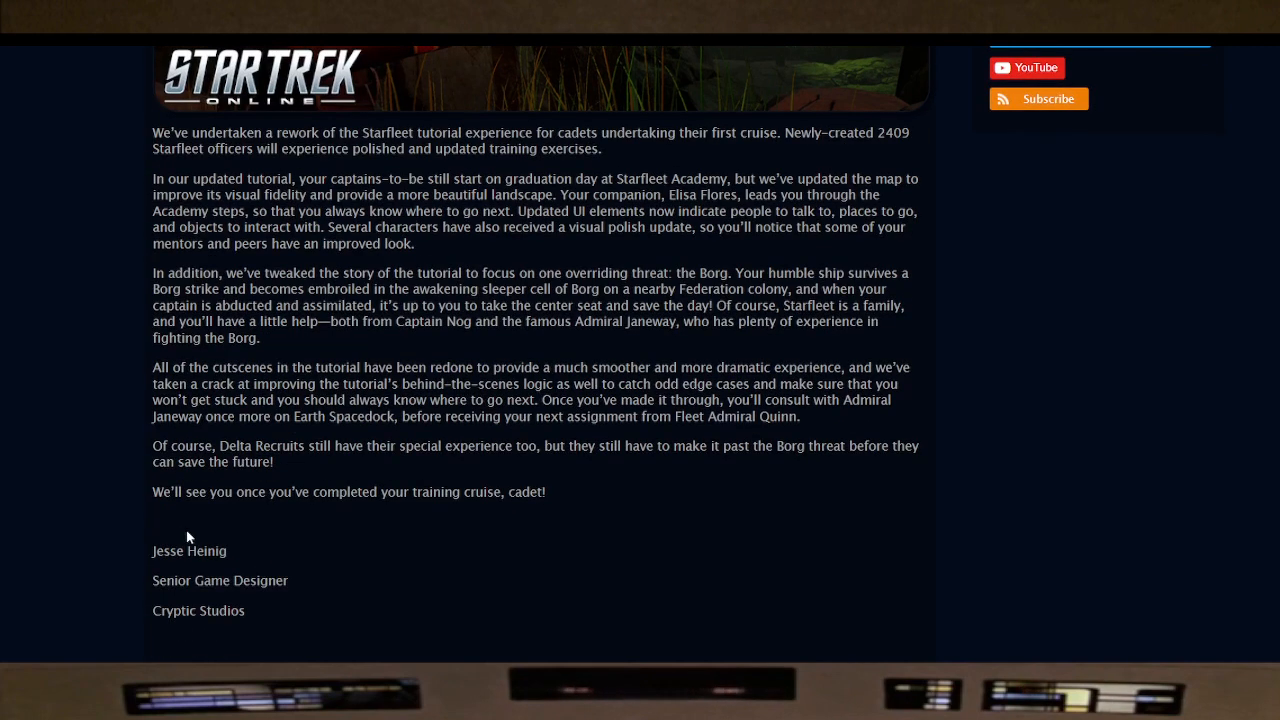
{"action": "mouse_move", "coordinate": [362, 526]}
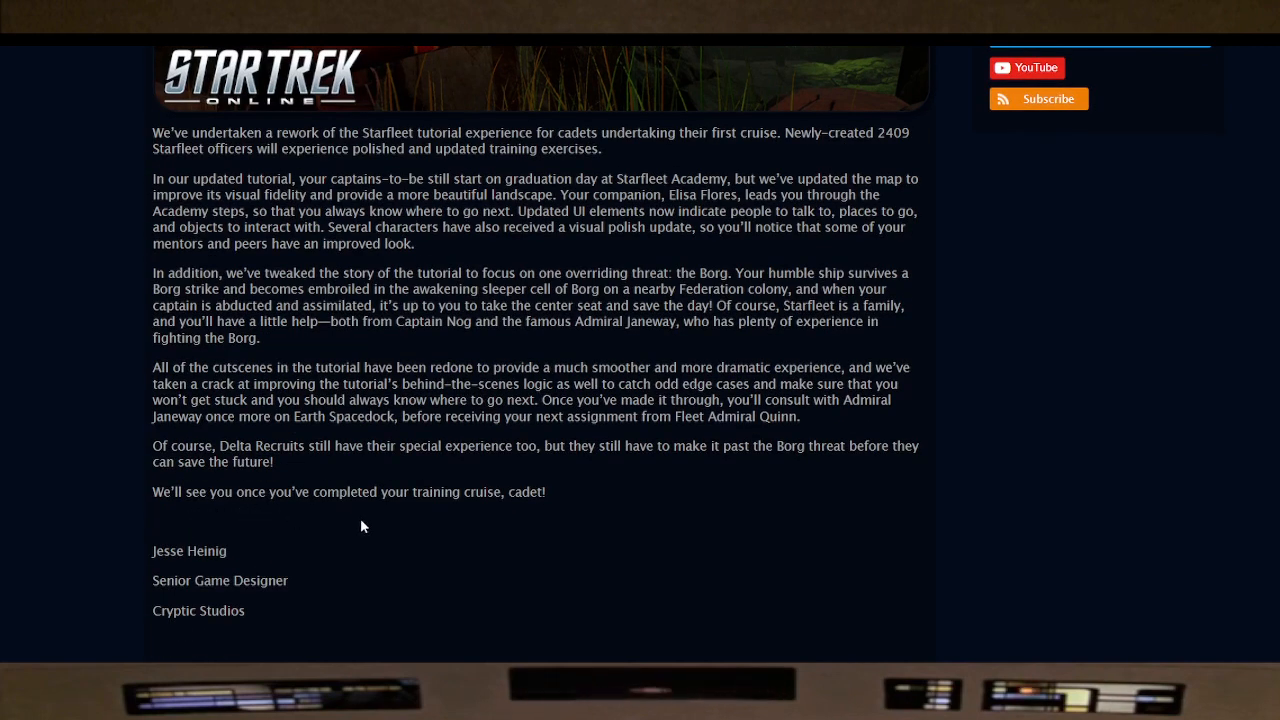
{"action": "mouse_move", "coordinate": [320, 528]}
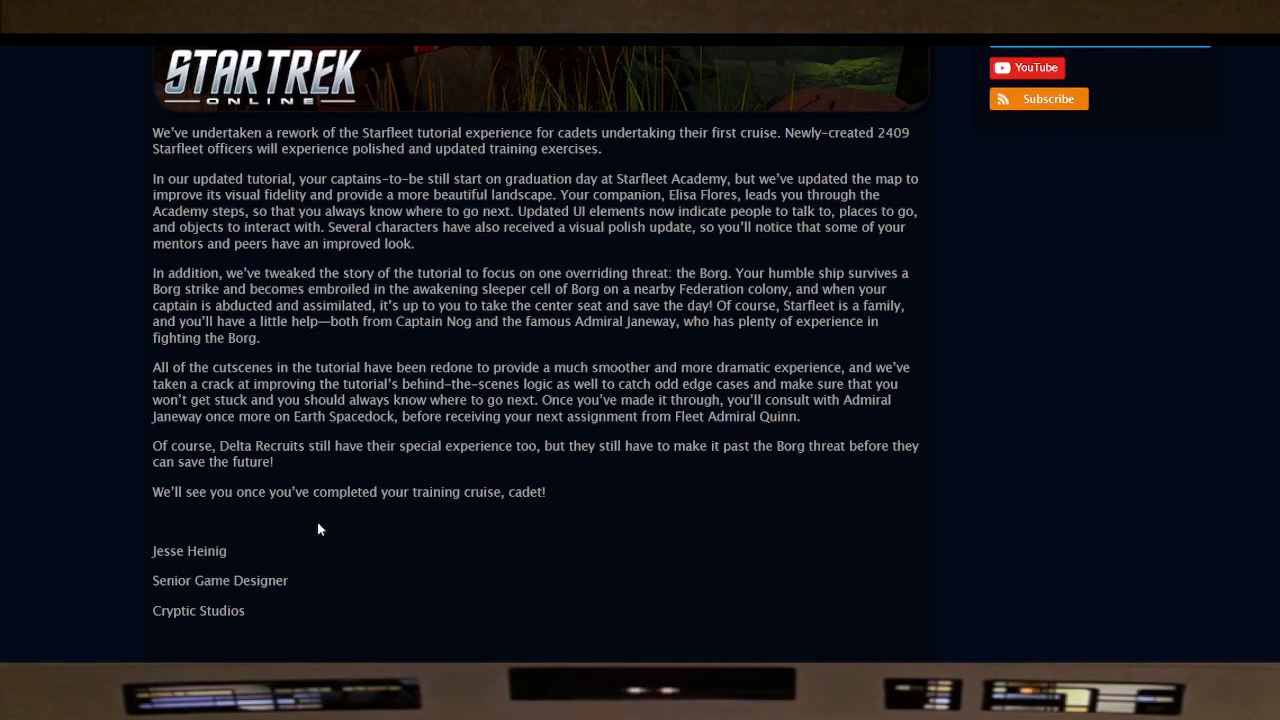
{"action": "scroll", "scroll_direction": "up", "scroll_amount": 3}
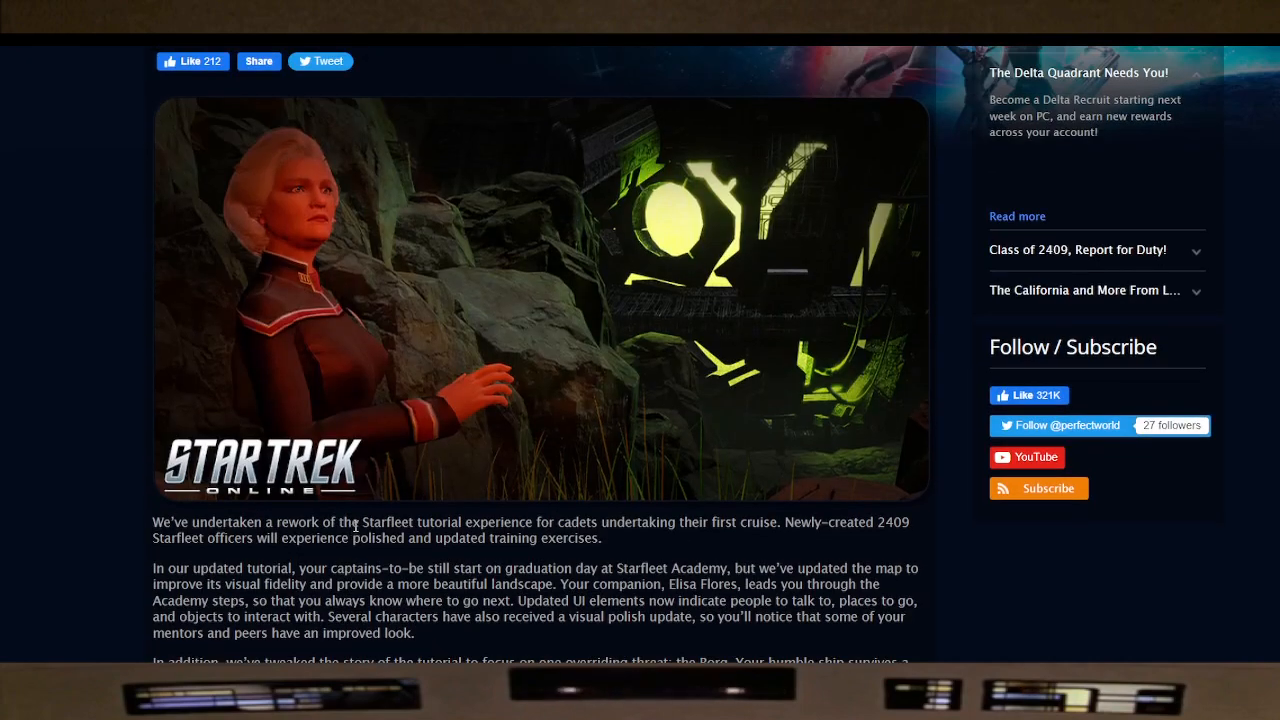
{"action": "scroll", "scroll_direction": "down", "scroll_amount": 3}
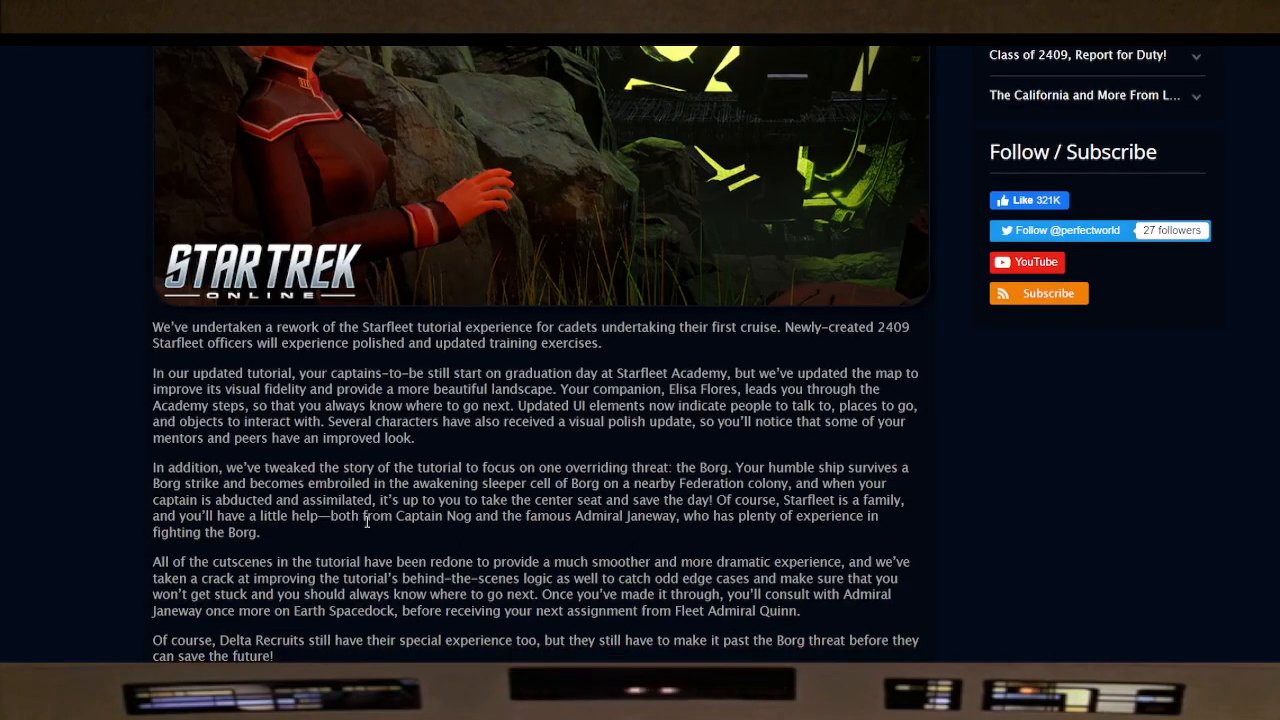
{"action": "scroll", "scroll_direction": "up", "scroll_amount": 3}
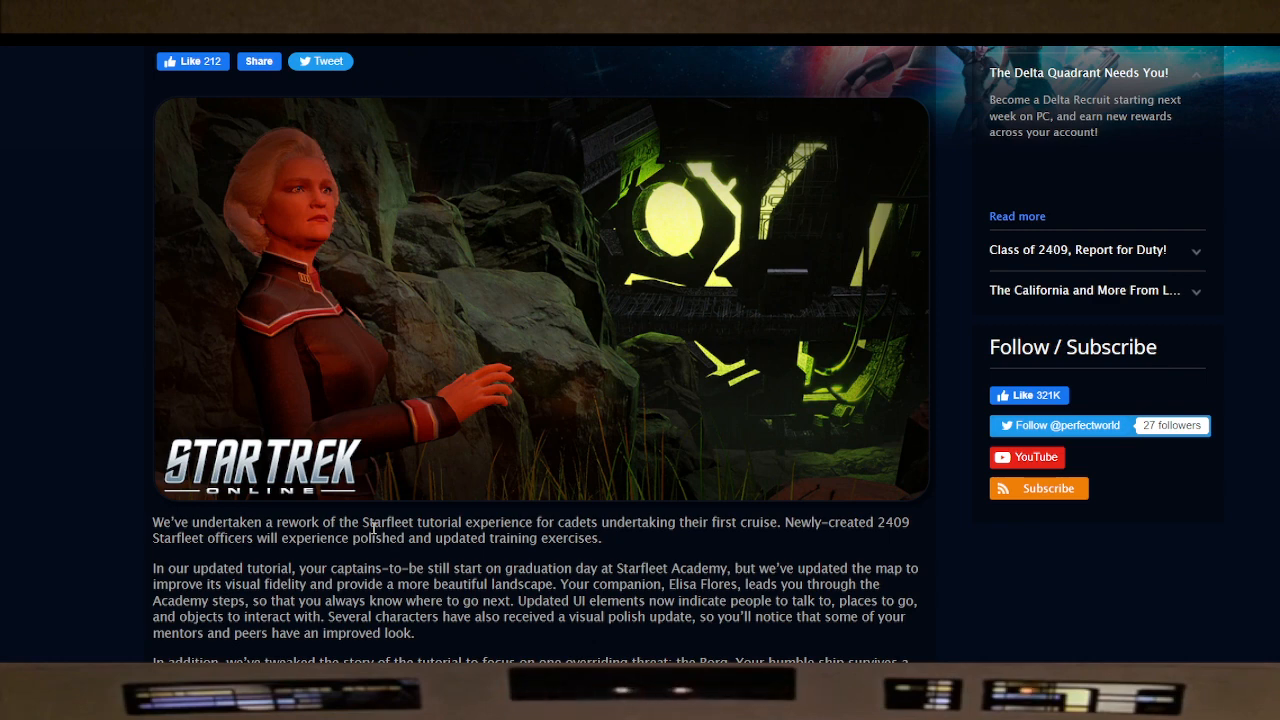
{"action": "mouse_move", "coordinate": [150, 520]}
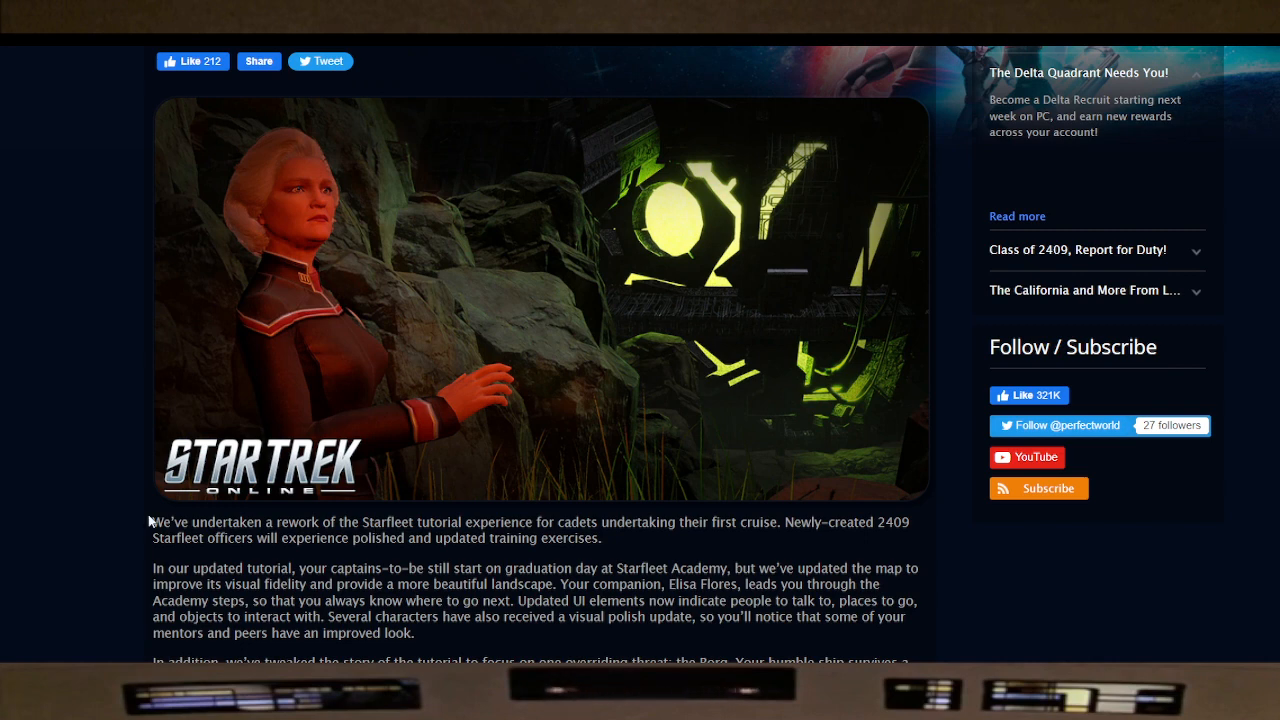
{"action": "mouse_move", "coordinate": [4, 376]}
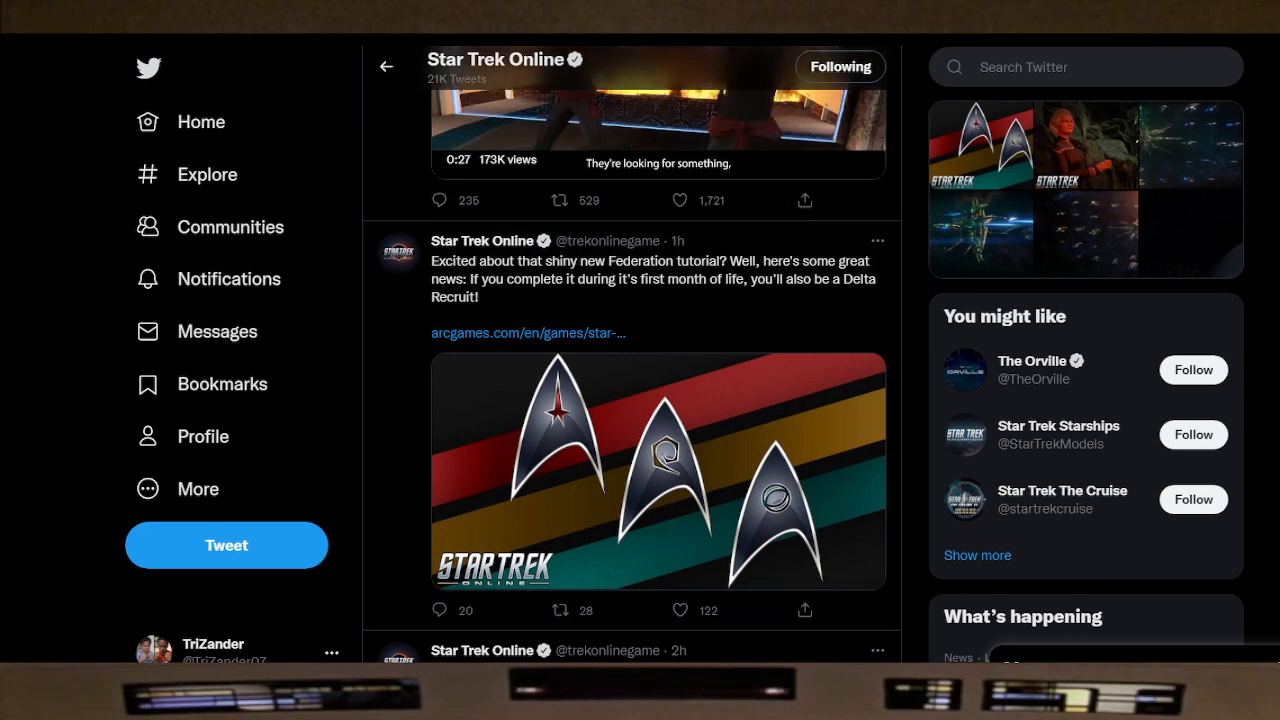
{"action": "left_click", "coordinate": [528, 332]}
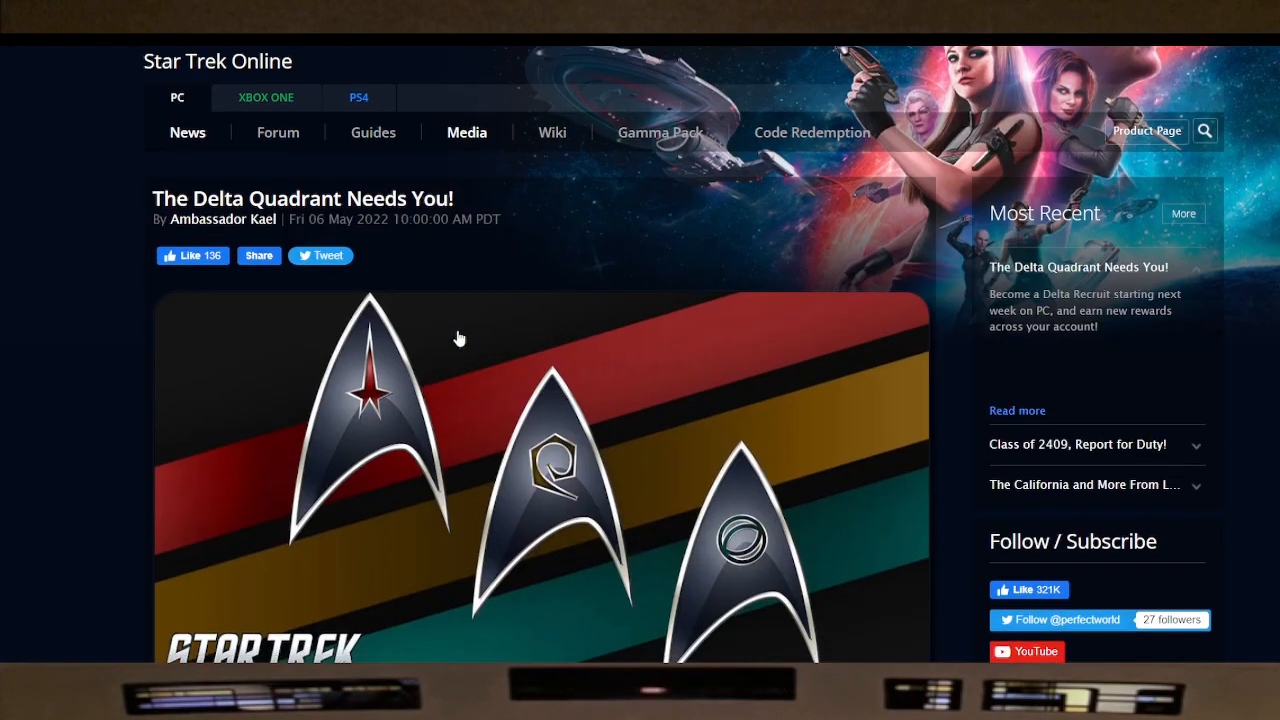
{"action": "scroll", "scroll_direction": "down", "scroll_amount": 3}
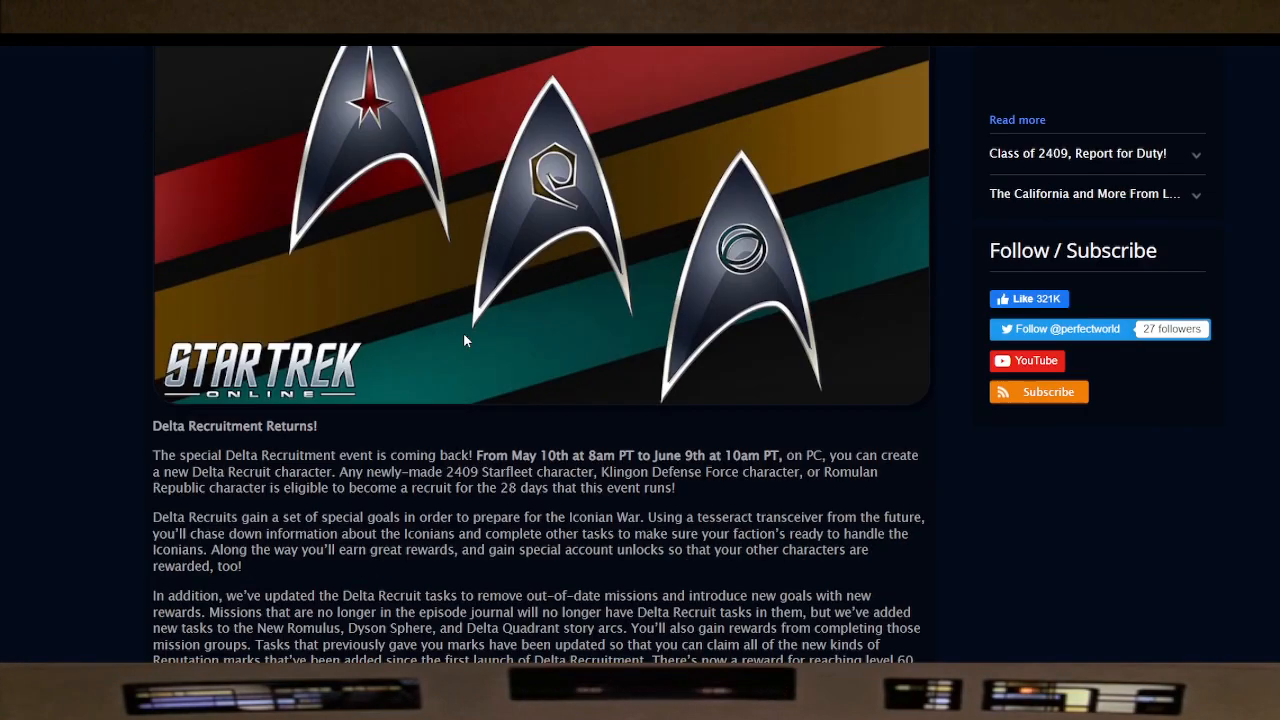
{"action": "scroll", "scroll_direction": "down", "scroll_amount": 3}
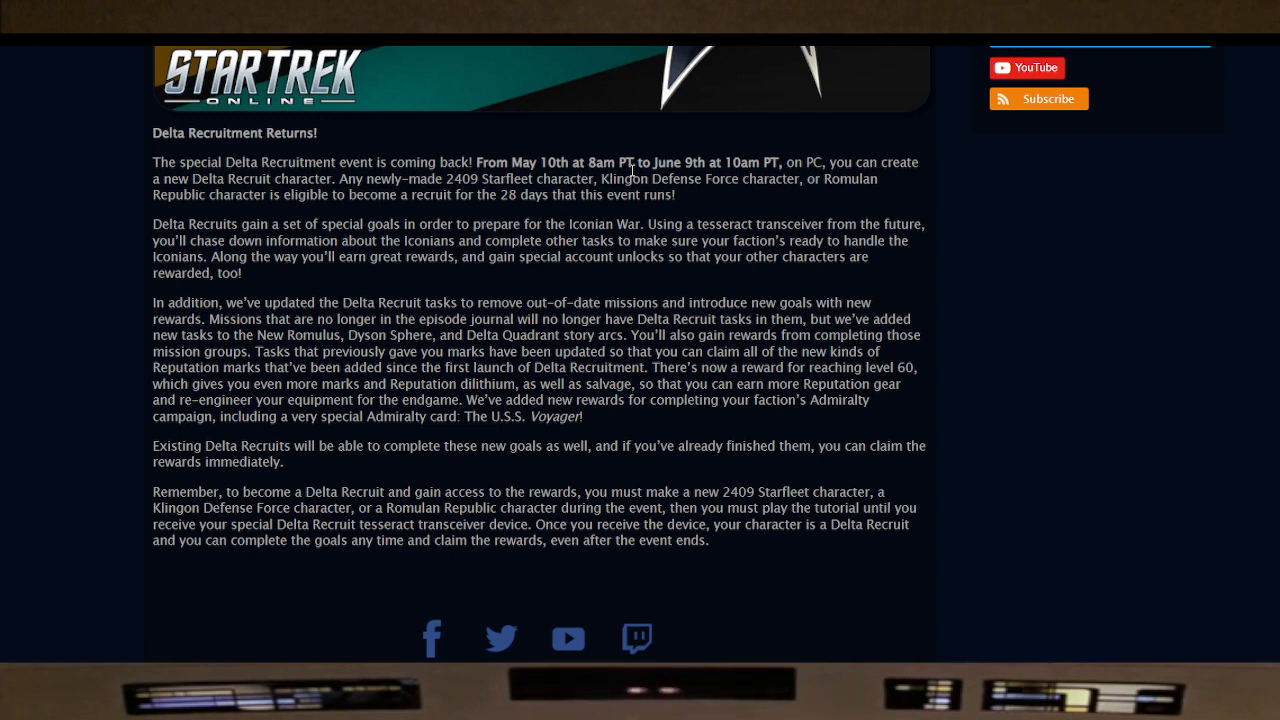
{"action": "mouse_move", "coordinate": [316, 222]}
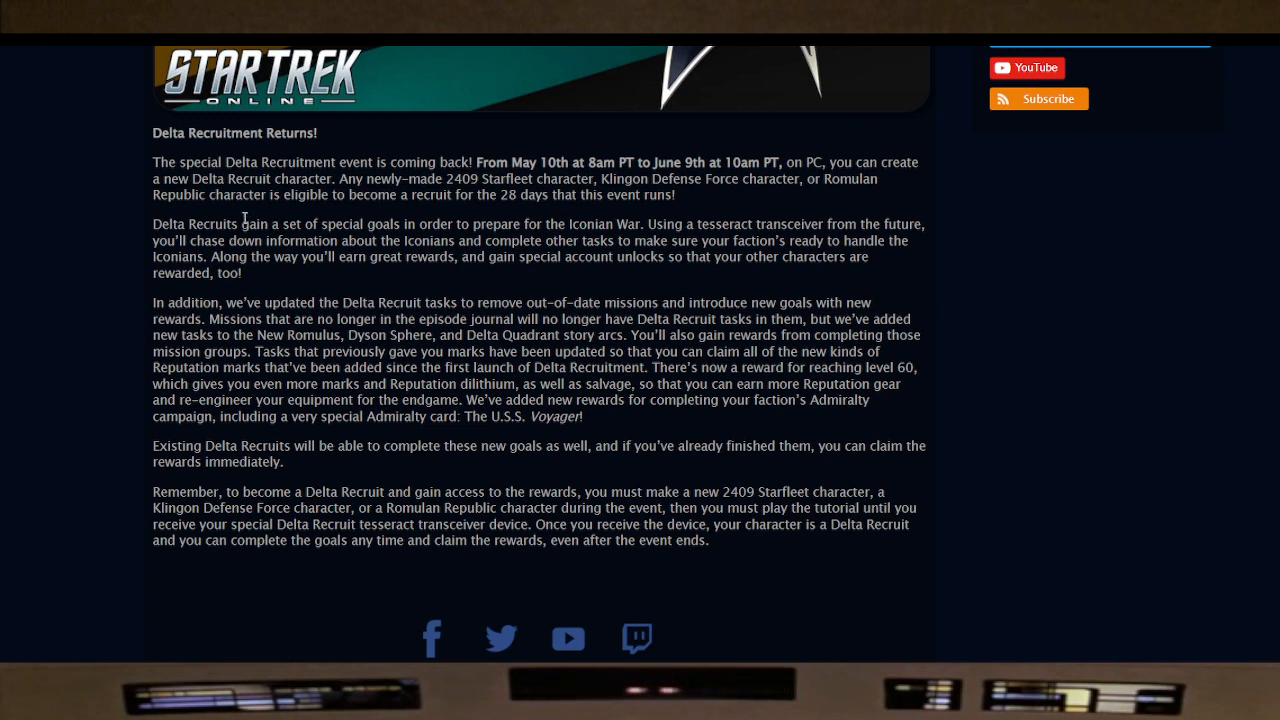
{"action": "mouse_move", "coordinate": [356, 202]}
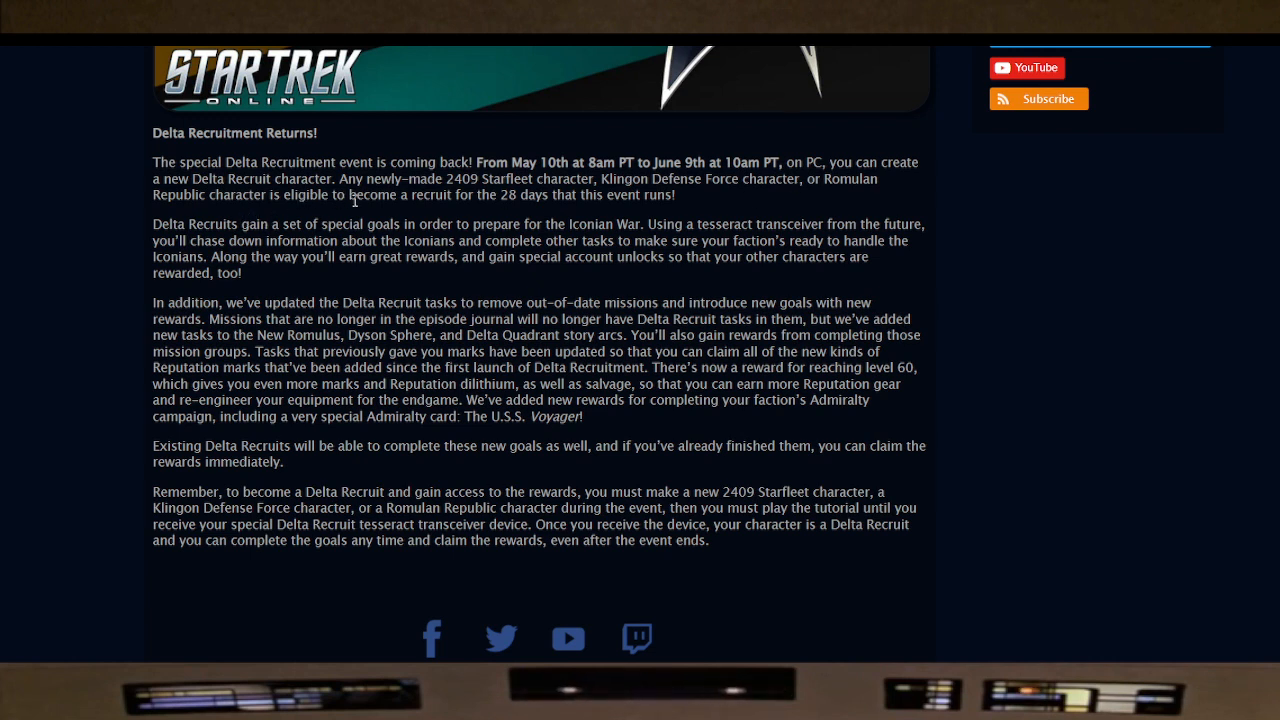
{"action": "mouse_move", "coordinate": [542, 212]}
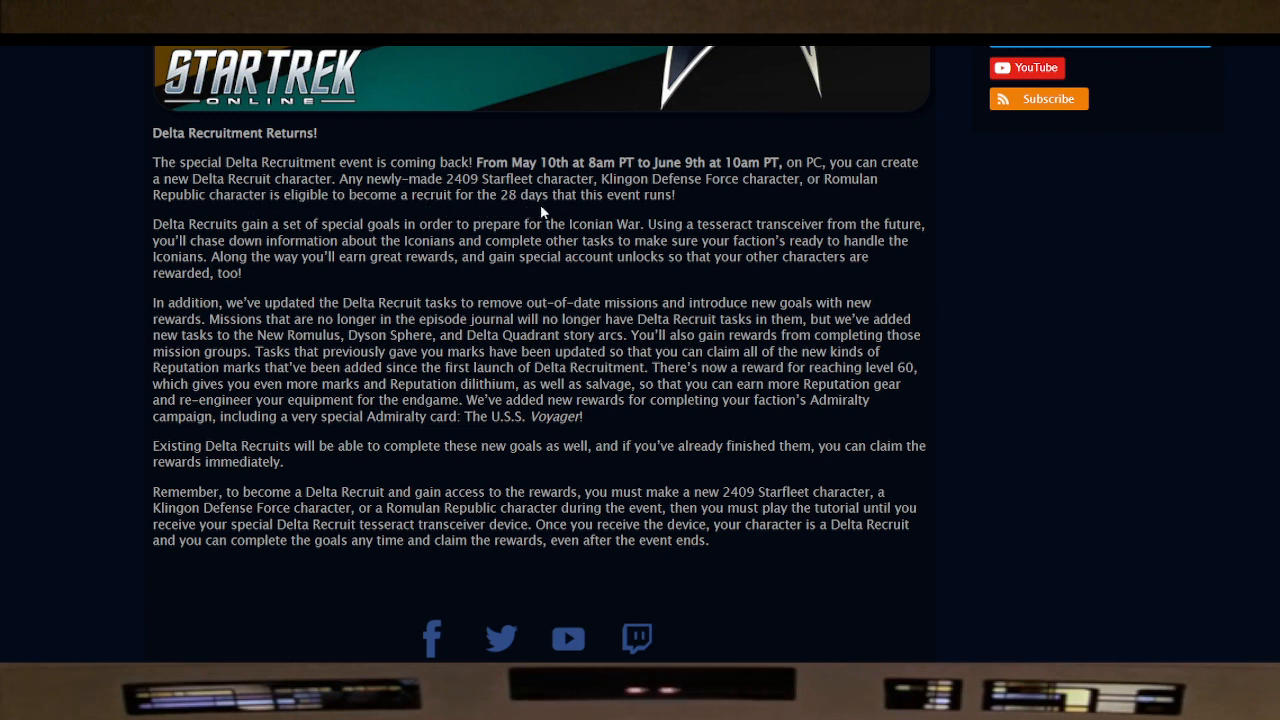
{"action": "mouse_move", "coordinate": [312, 224]}
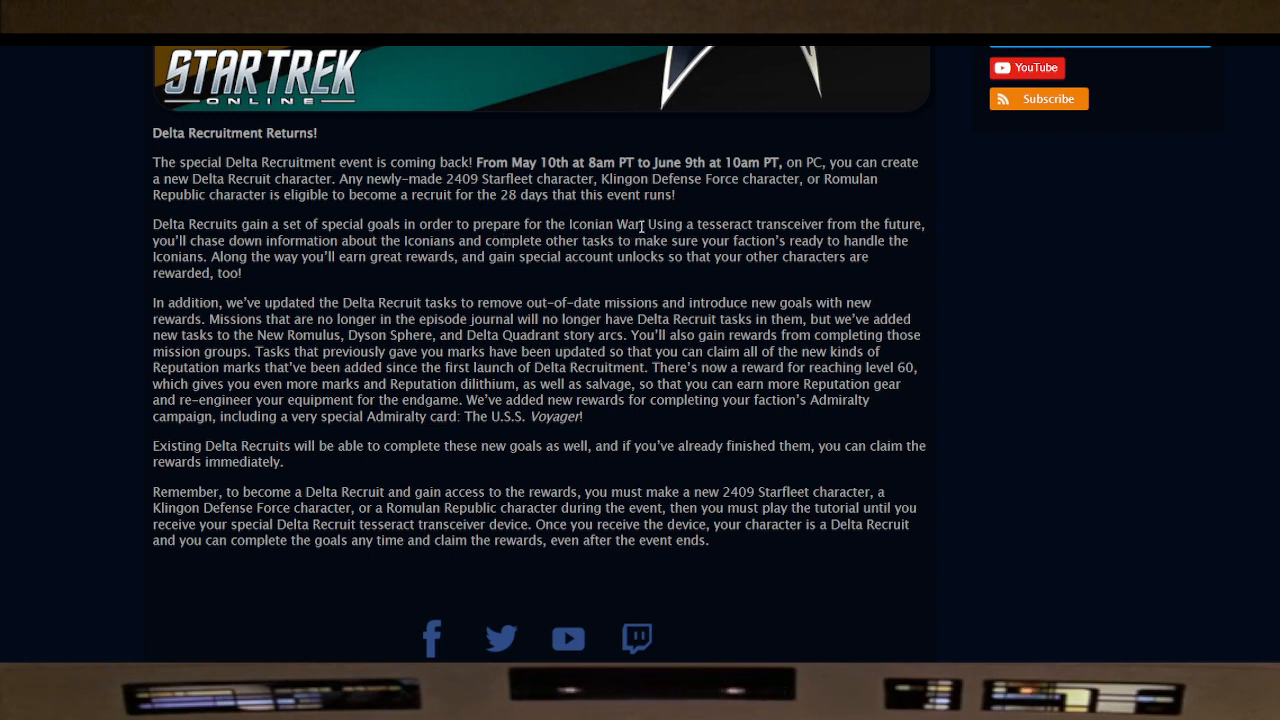
{"action": "double_click", "coordinate": [604, 224]}
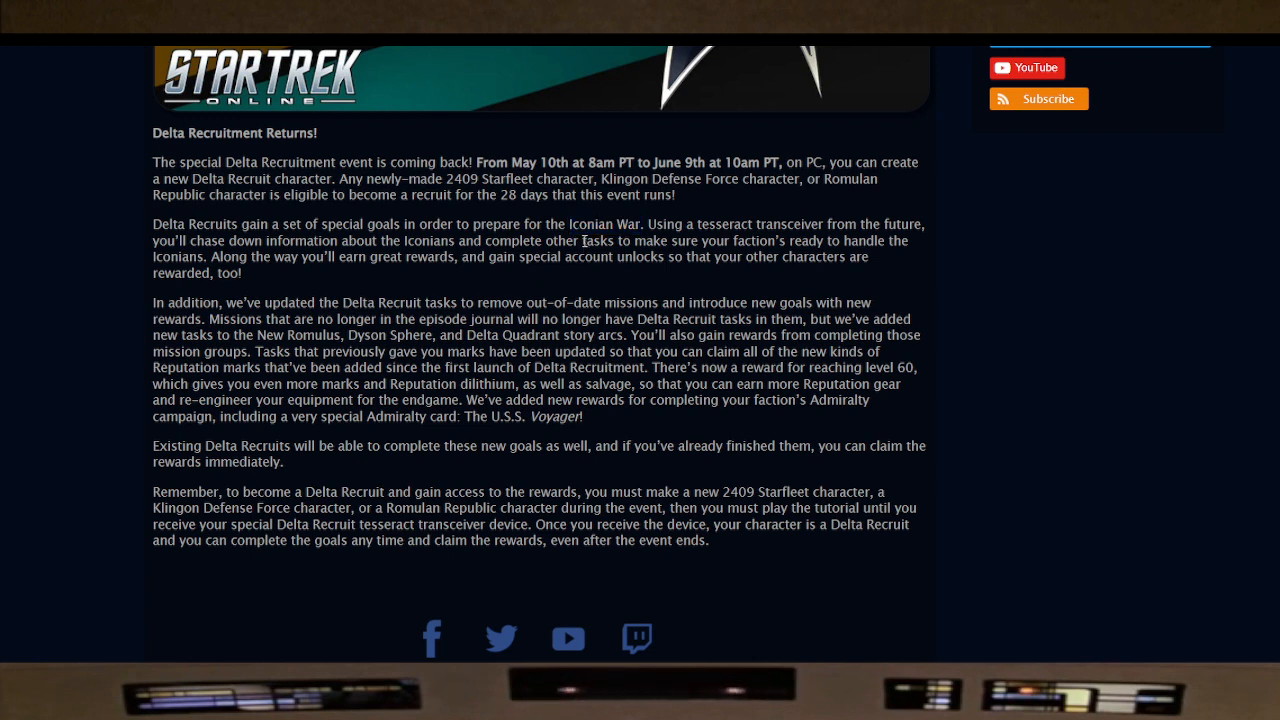
{"action": "mouse_move", "coordinate": [564, 244]}
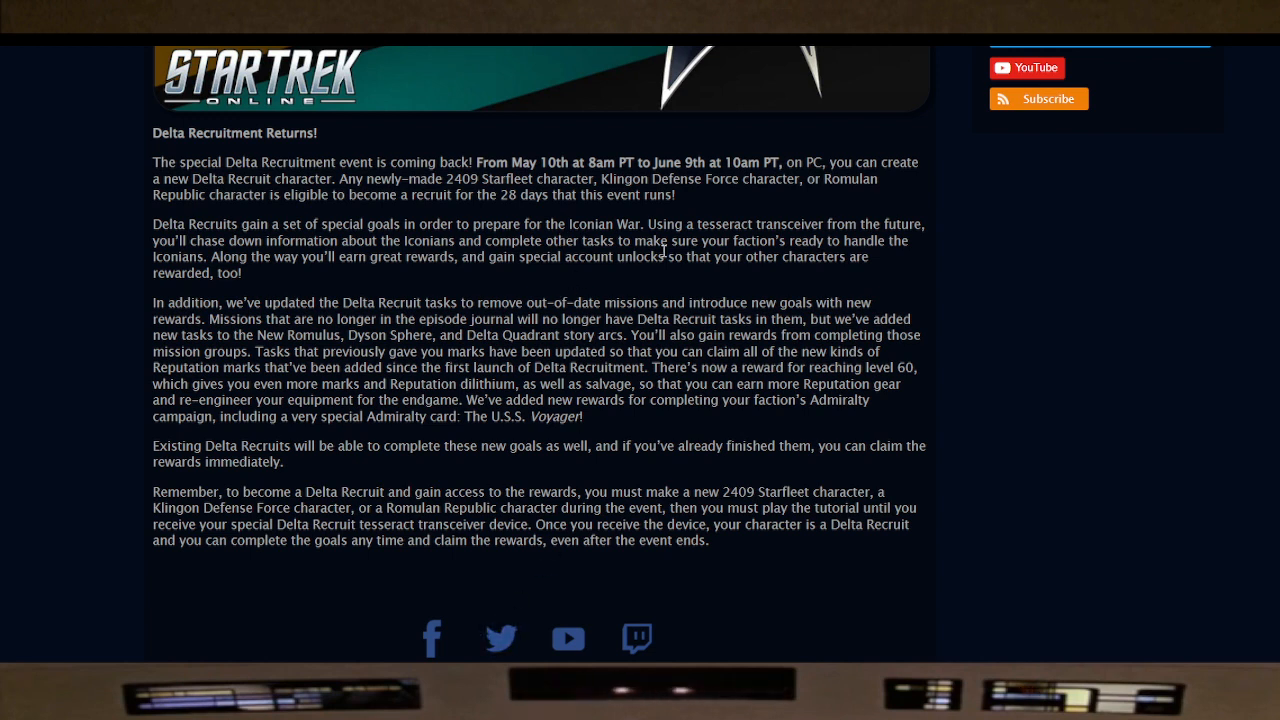
{"action": "mouse_move", "coordinate": [776, 244]}
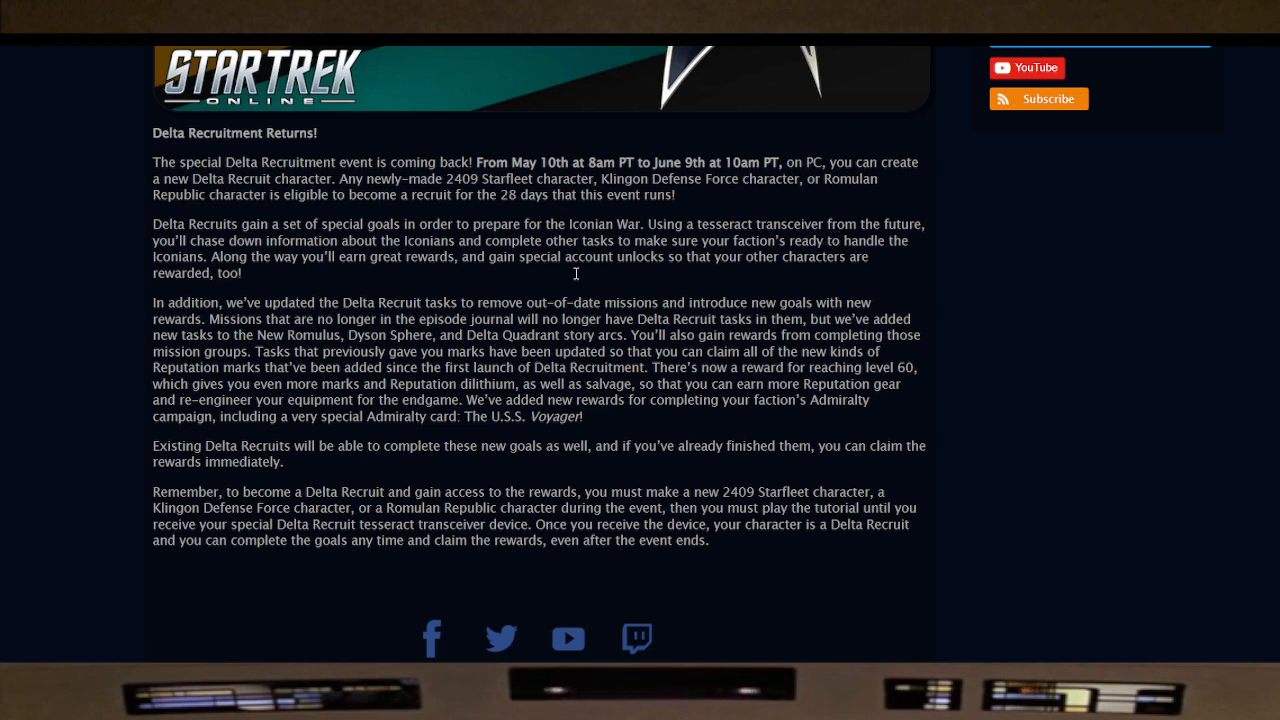
{"action": "mouse_move", "coordinate": [388, 264]}
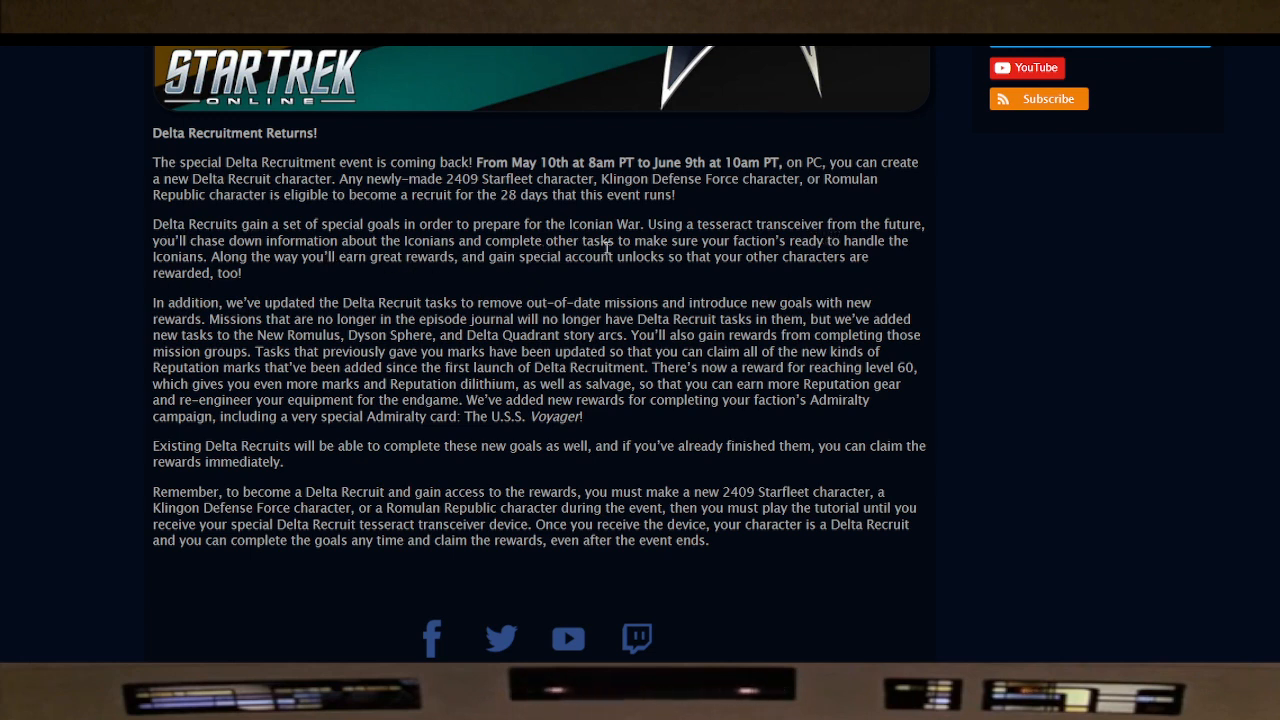
{"action": "mouse_move", "coordinate": [816, 258]}
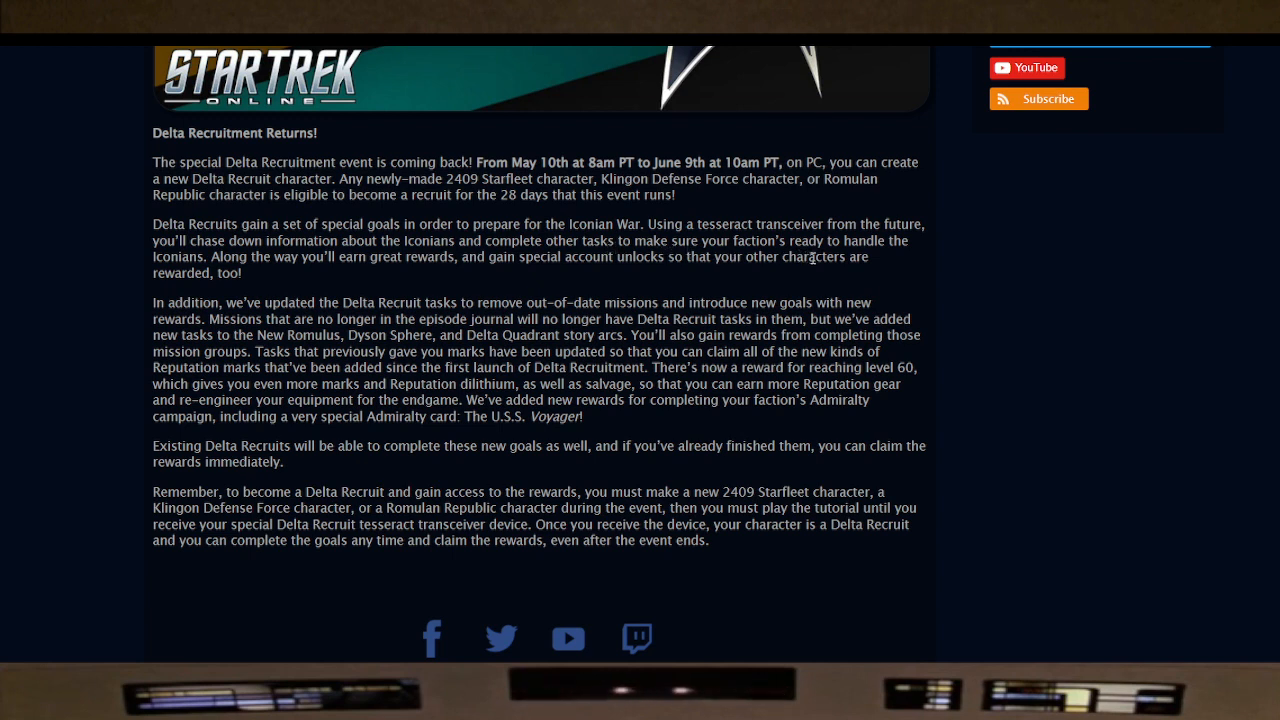
{"action": "mouse_move", "coordinate": [268, 274]}
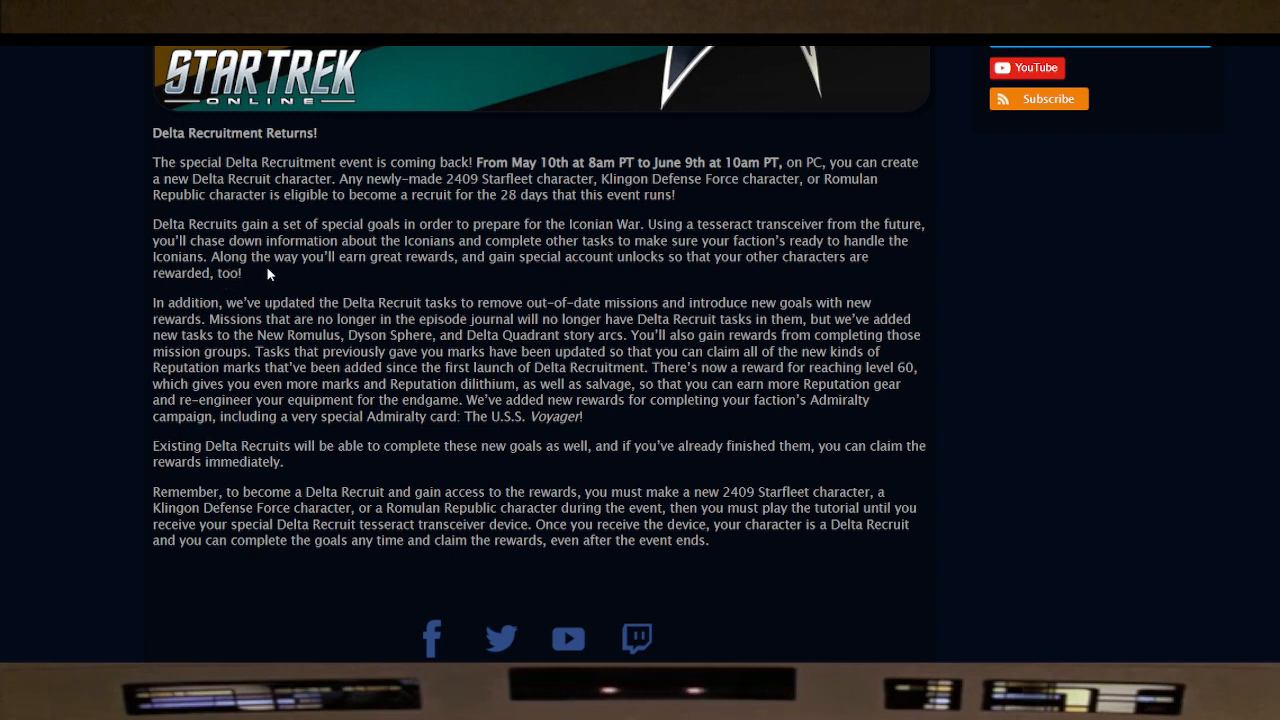
{"action": "mouse_move", "coordinate": [452, 280]}
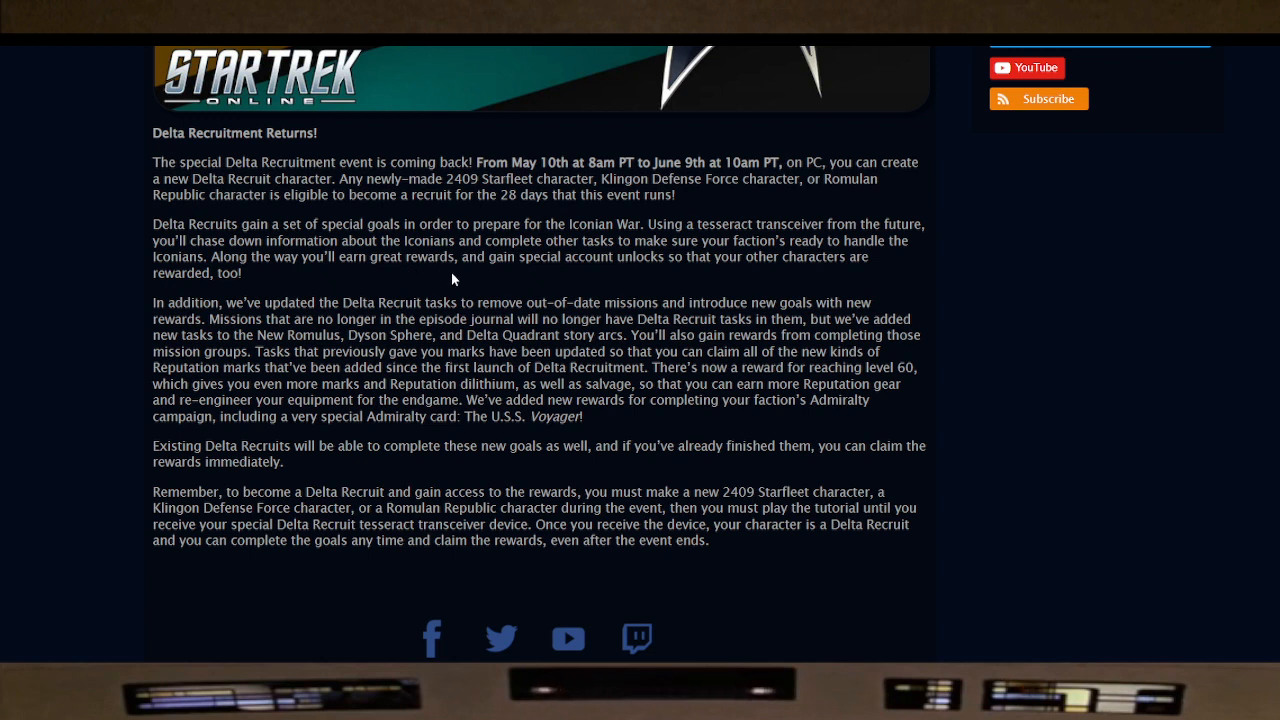
{"action": "mouse_move", "coordinate": [684, 290]}
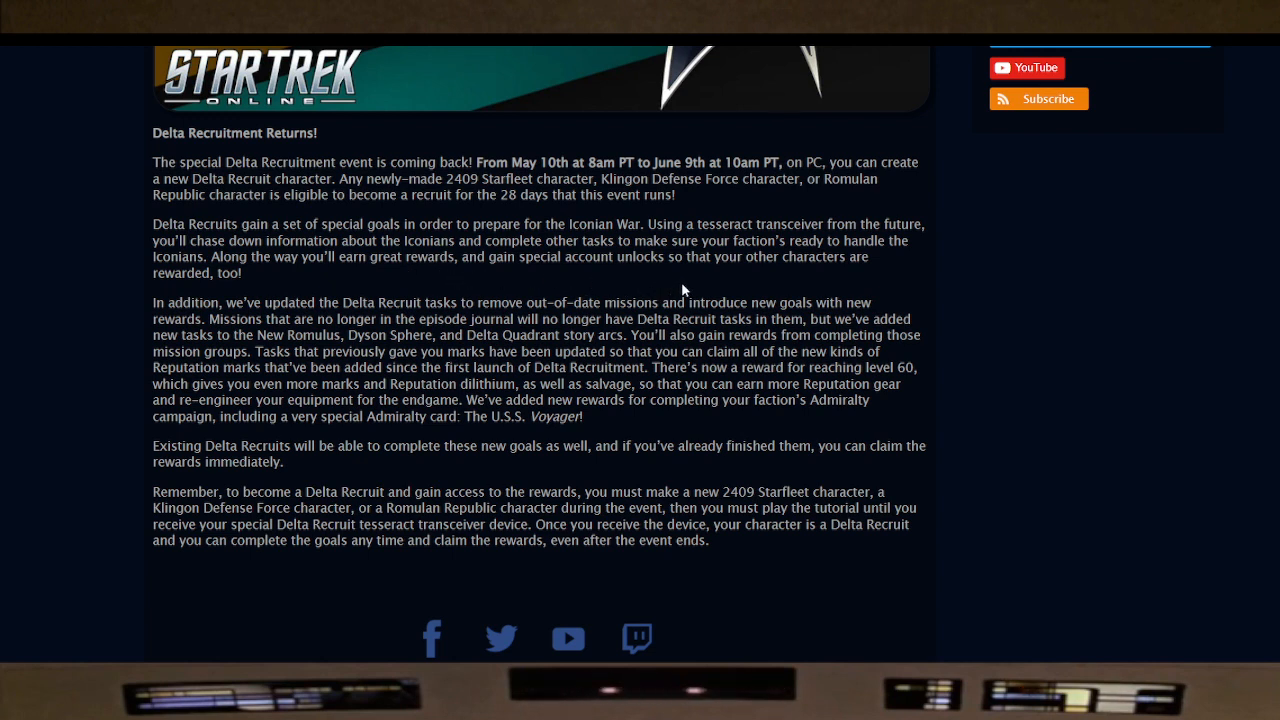
{"action": "mouse_move", "coordinate": [196, 276]}
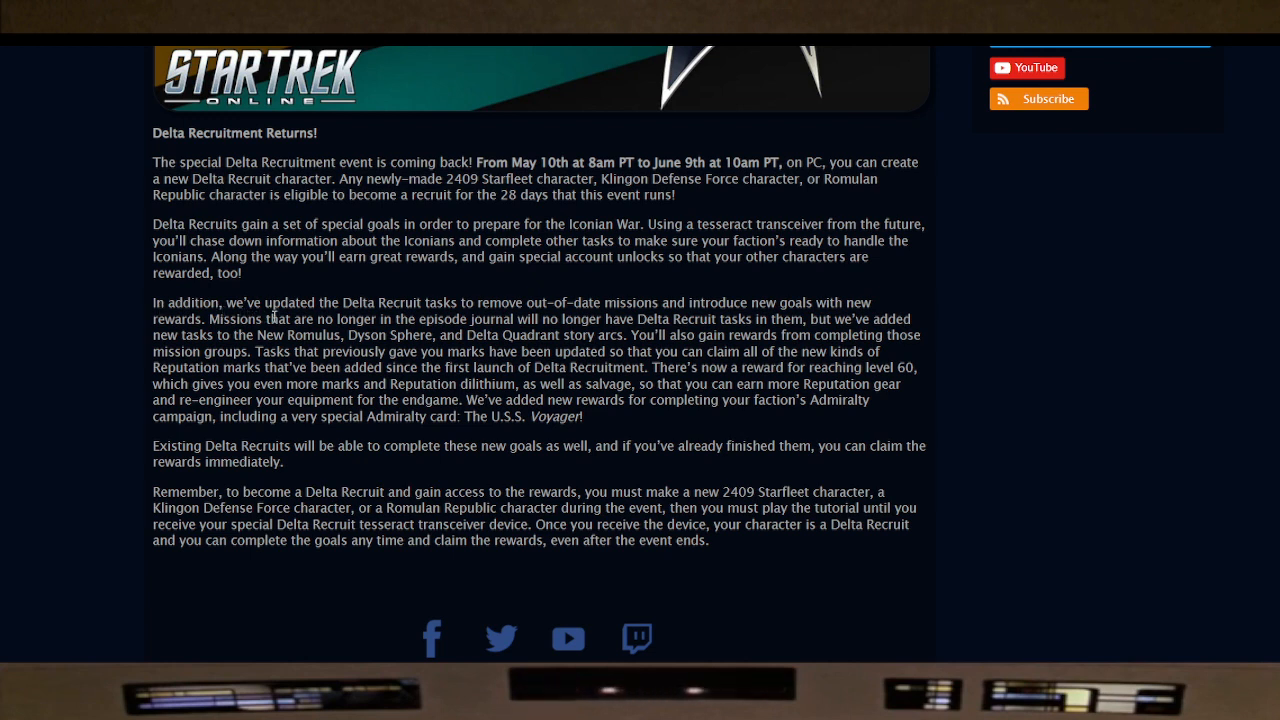
{"action": "mouse_move", "coordinate": [508, 312]}
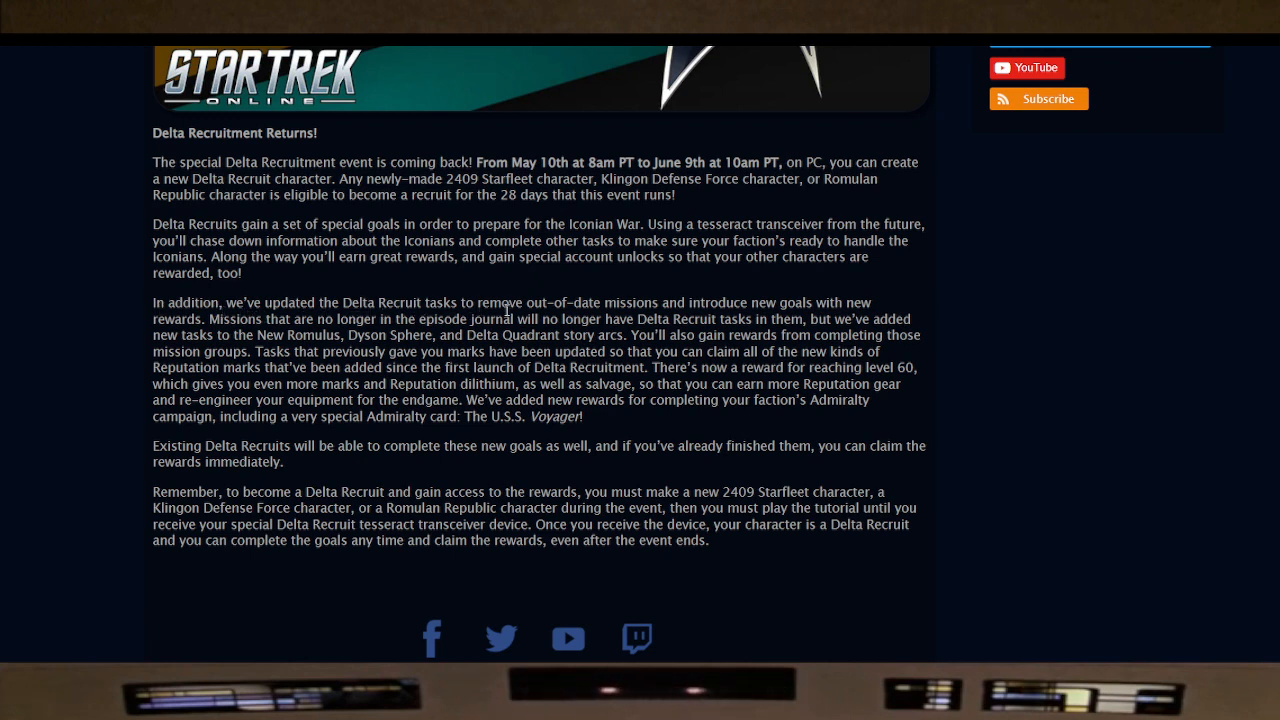
{"action": "mouse_move", "coordinate": [752, 320]}
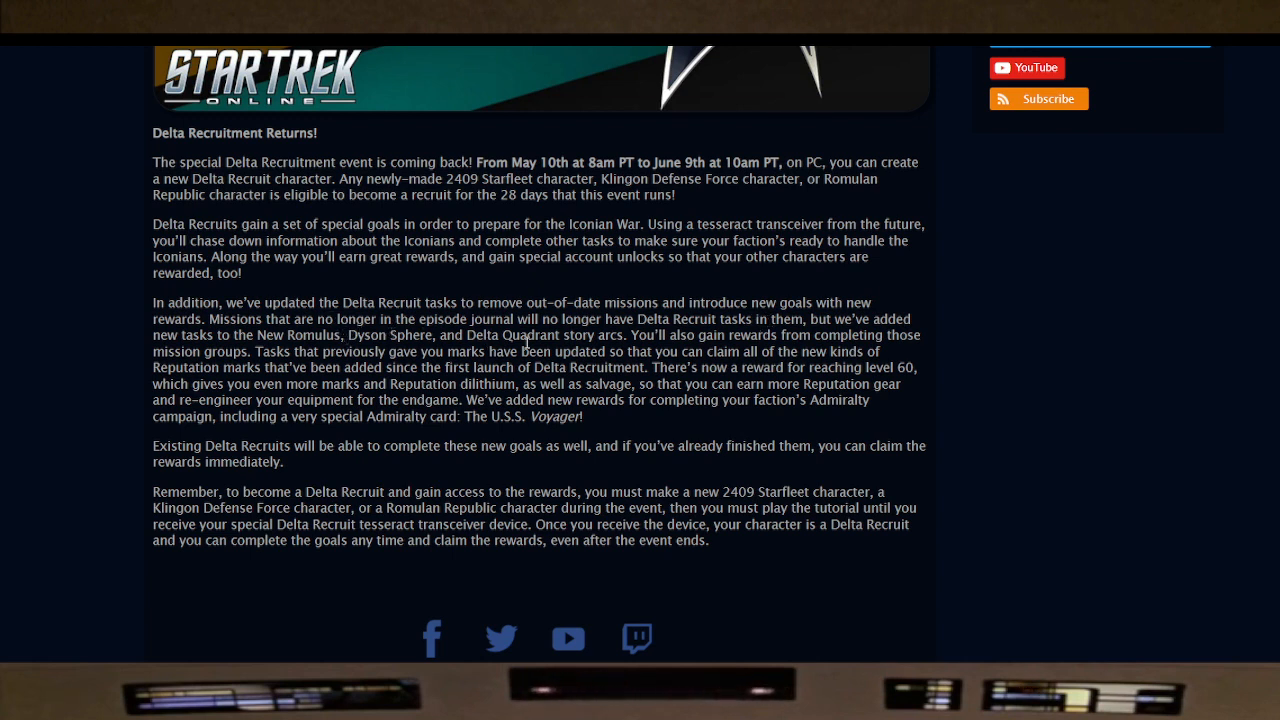
{"action": "mouse_move", "coordinate": [748, 330]}
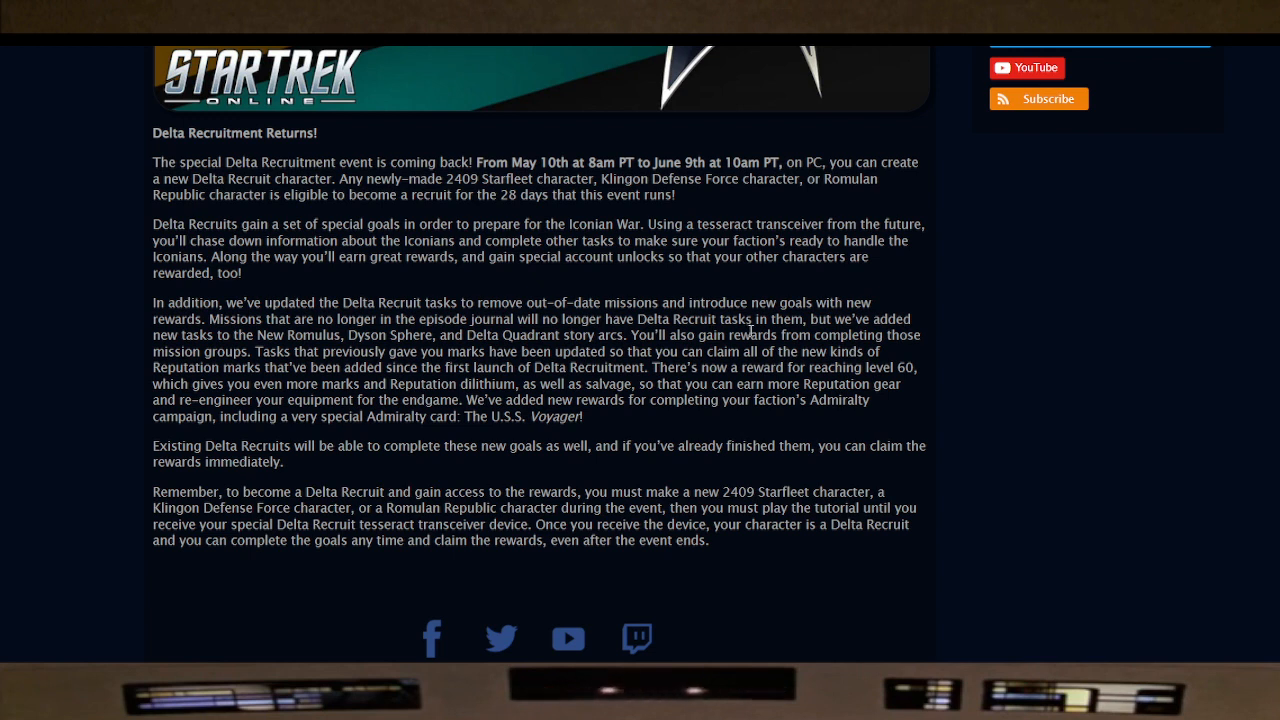
{"action": "mouse_move", "coordinate": [424, 336]}
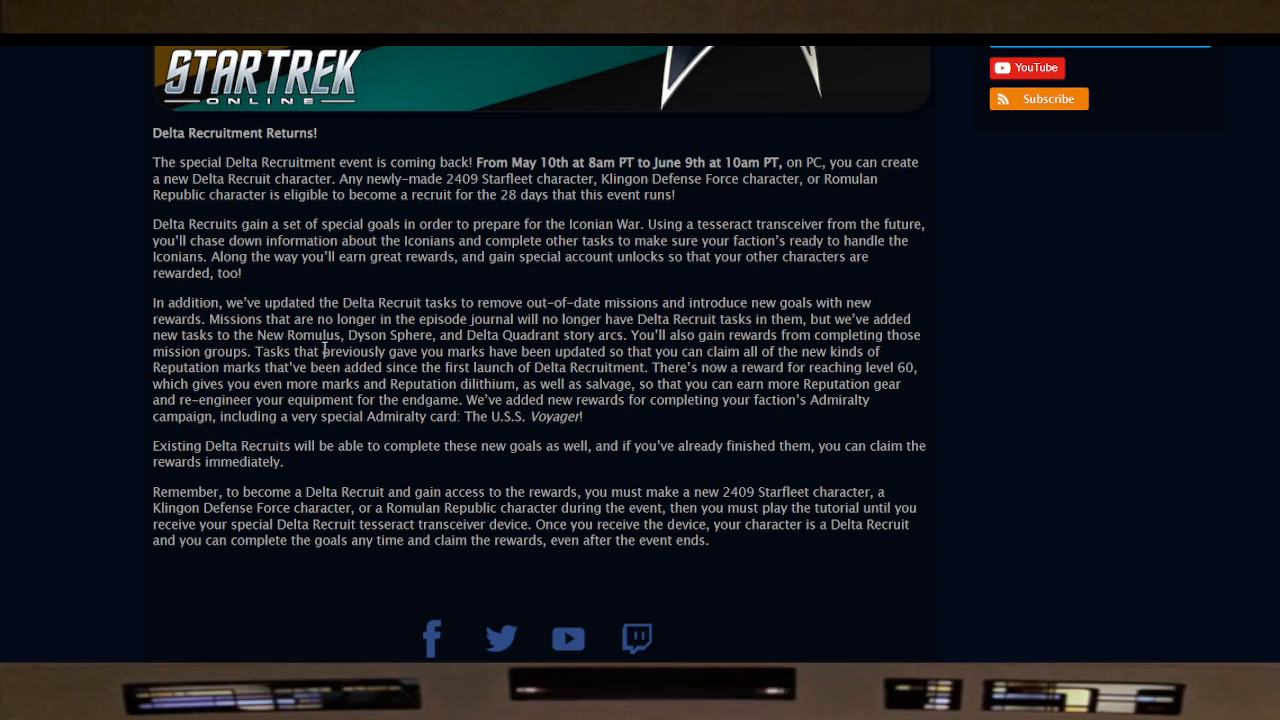
{"action": "mouse_move", "coordinate": [538, 340]}
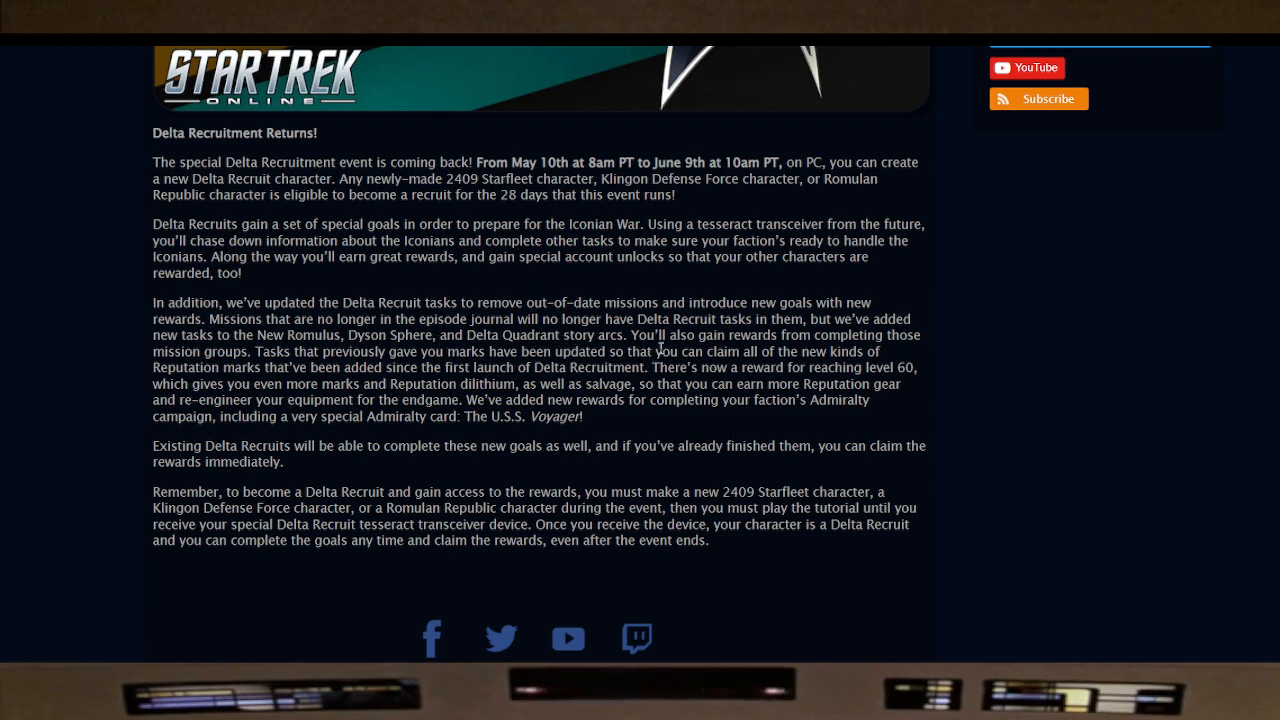
{"action": "mouse_move", "coordinate": [336, 396]}
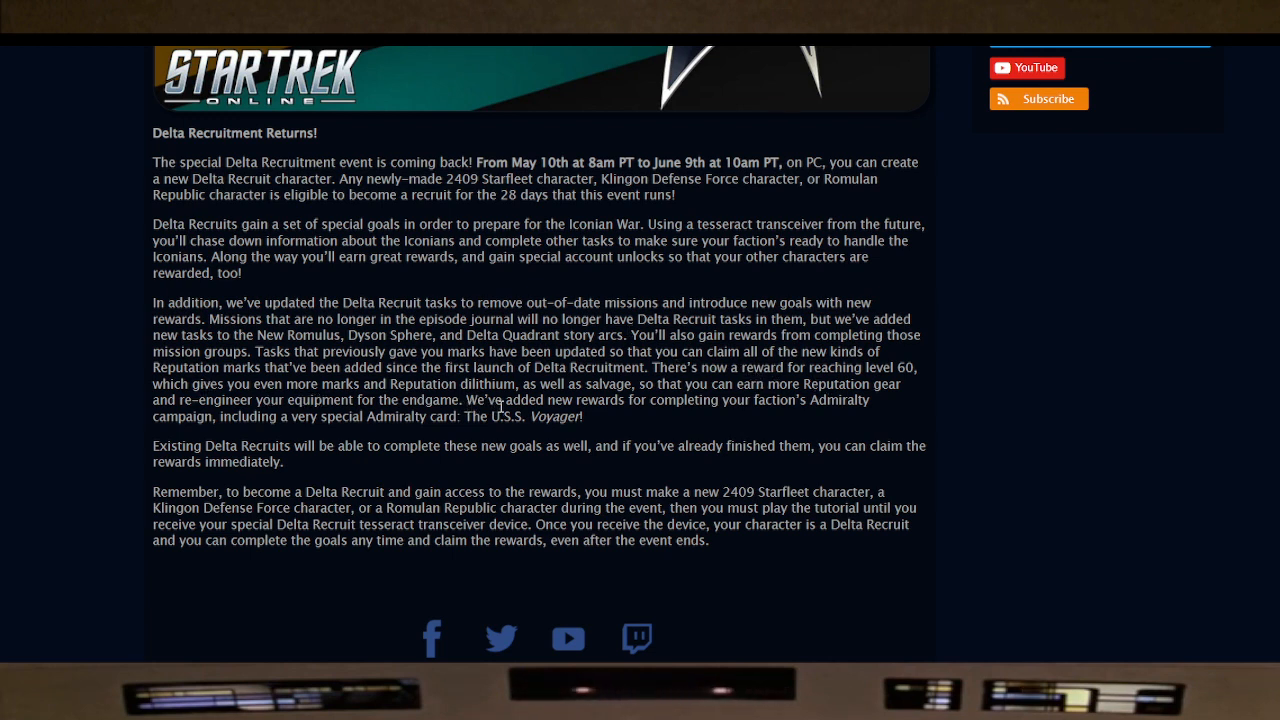
{"action": "mouse_move", "coordinate": [658, 396]}
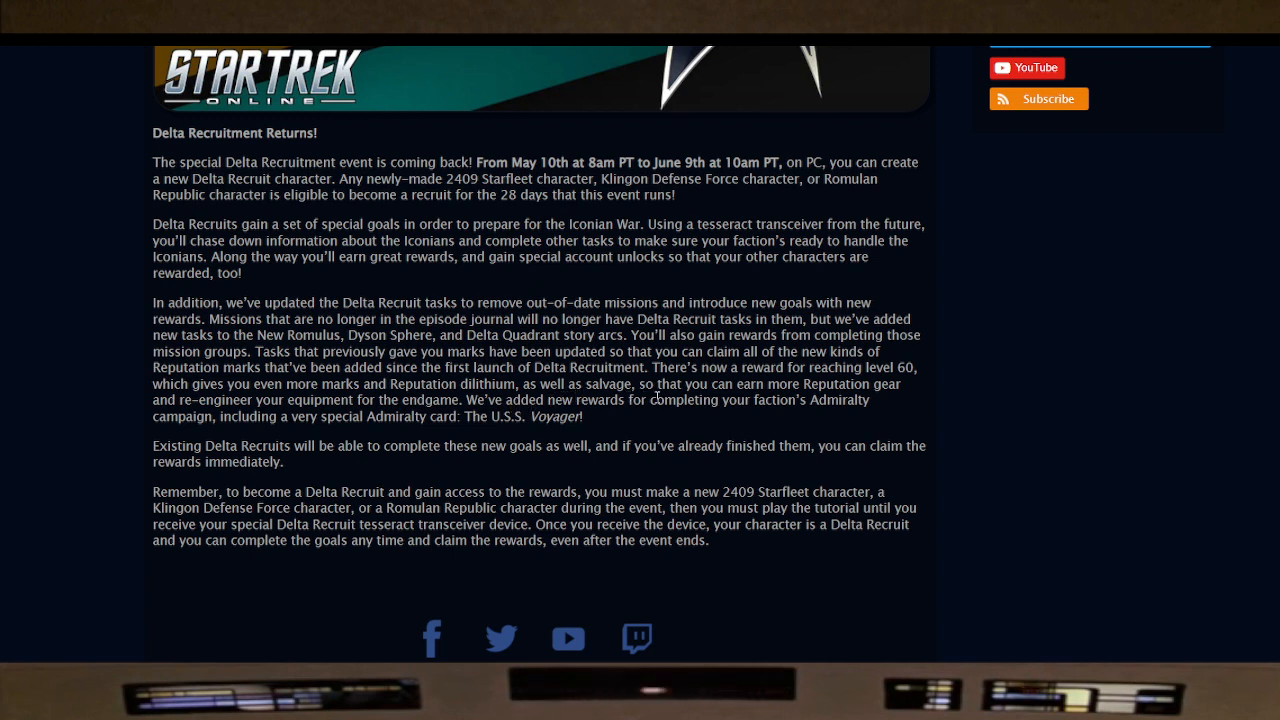
{"action": "mouse_move", "coordinate": [362, 412]}
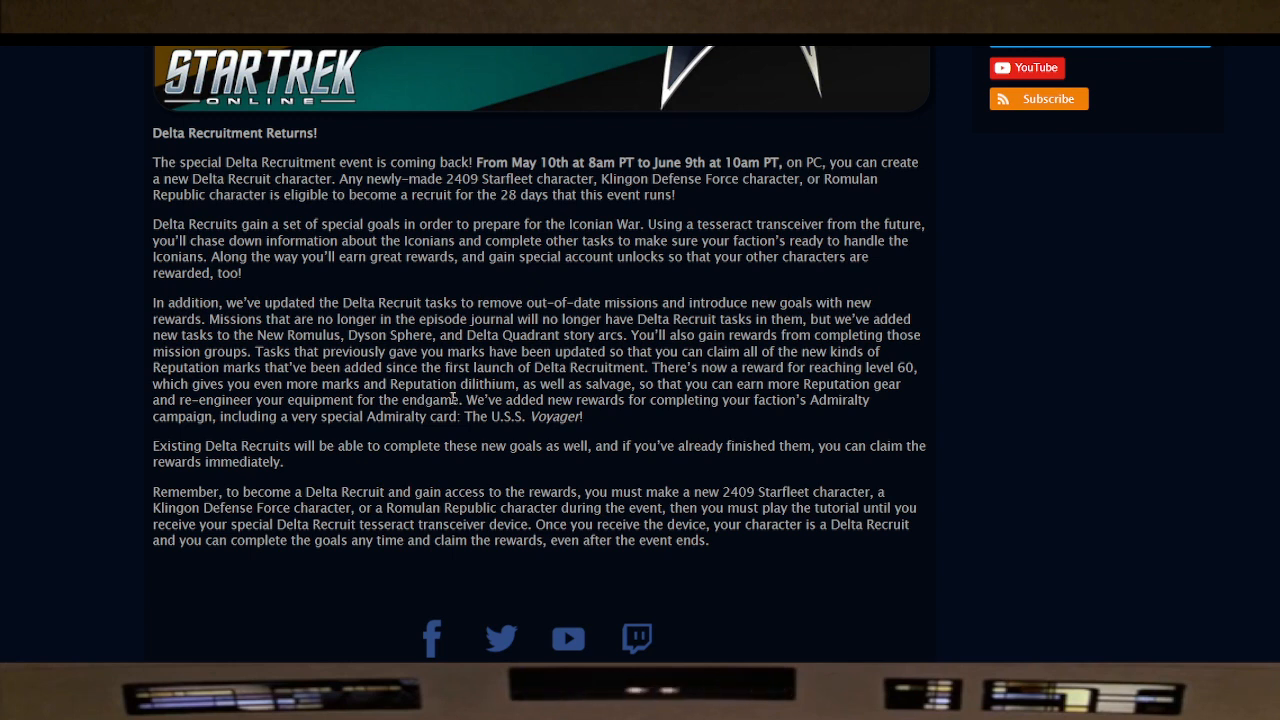
{"action": "mouse_move", "coordinate": [724, 420]}
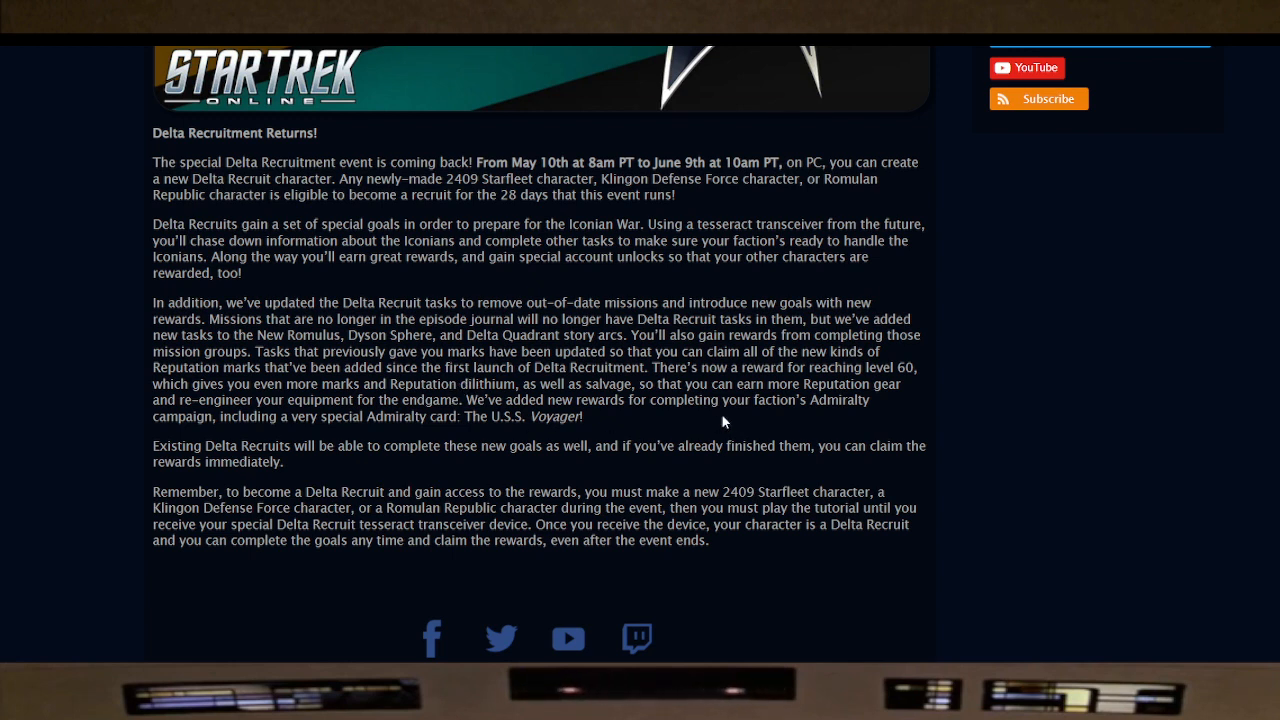
{"action": "mouse_move", "coordinate": [288, 436]}
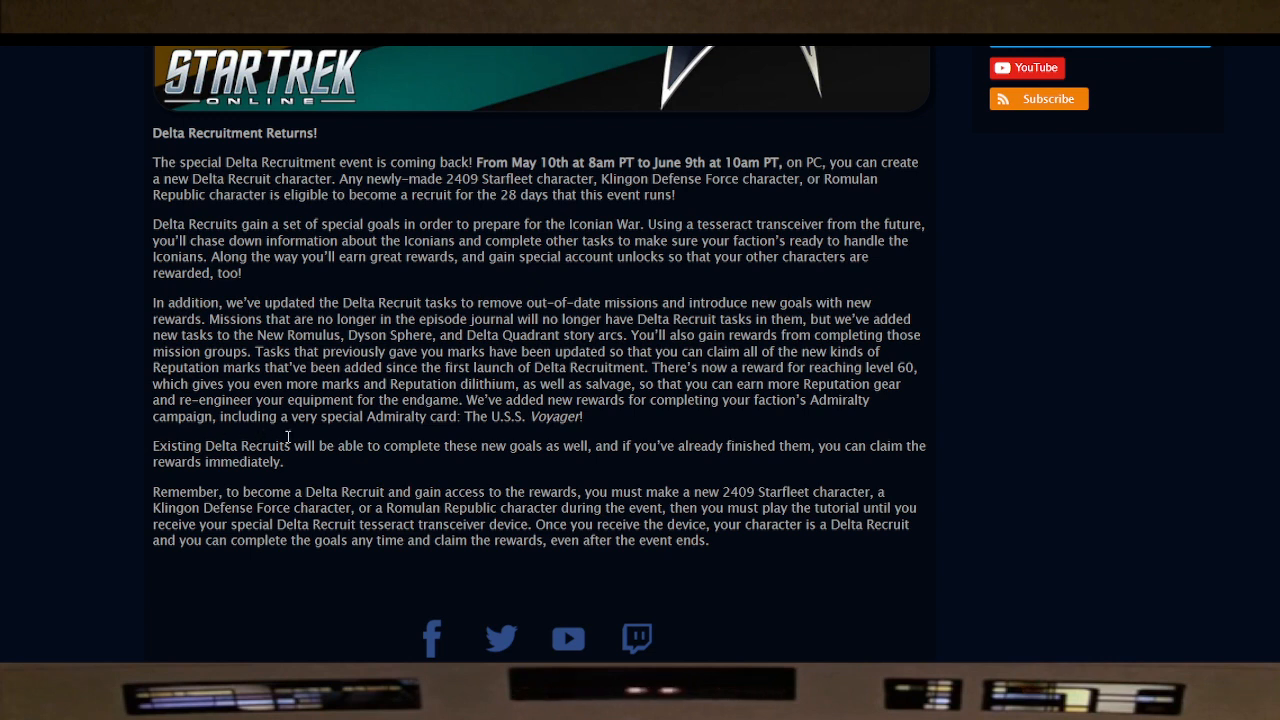
{"action": "mouse_move", "coordinate": [512, 440]}
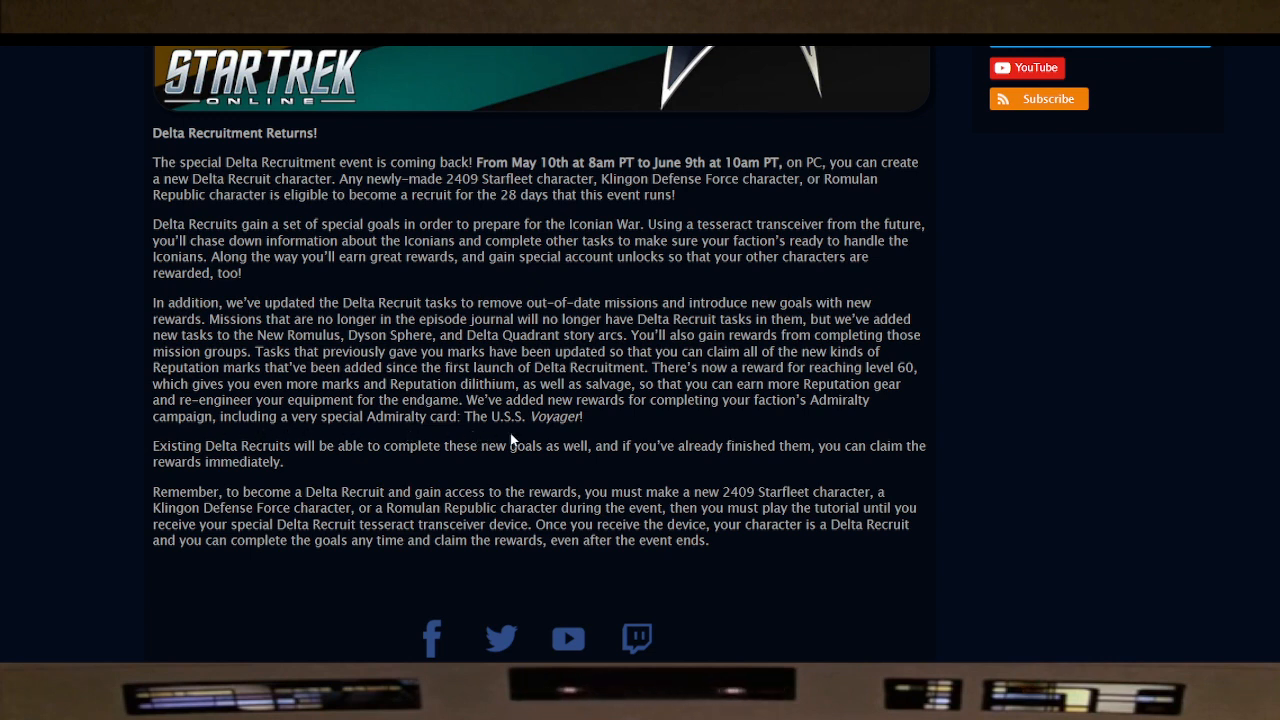
{"action": "mouse_move", "coordinate": [180, 480]}
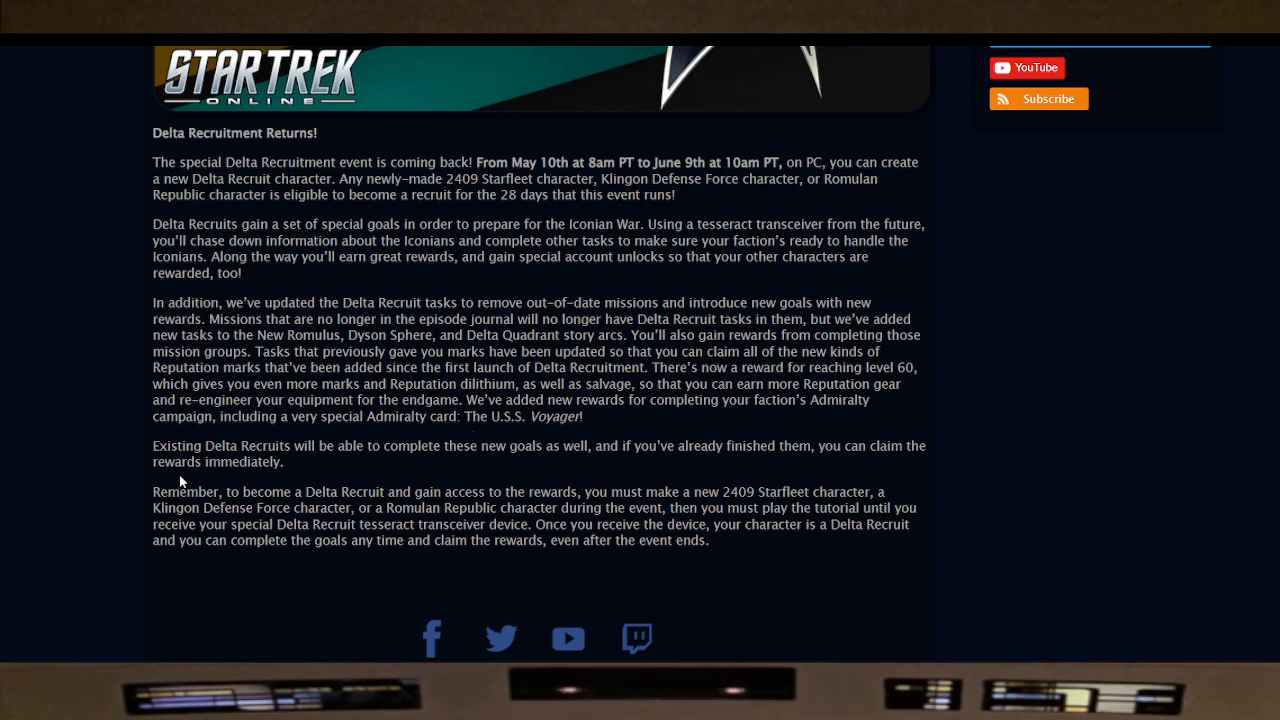
{"action": "mouse_move", "coordinate": [432, 472]}
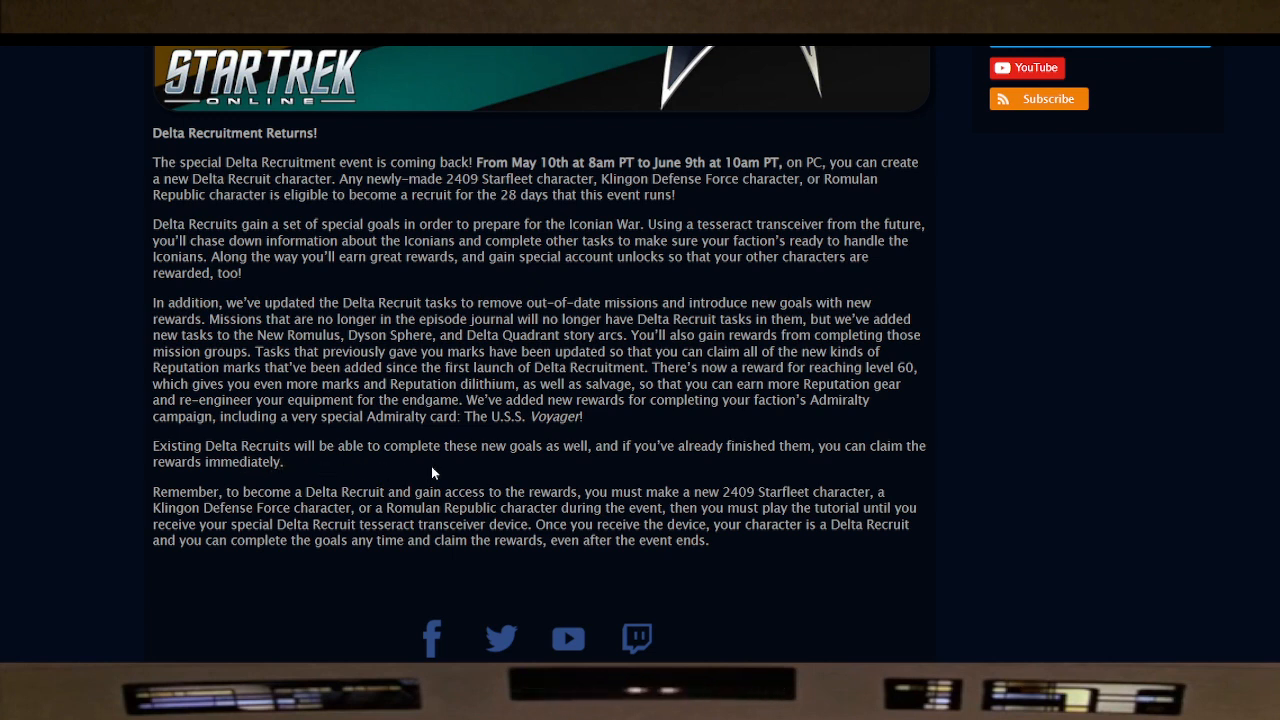
{"action": "mouse_move", "coordinate": [616, 472]}
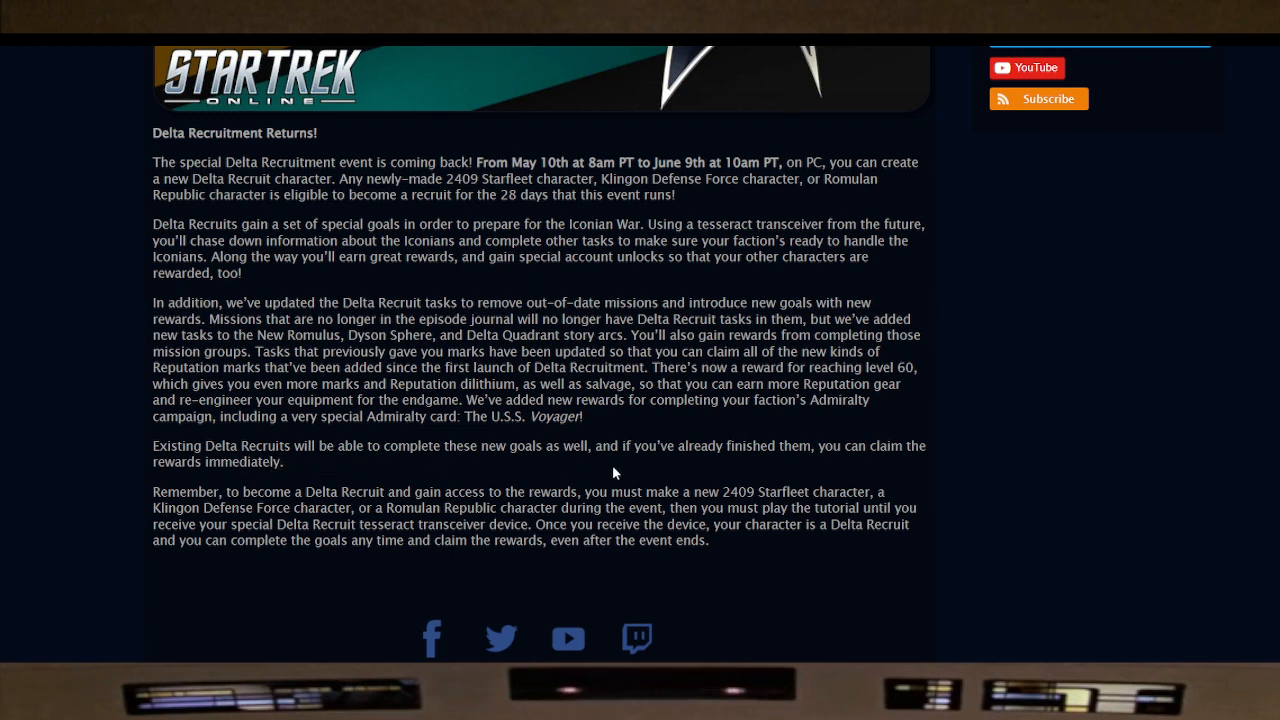
{"action": "mouse_move", "coordinate": [200, 488]}
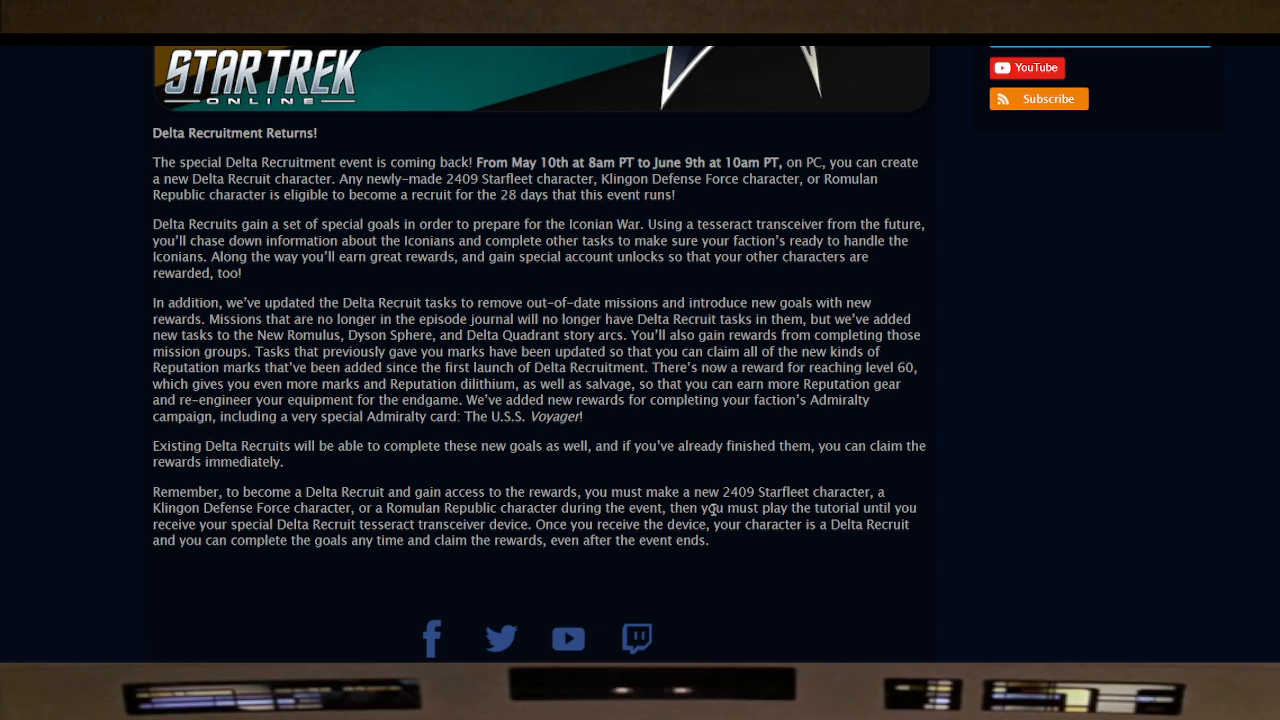
{"action": "mouse_move", "coordinate": [792, 504]}
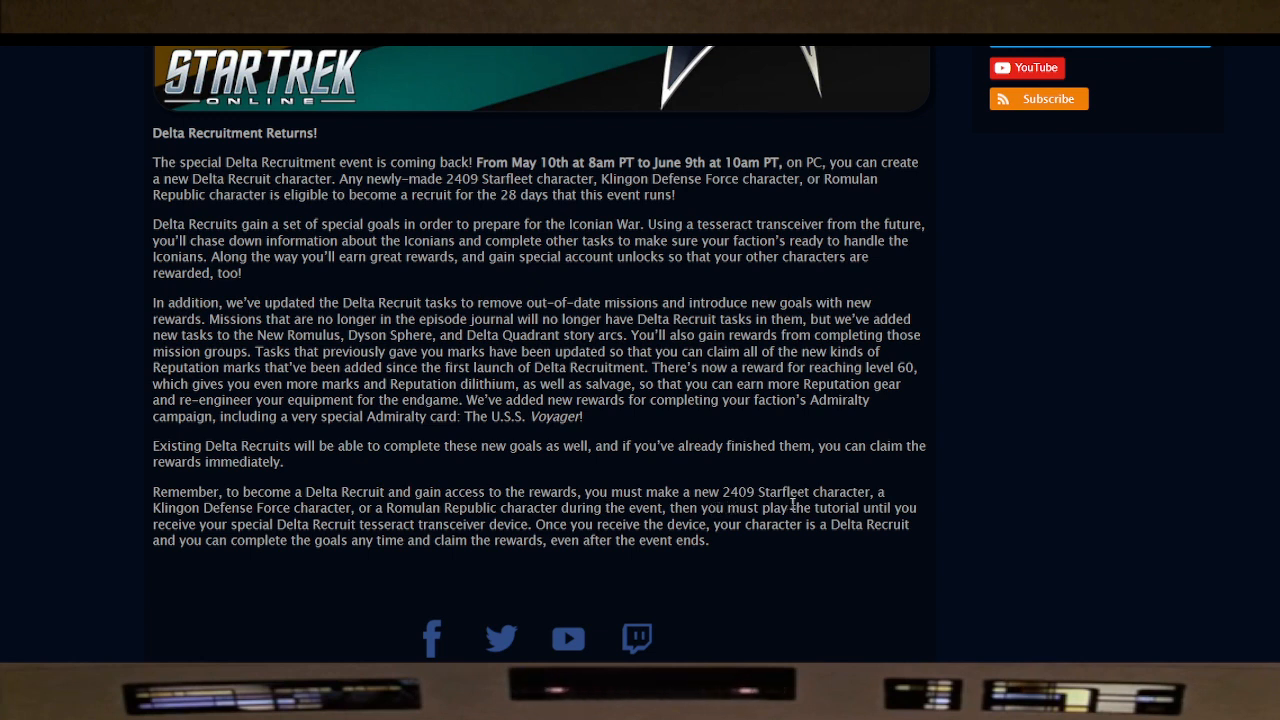
{"action": "mouse_move", "coordinate": [356, 524]}
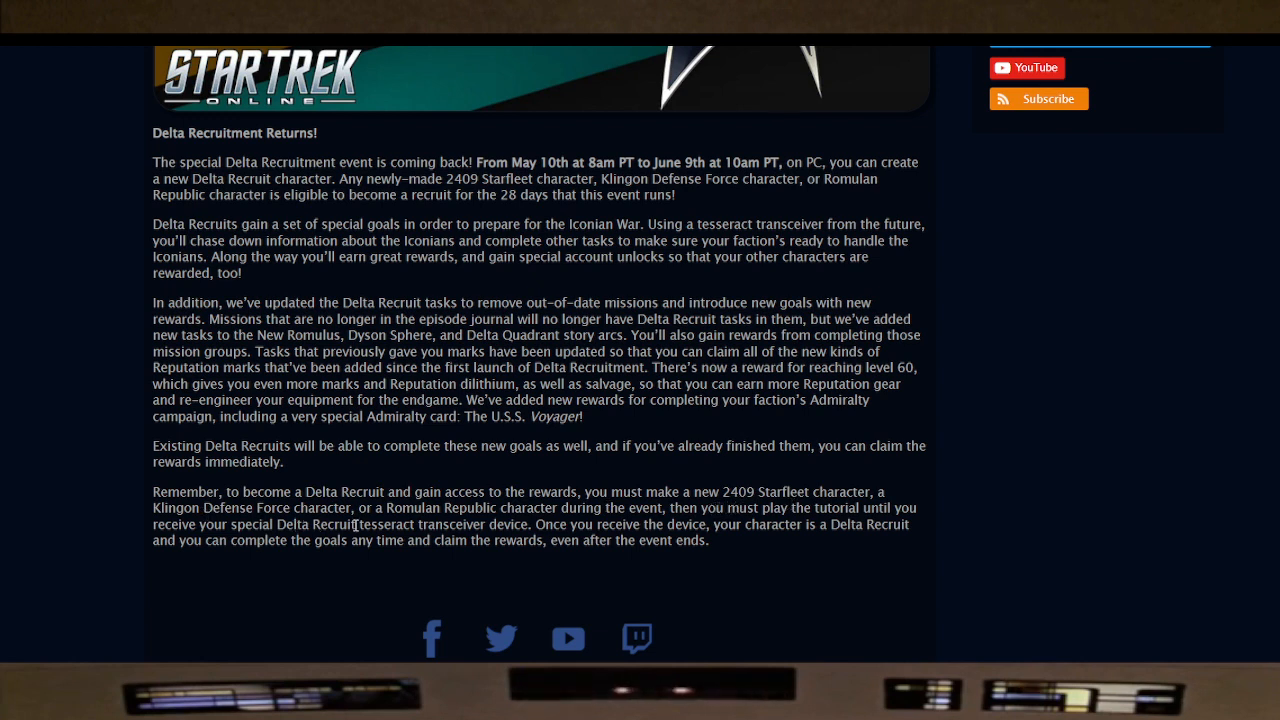
{"action": "mouse_move", "coordinate": [568, 516]}
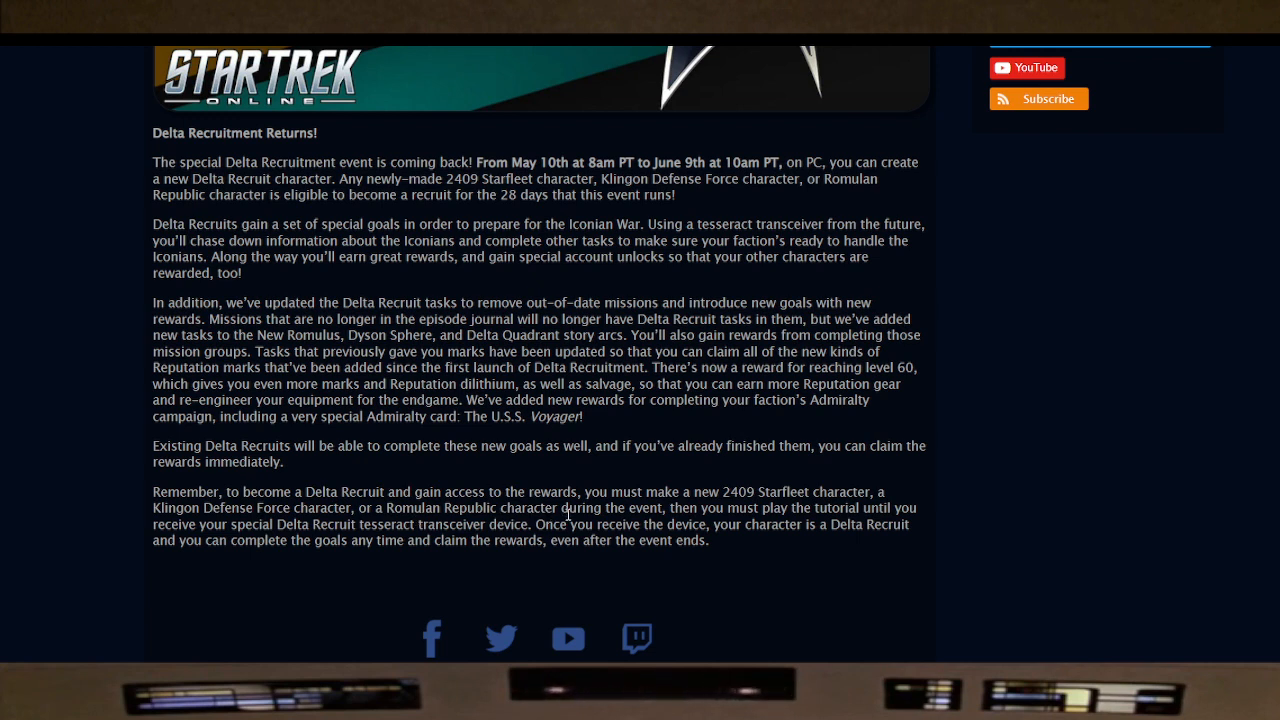
{"action": "mouse_move", "coordinate": [662, 514]}
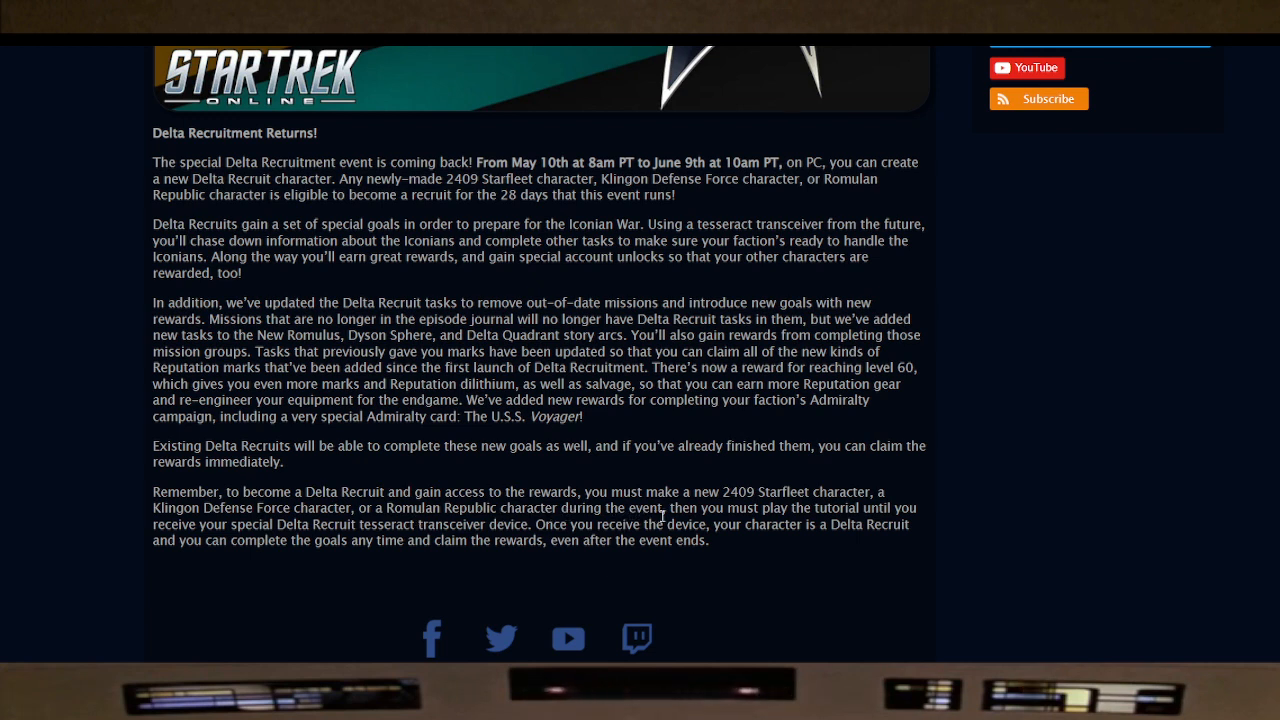
{"action": "mouse_move", "coordinate": [228, 536]}
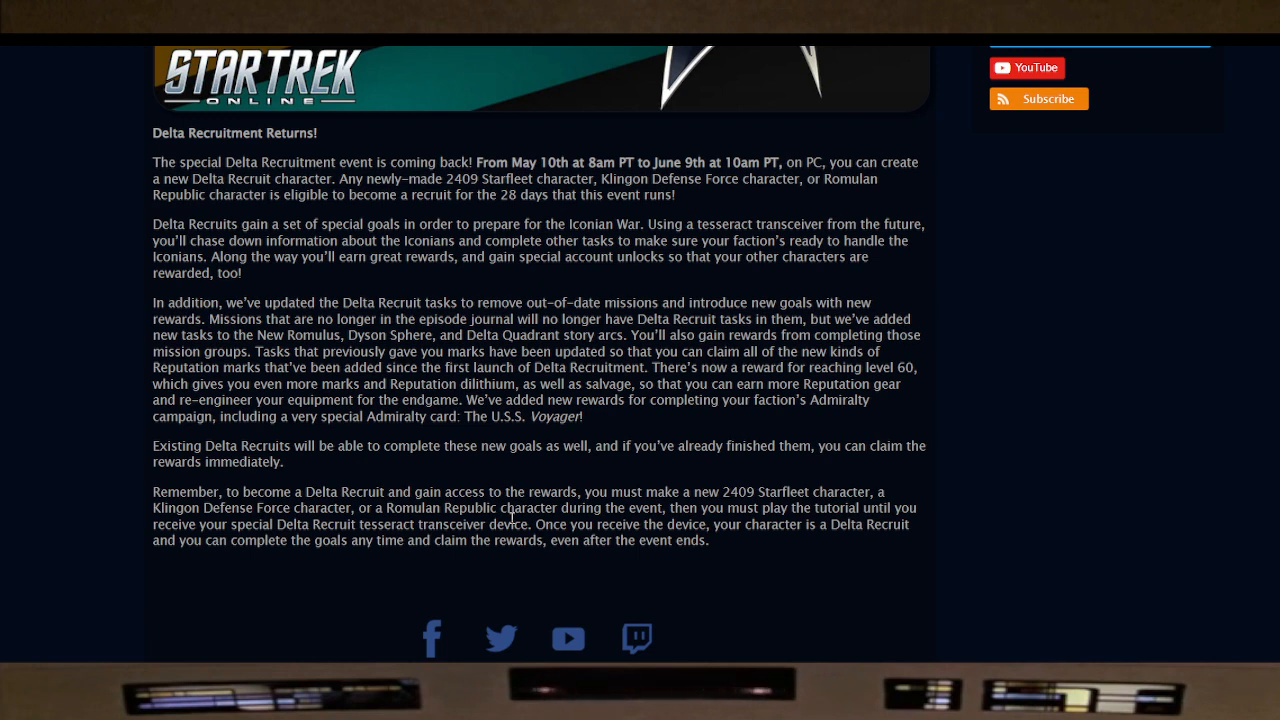
{"action": "mouse_move", "coordinate": [764, 560]}
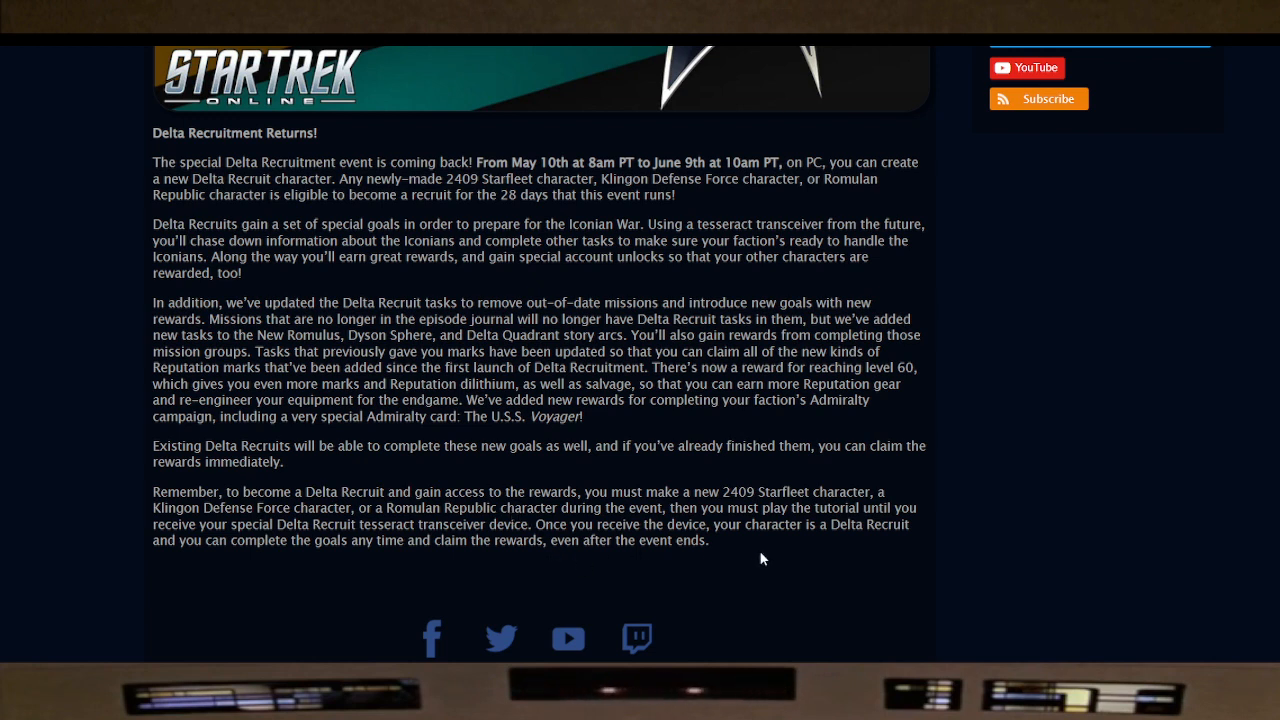
{"action": "mouse_move", "coordinate": [284, 558]}
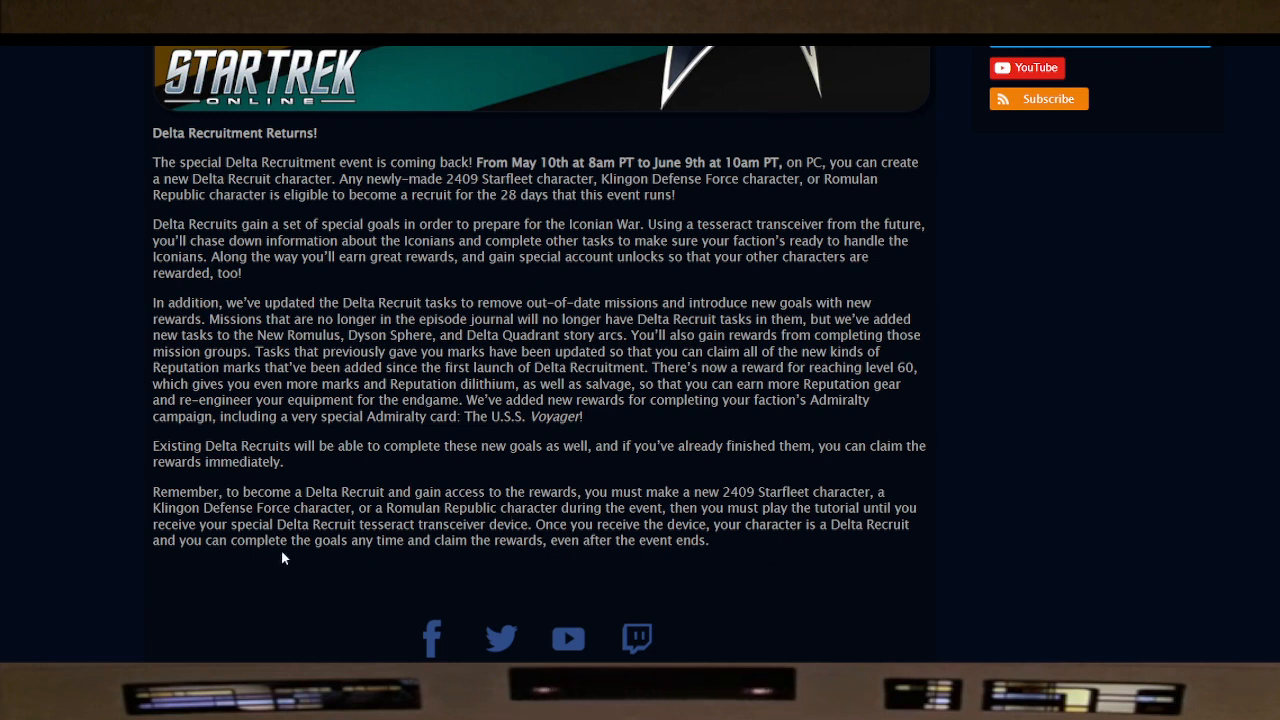
{"action": "mouse_move", "coordinate": [510, 556]}
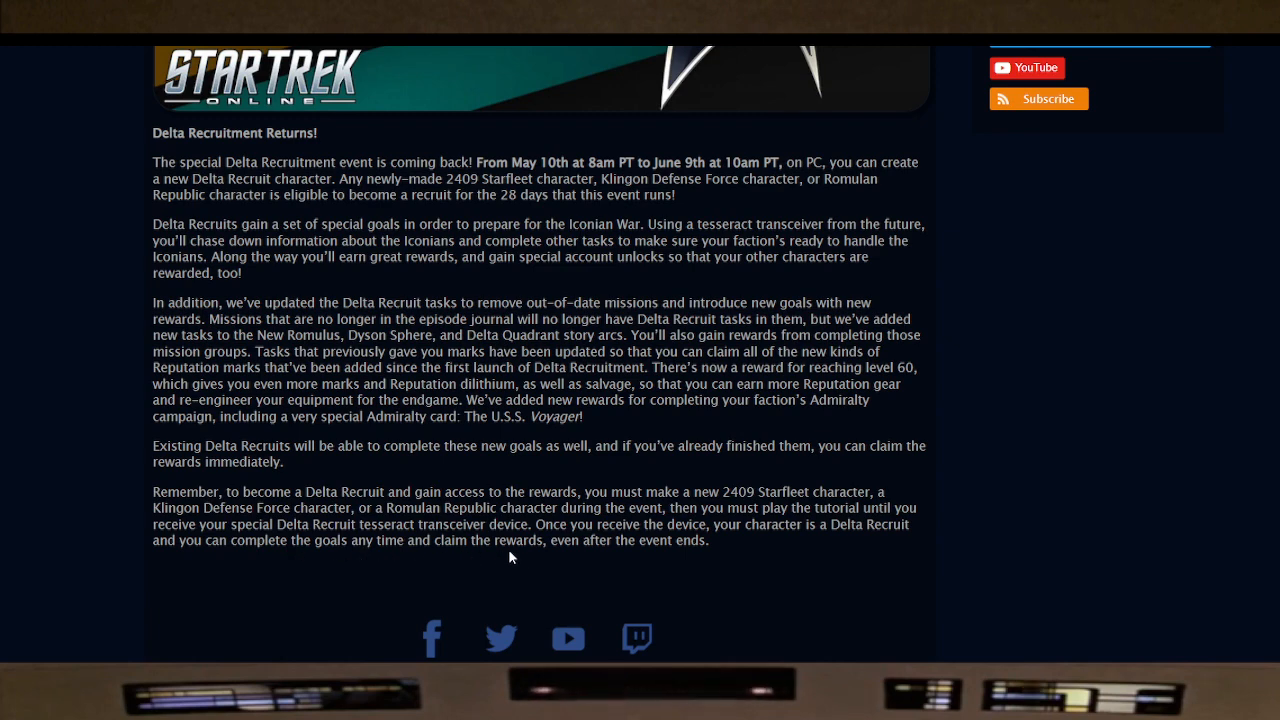
{"action": "mouse_move", "coordinate": [1196, 488]}
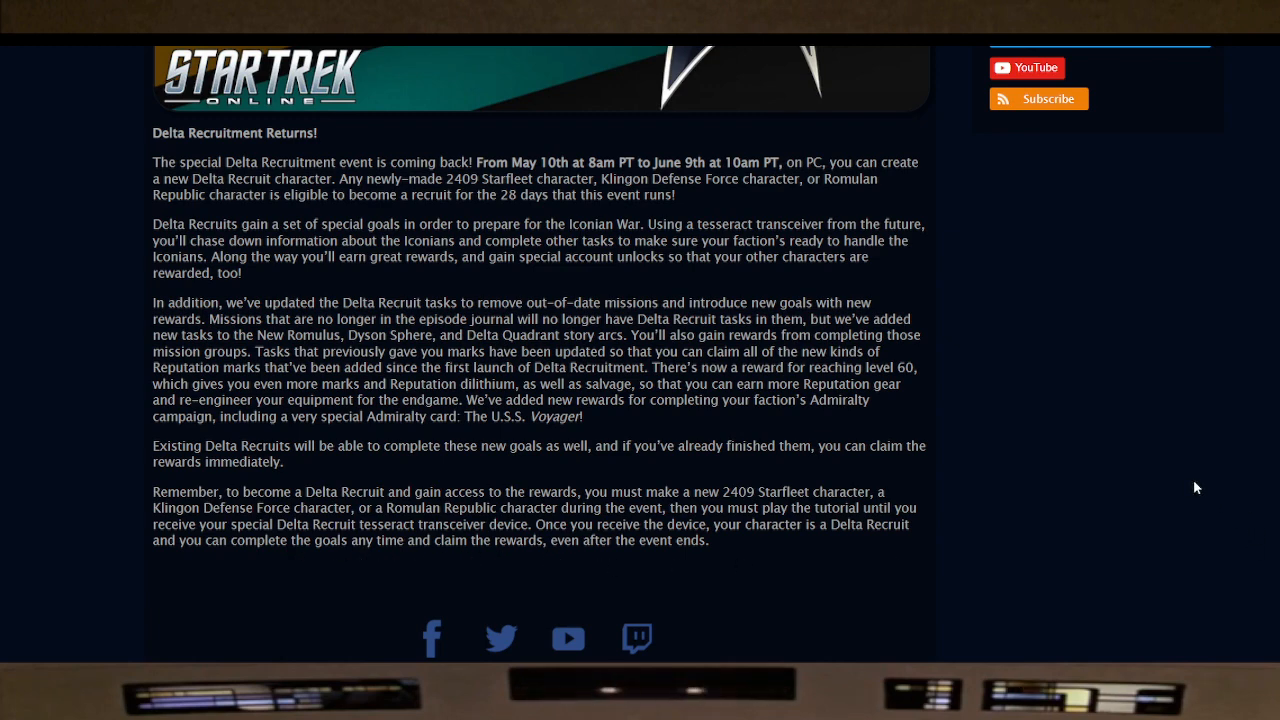
- Scroll back up to the tutorial rework article's banner image and opening paragraphs
{"action": "scroll", "scroll_direction": "up", "scroll_amount": 3}
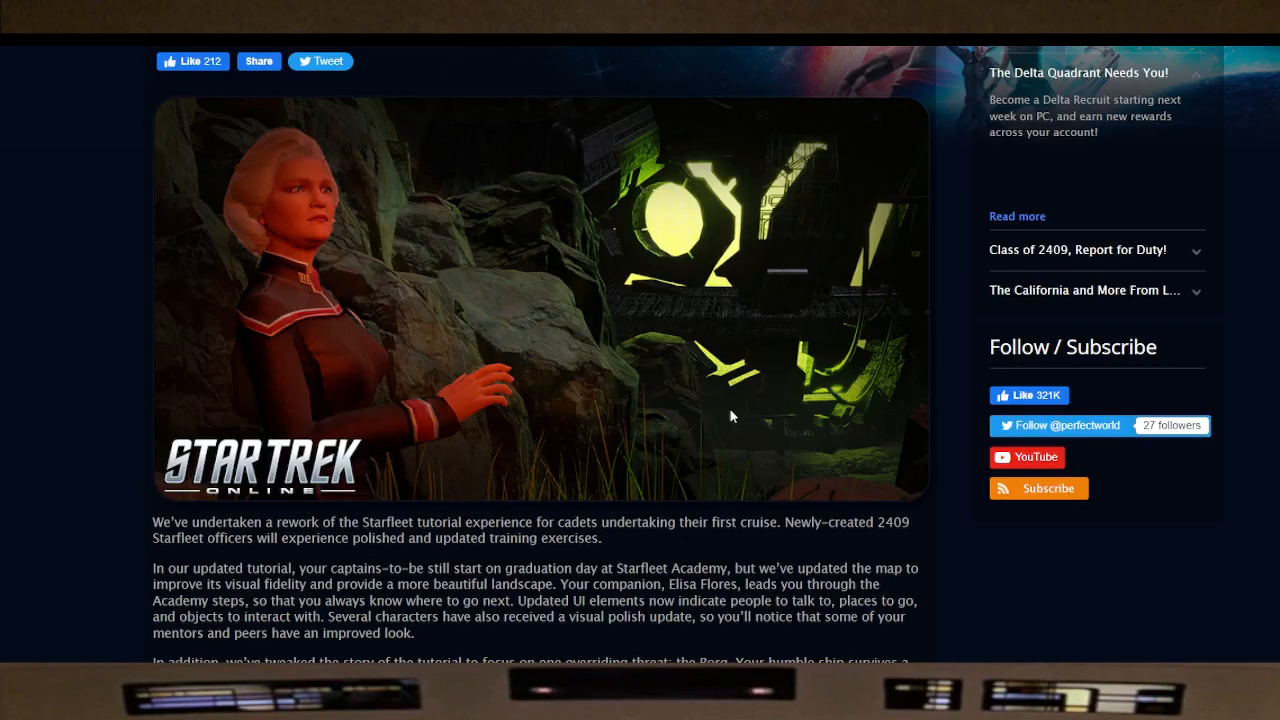
{"action": "mouse_move", "coordinate": [528, 500]}
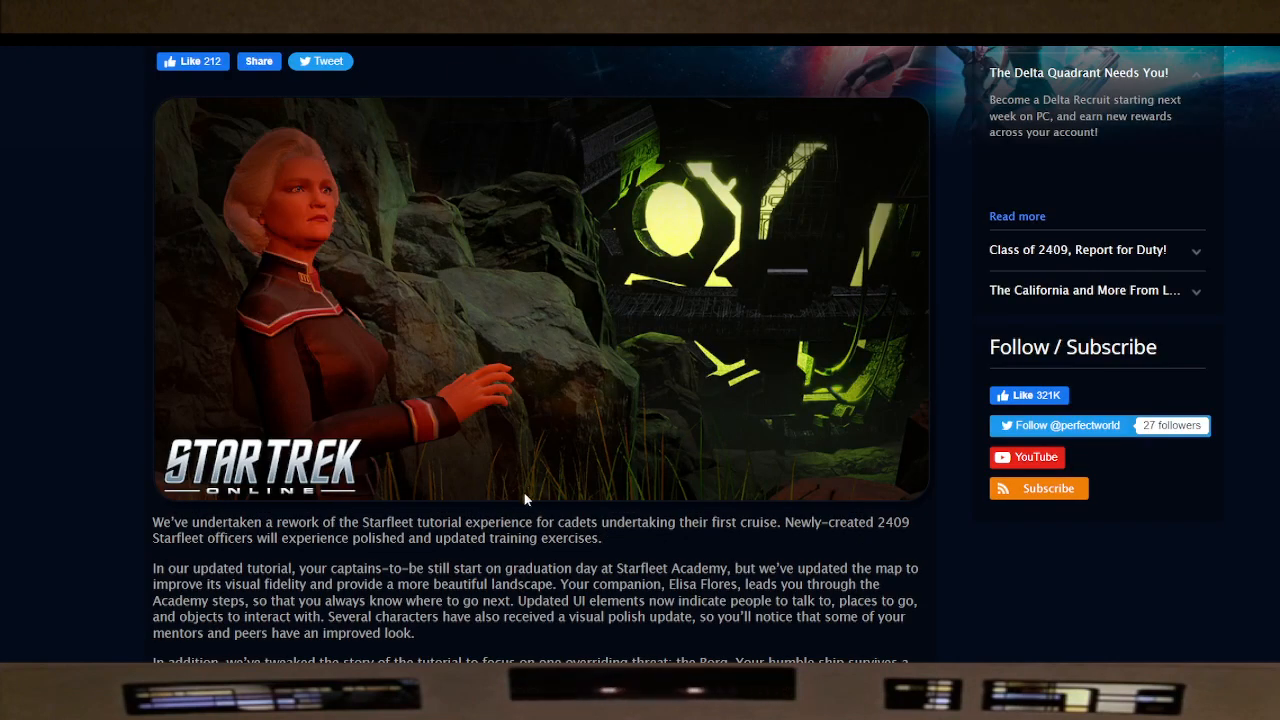